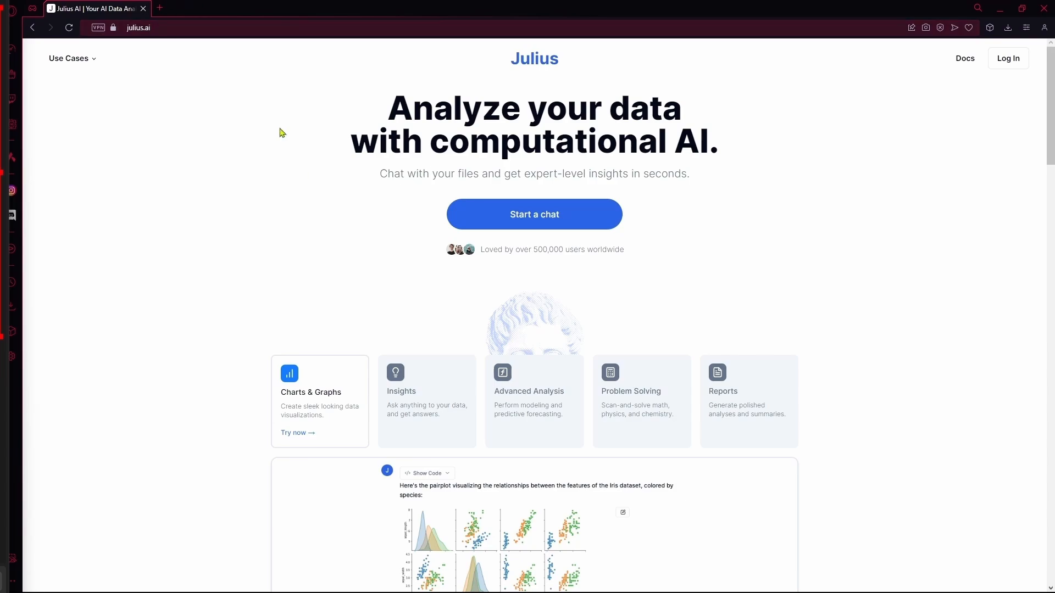
mouse_move(700, 400)
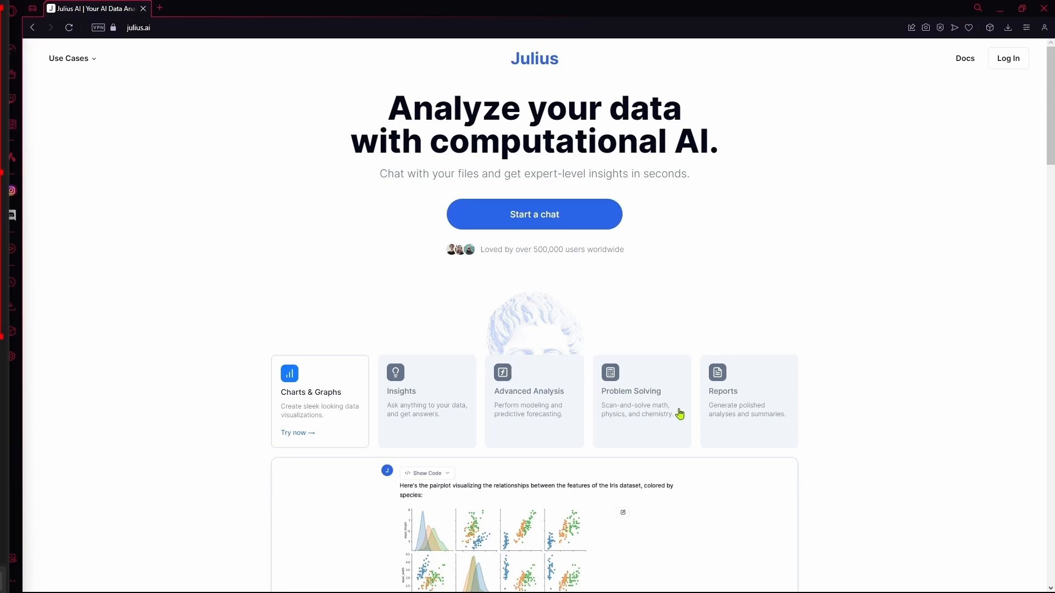
- Scroll through the Julius AI landing page before signing in
scroll(down, 3)
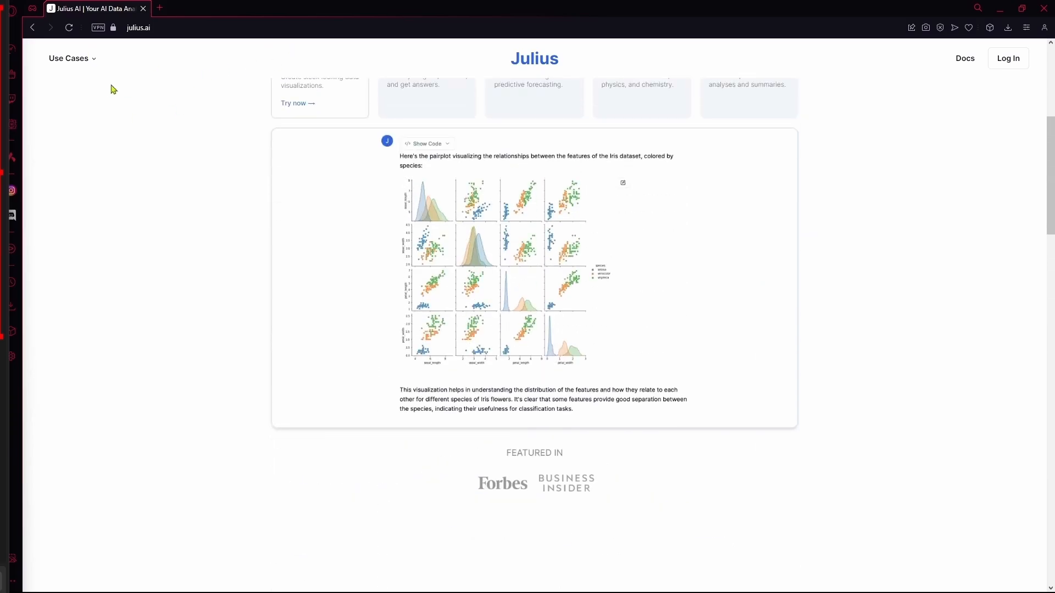
scroll(up, 3)
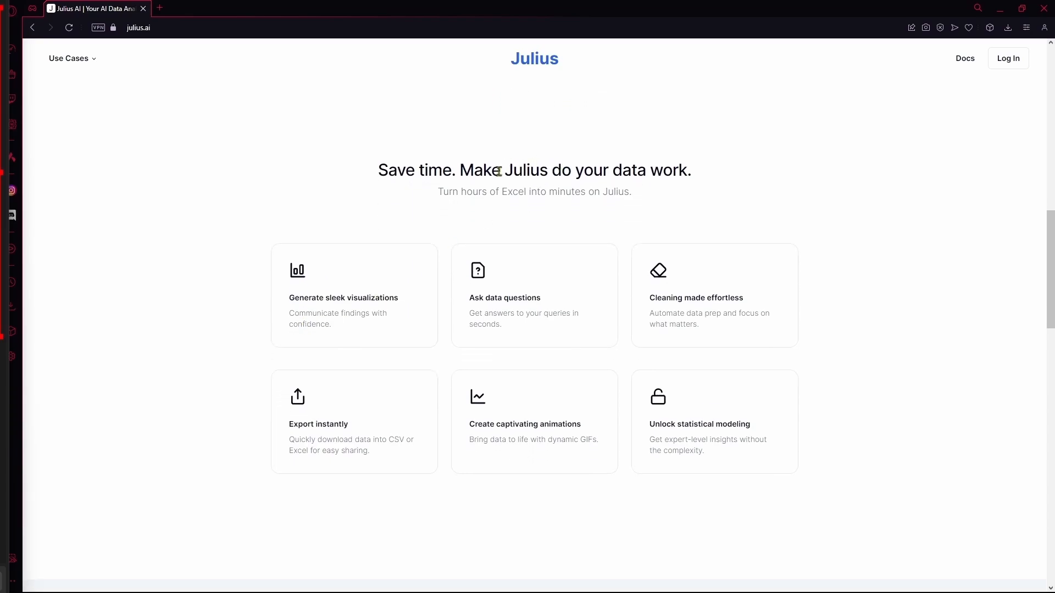
scroll(down, 3)
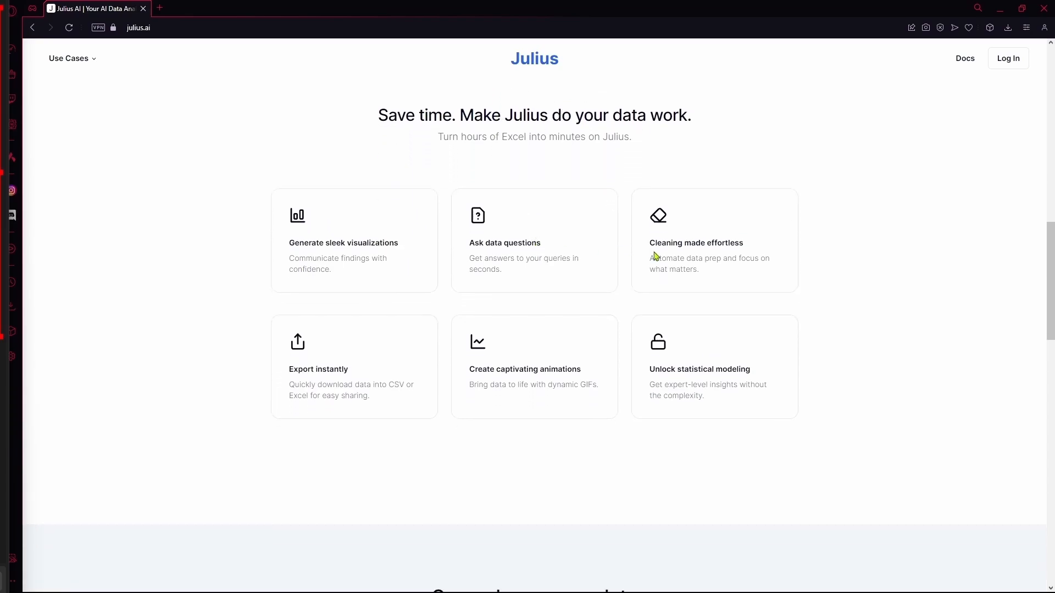
mouse_move(695, 280)
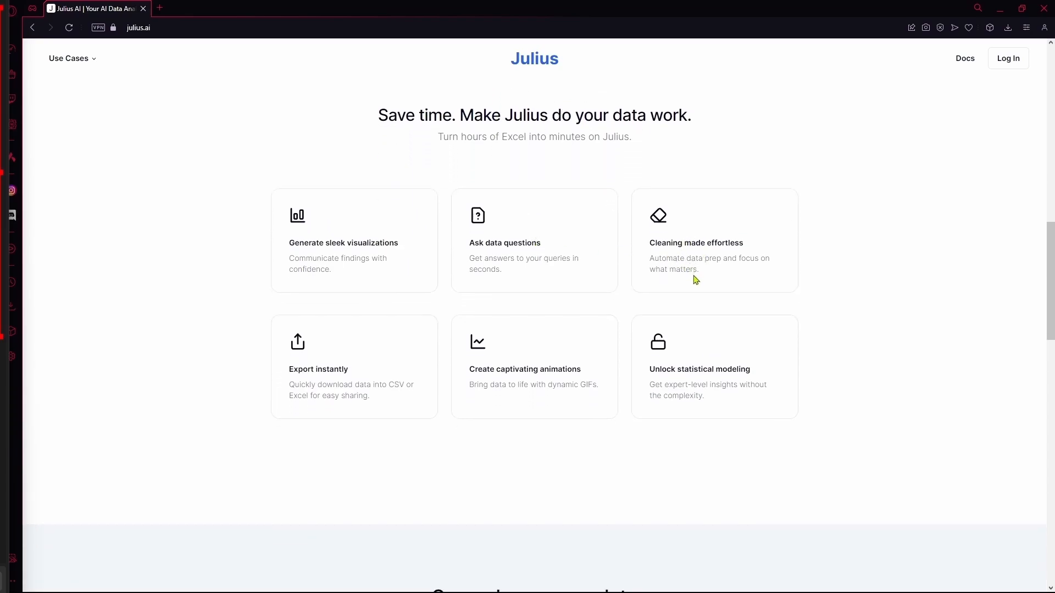
mouse_move(685, 283)
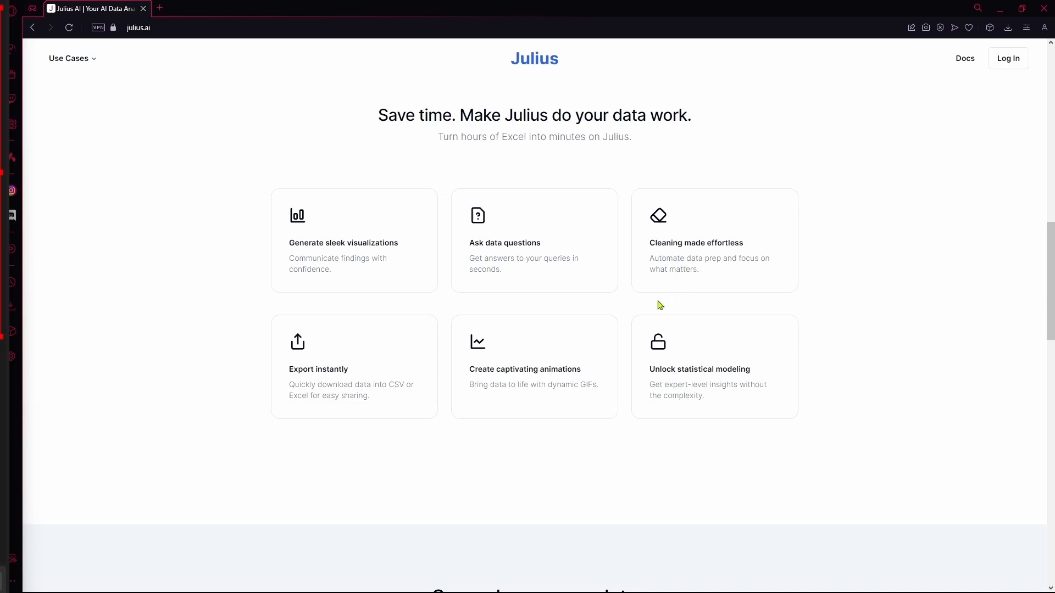
mouse_move(523, 273)
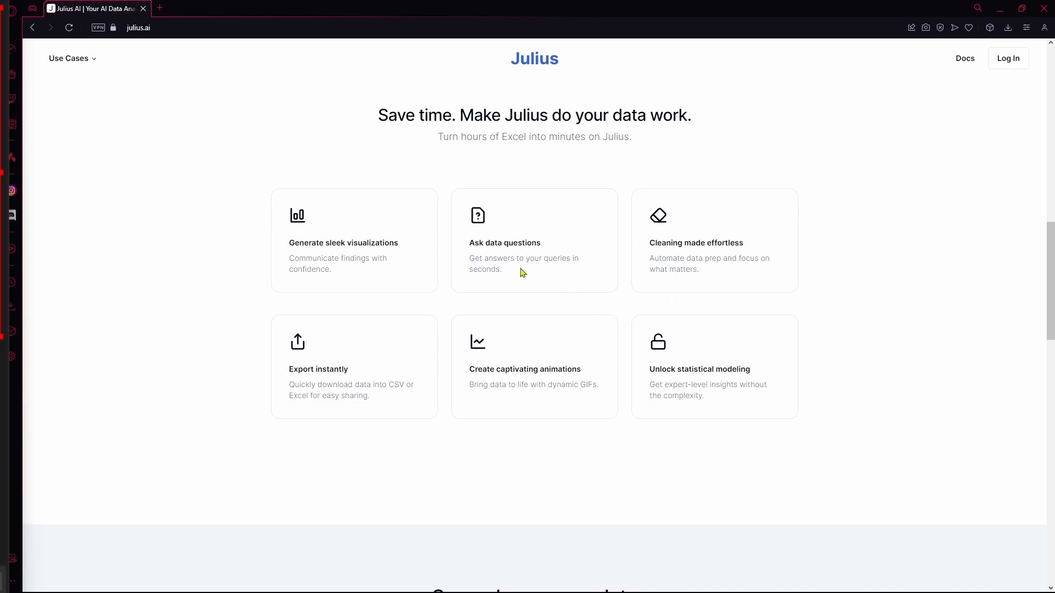
mouse_move(523, 285)
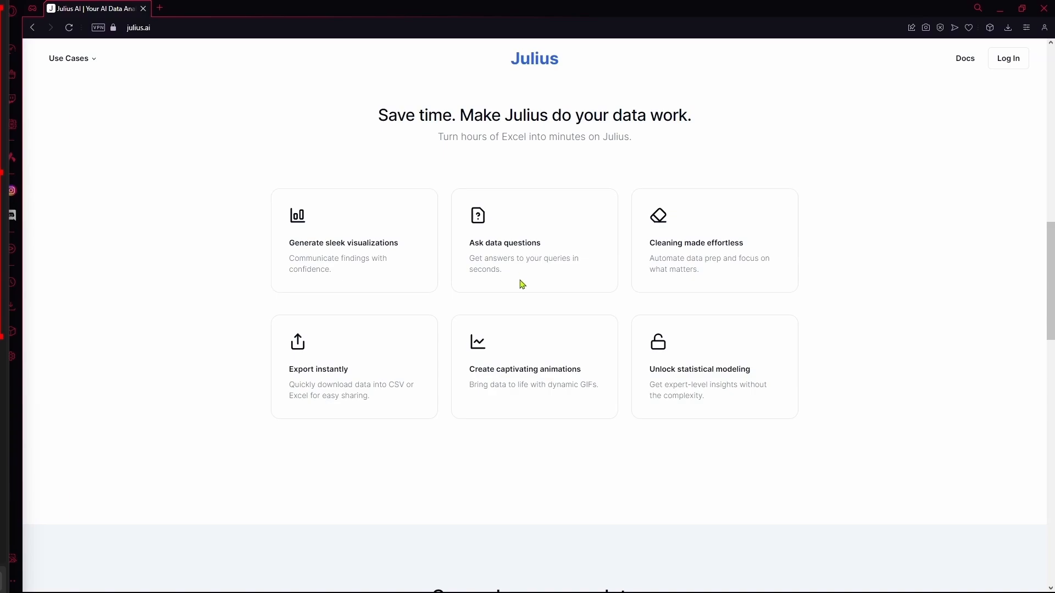
mouse_move(514, 295)
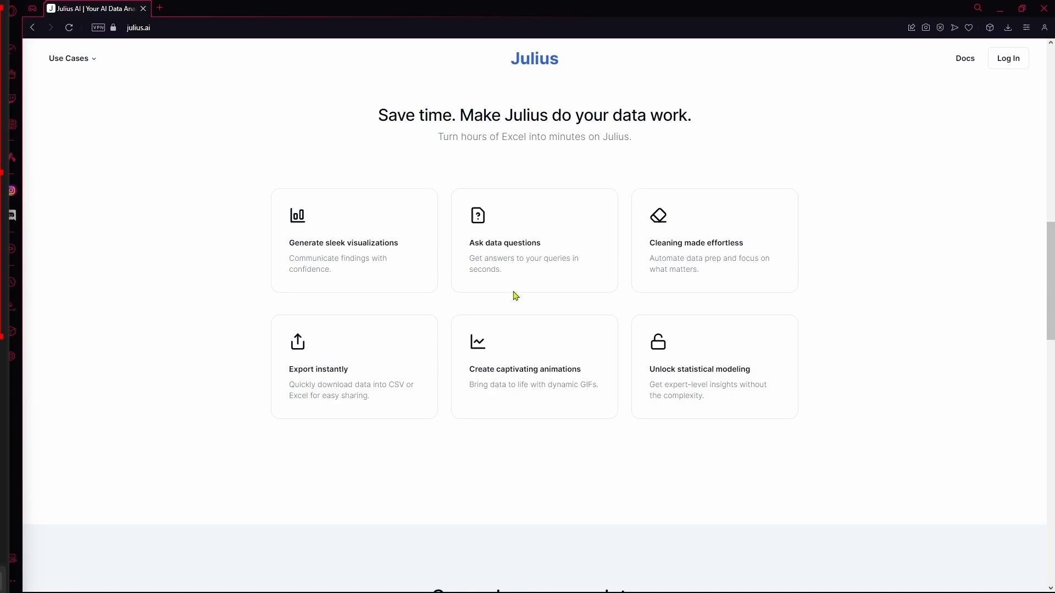
mouse_move(488, 292)
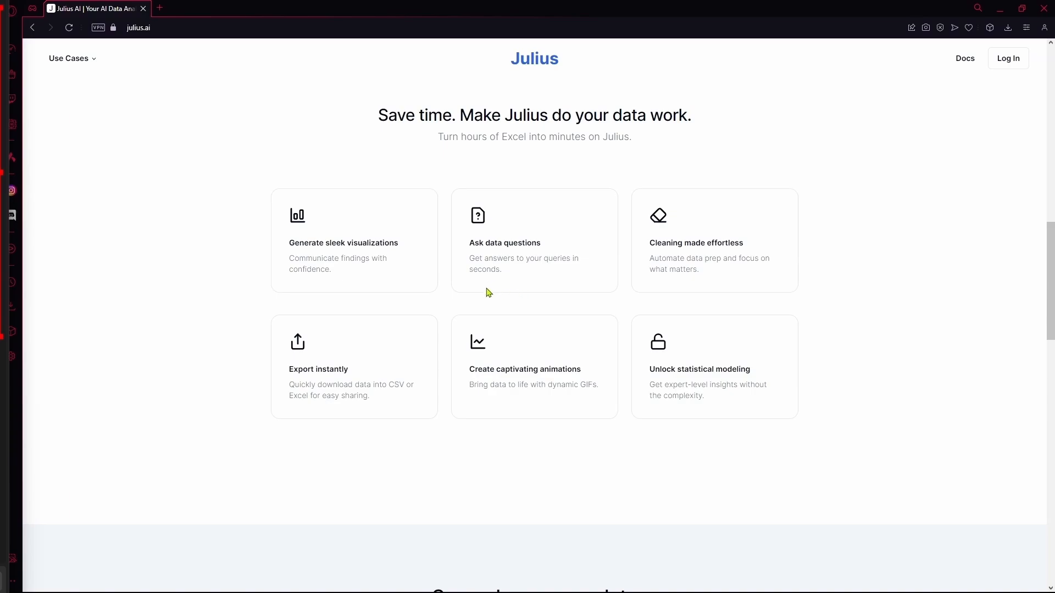
mouse_move(420, 337)
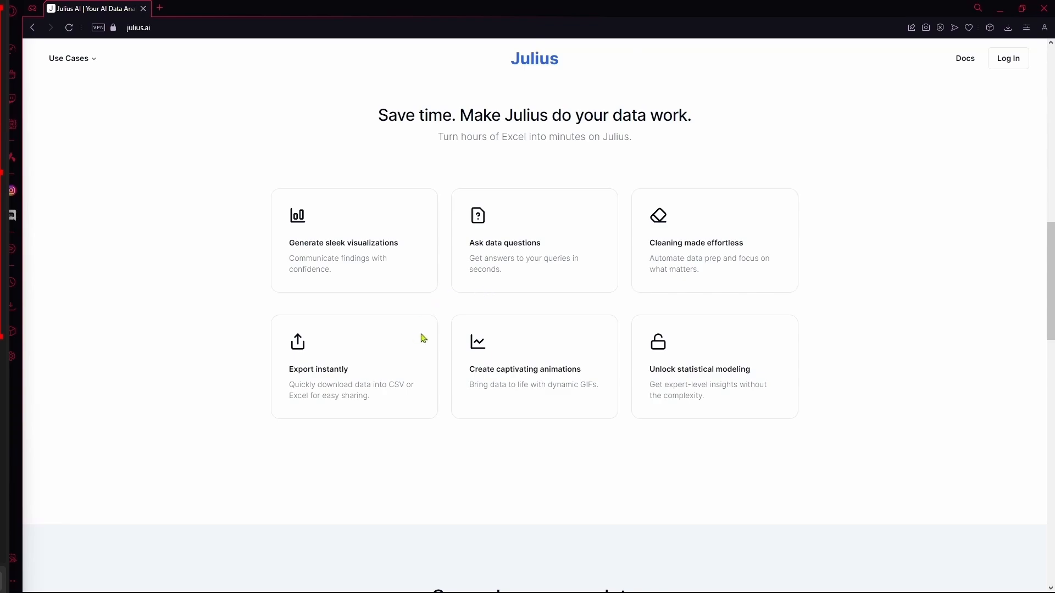
scroll(down, 3)
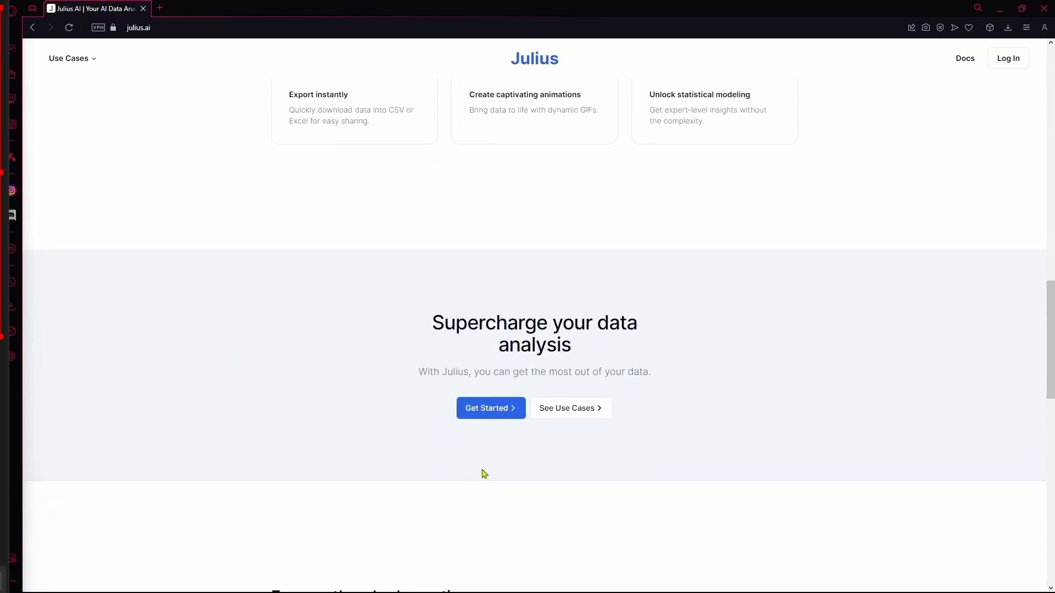
scroll(down, 3)
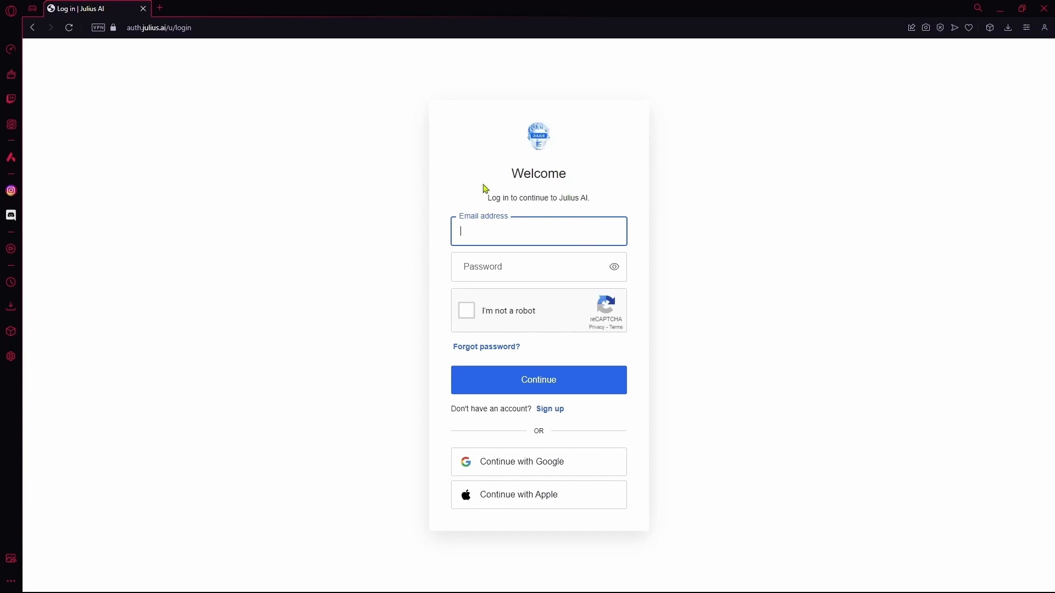
- Create an account via Continue with Google and approve sharing the account with julius.ai
click(549, 409)
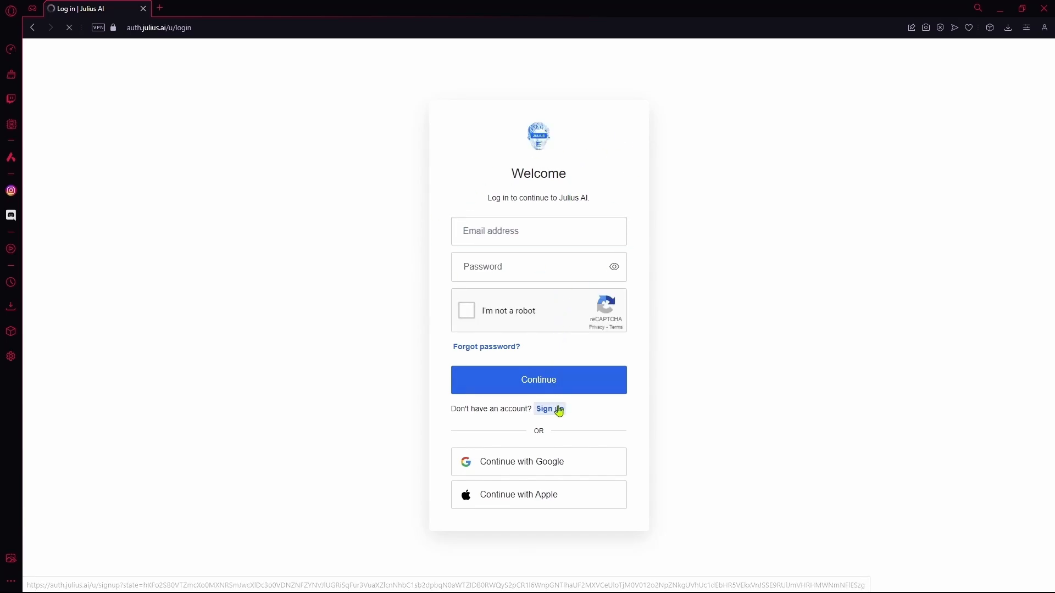
click(546, 408)
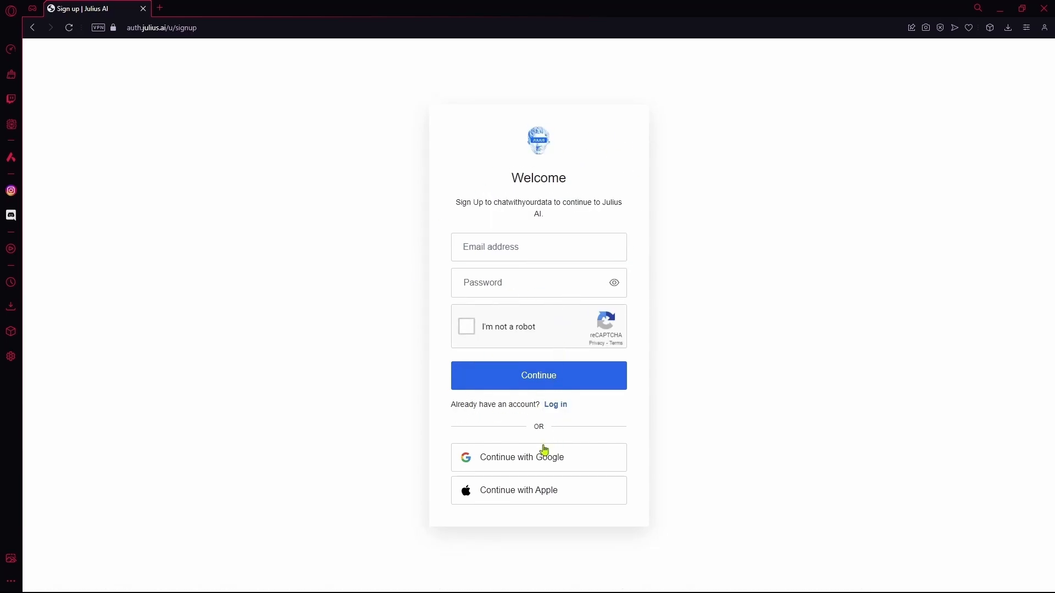
click(538, 457)
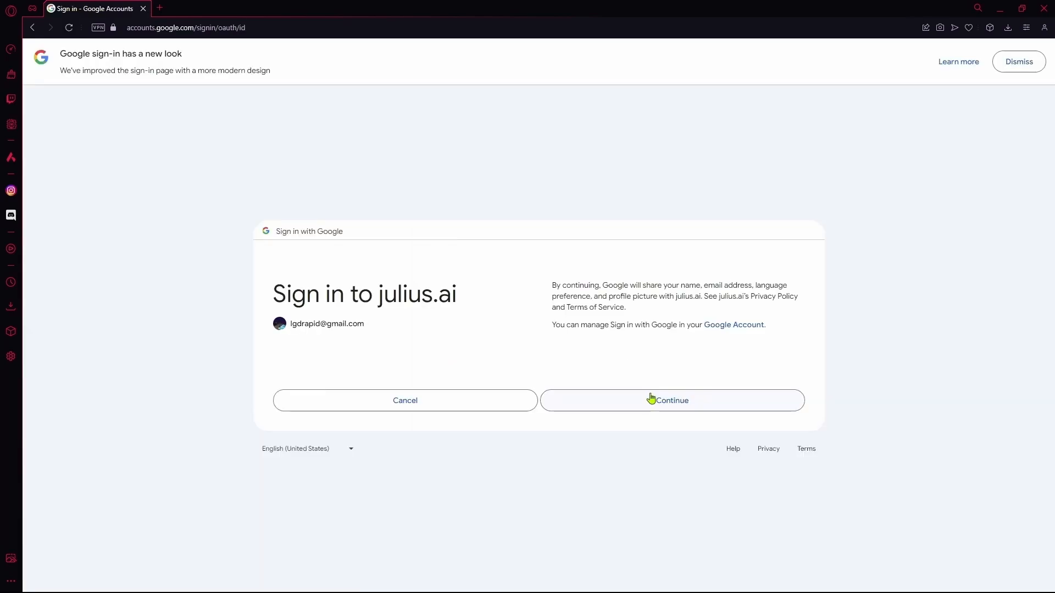
click(670, 400)
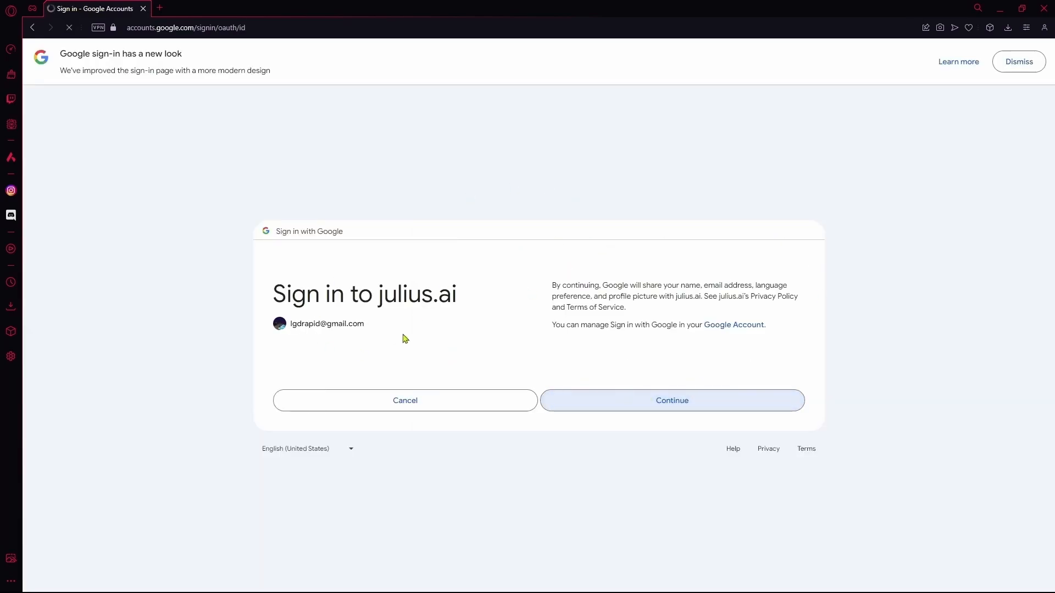
click(671, 400)
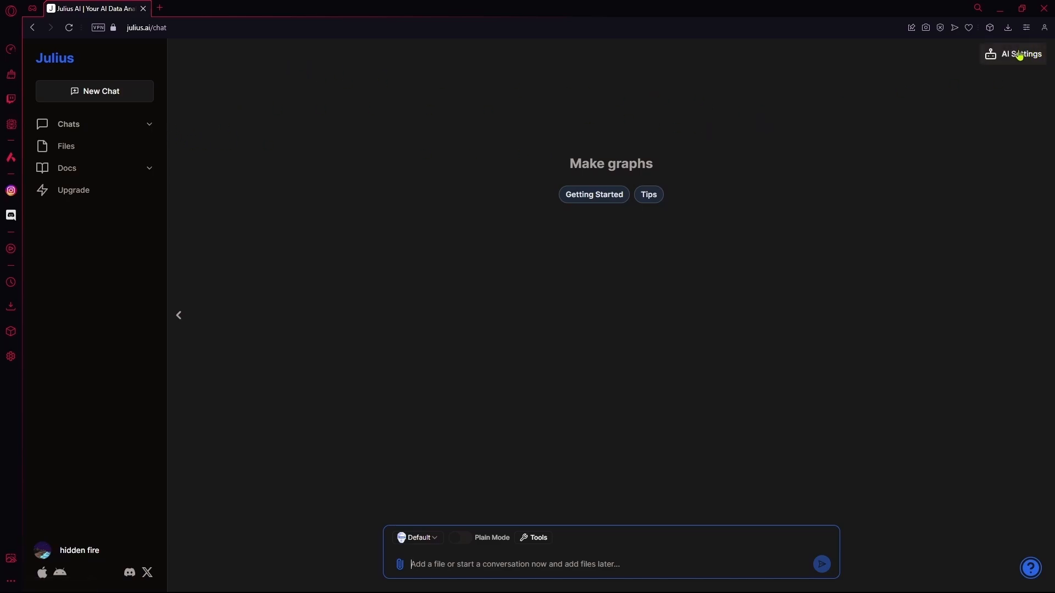
- Review the AI settings: available models, assistant tools (trying the Python Code toggle) and personalization
click(1019, 54)
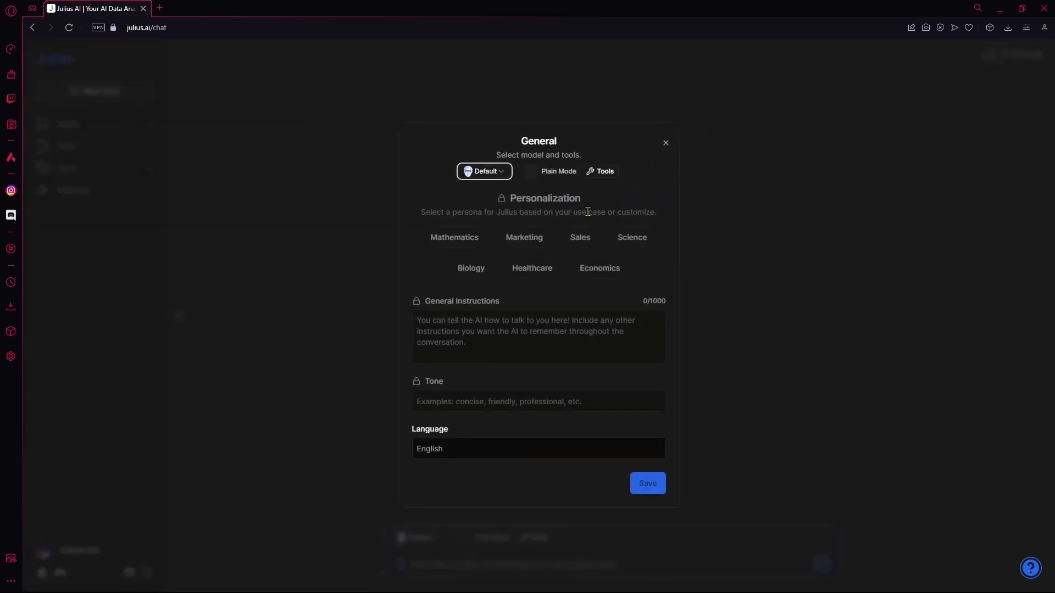
mouse_move(538, 185)
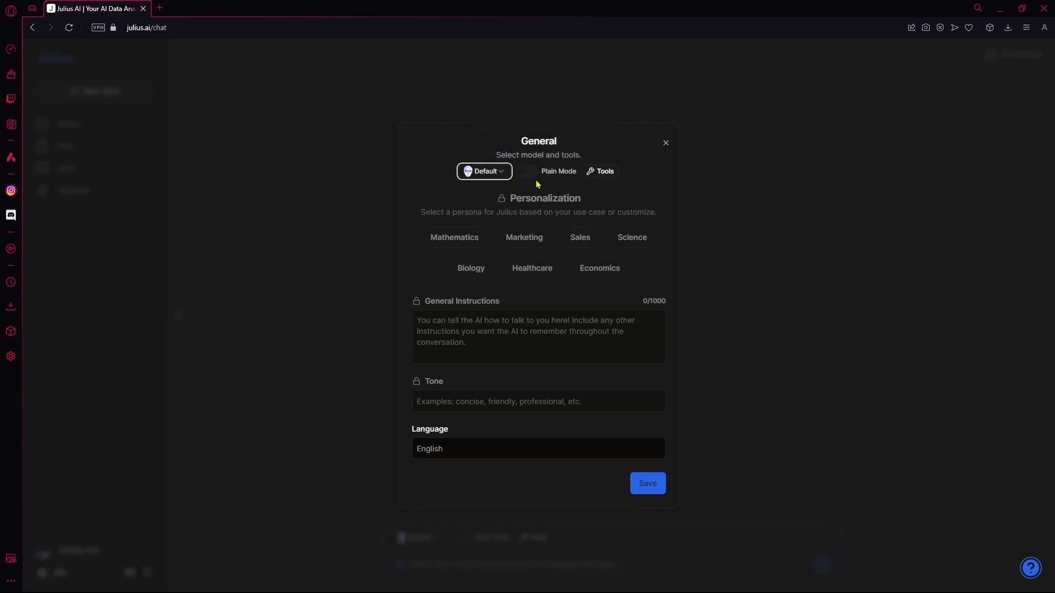
click(483, 172)
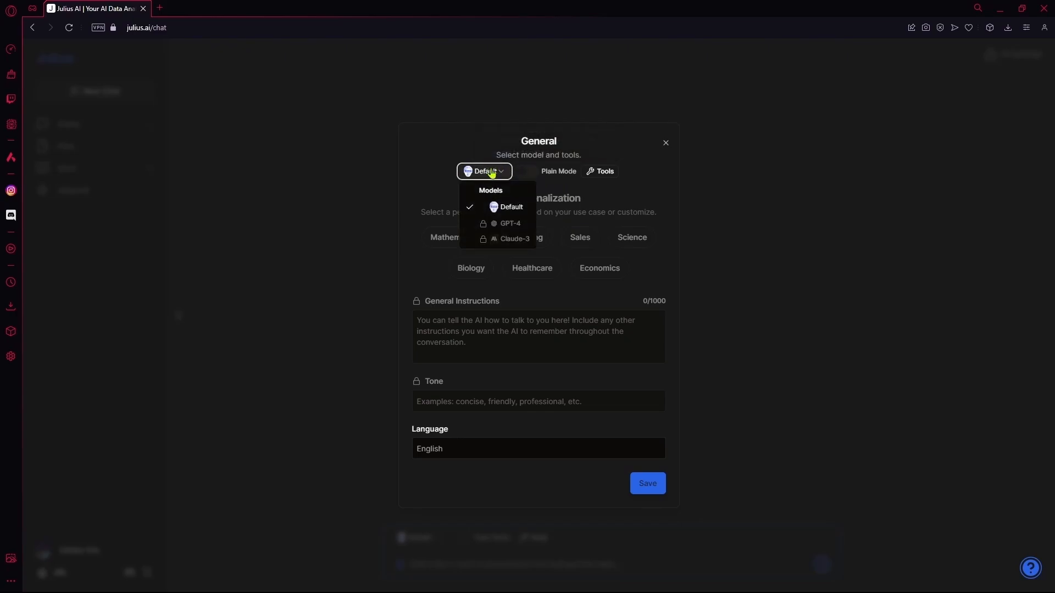
mouse_move(511, 223)
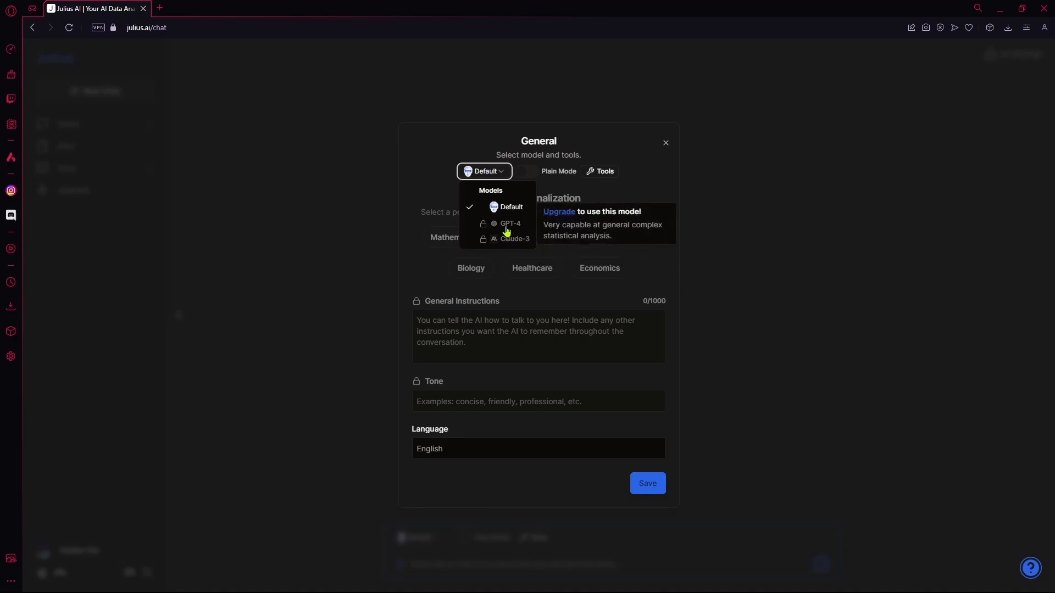
mouse_move(582, 147)
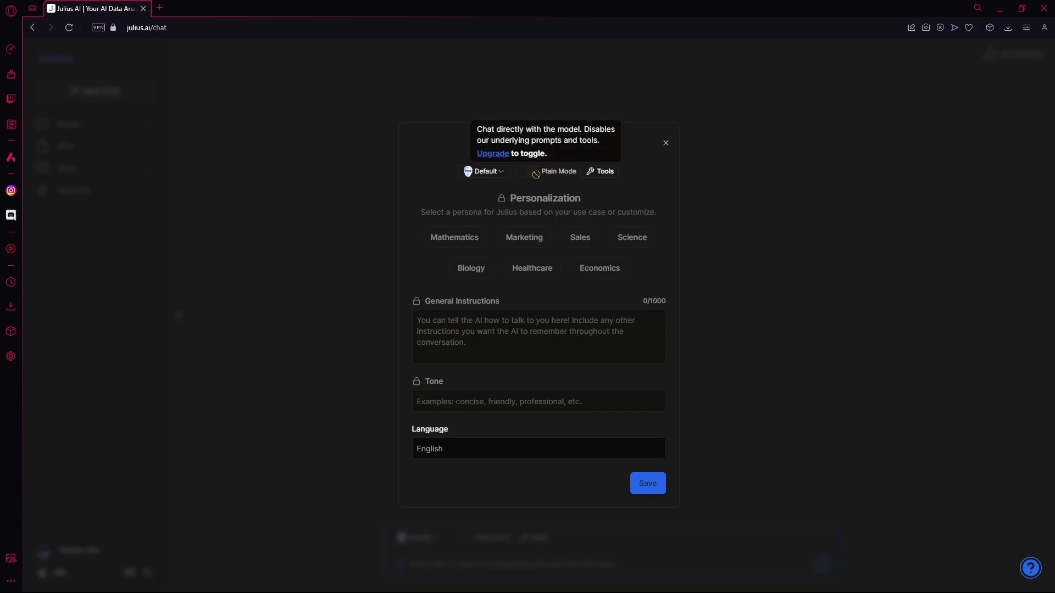
mouse_move(620, 110)
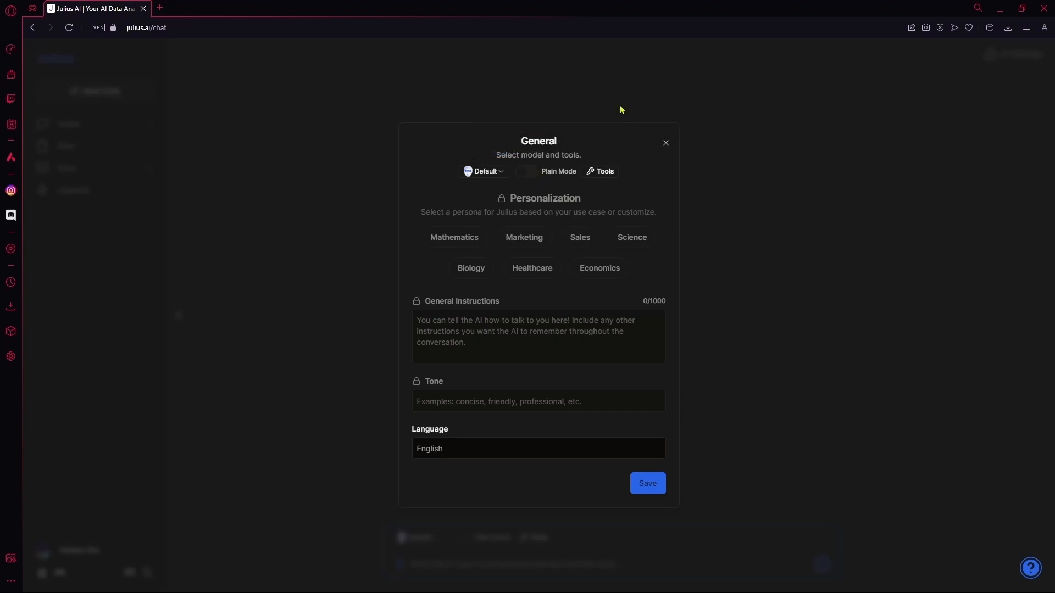
click(604, 172)
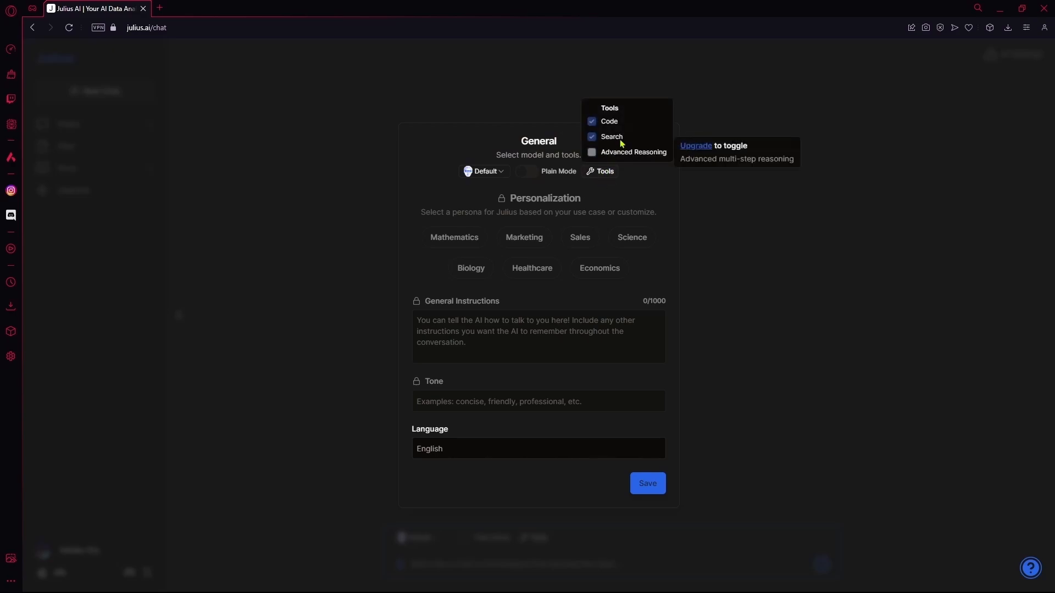
mouse_move(626, 154)
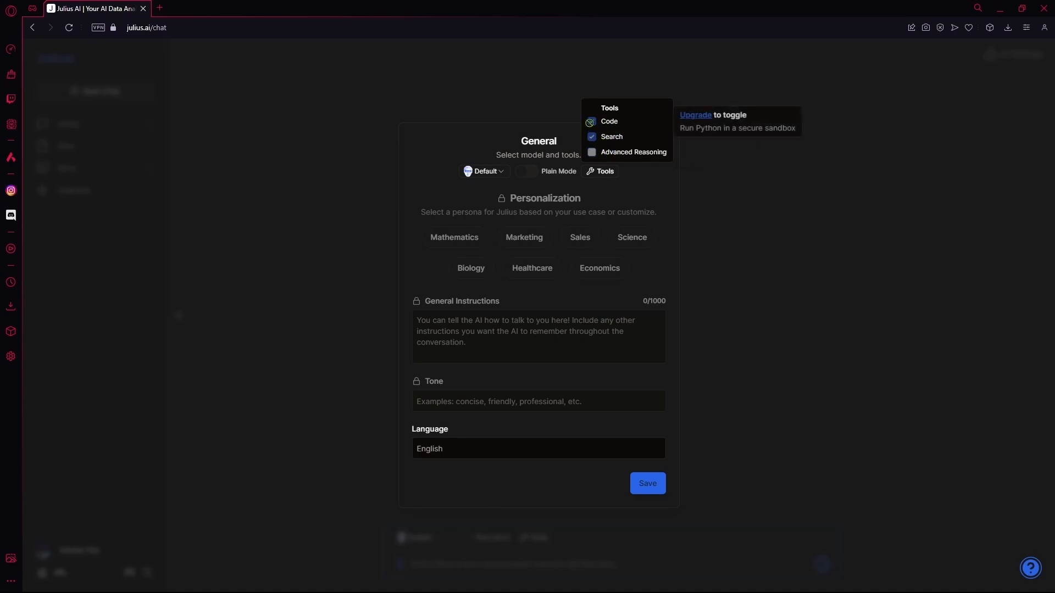
click(591, 122)
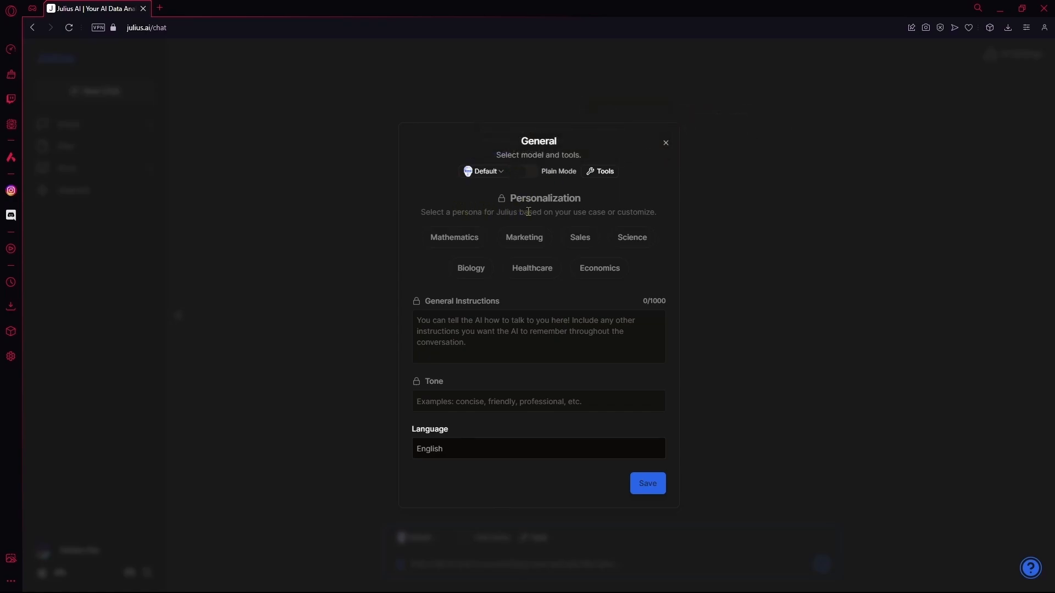
mouse_move(482, 241)
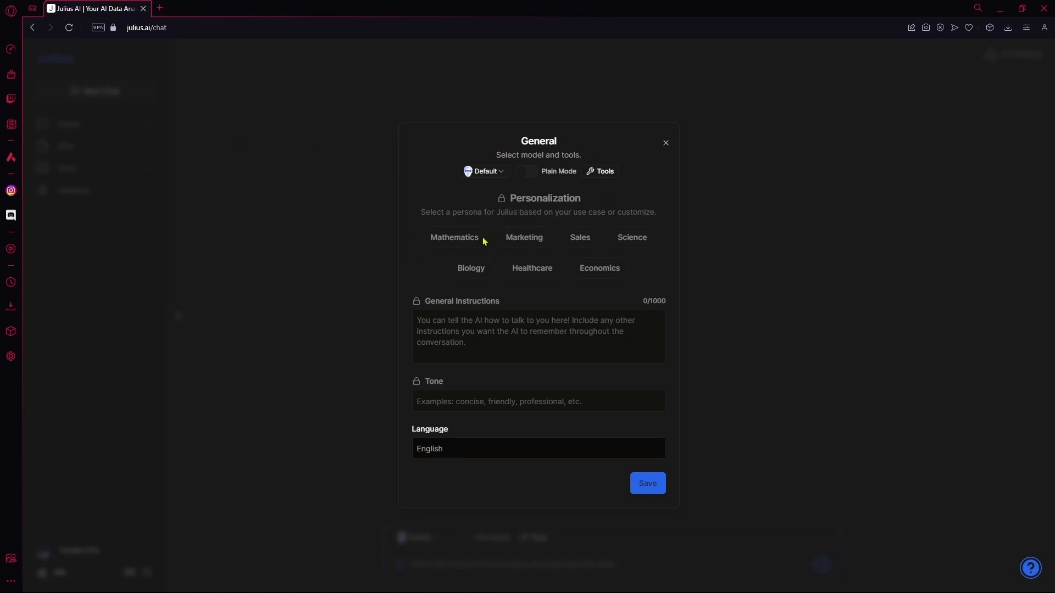
mouse_move(453, 243)
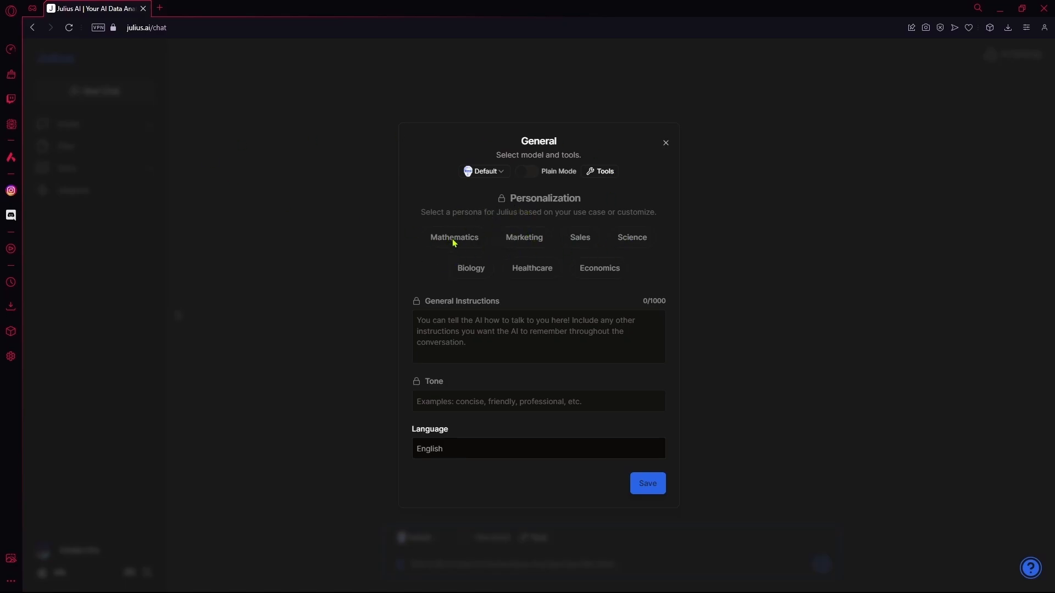
mouse_move(507, 217)
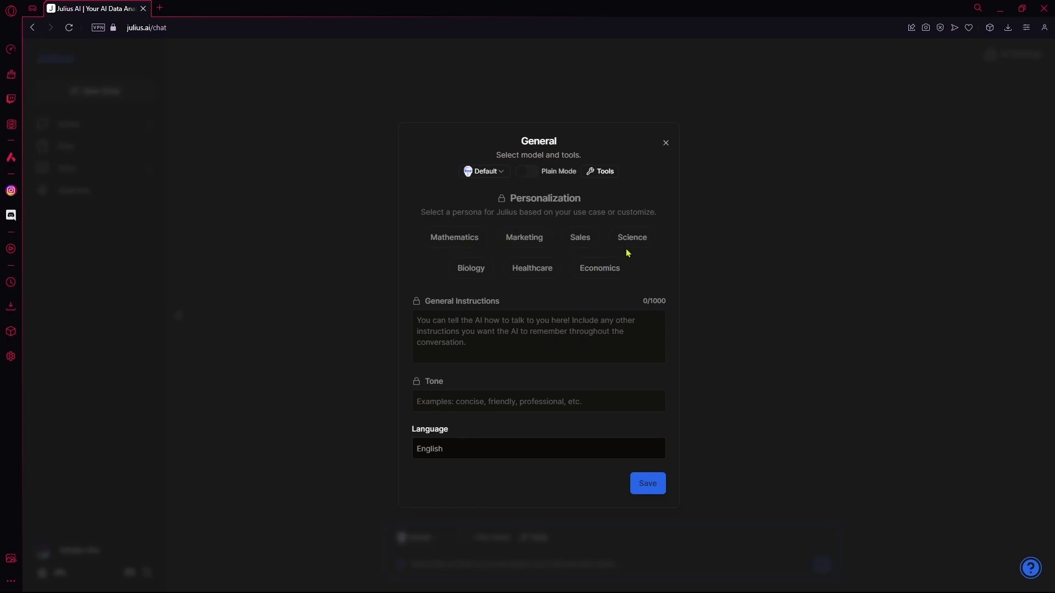
mouse_move(499, 286)
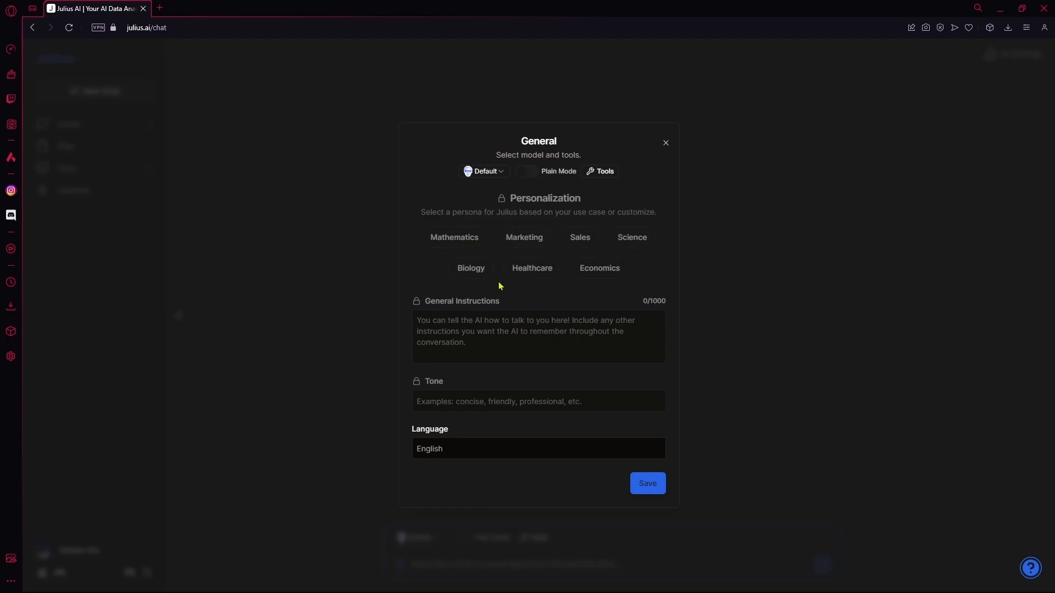
mouse_move(503, 269)
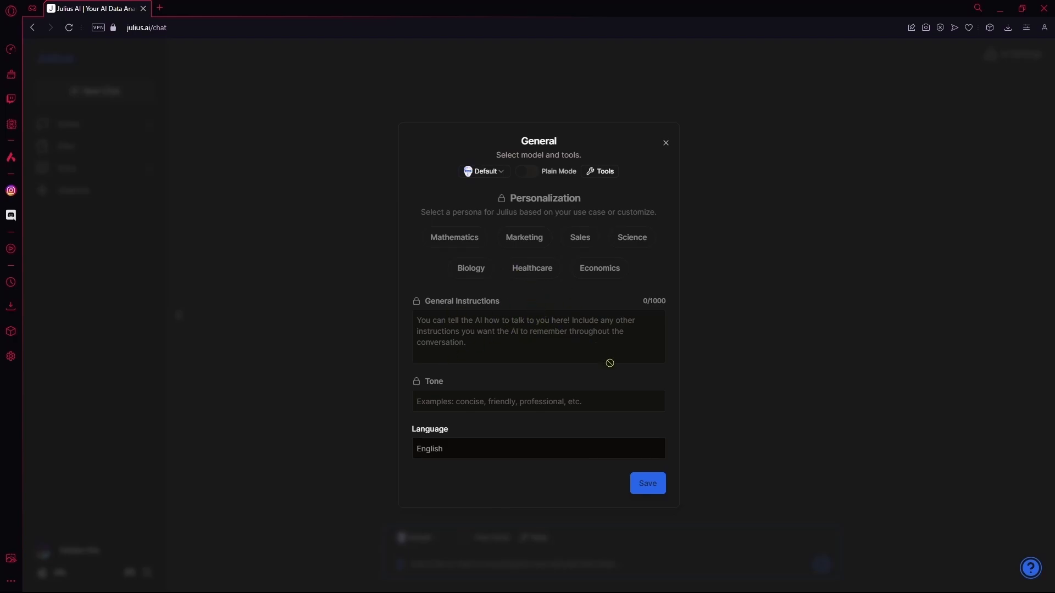
mouse_move(490, 406)
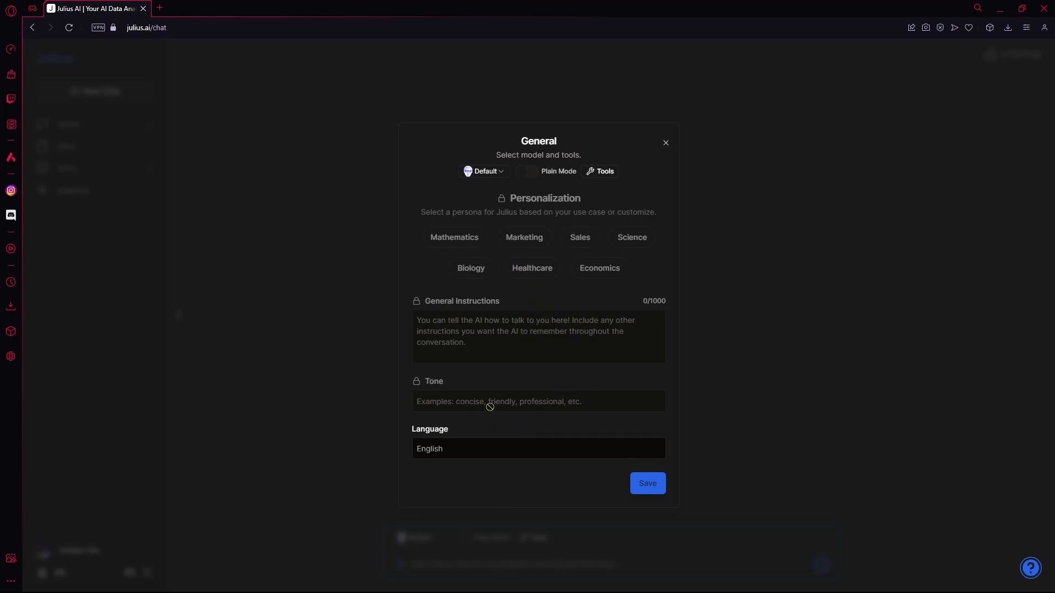
mouse_move(937, 451)
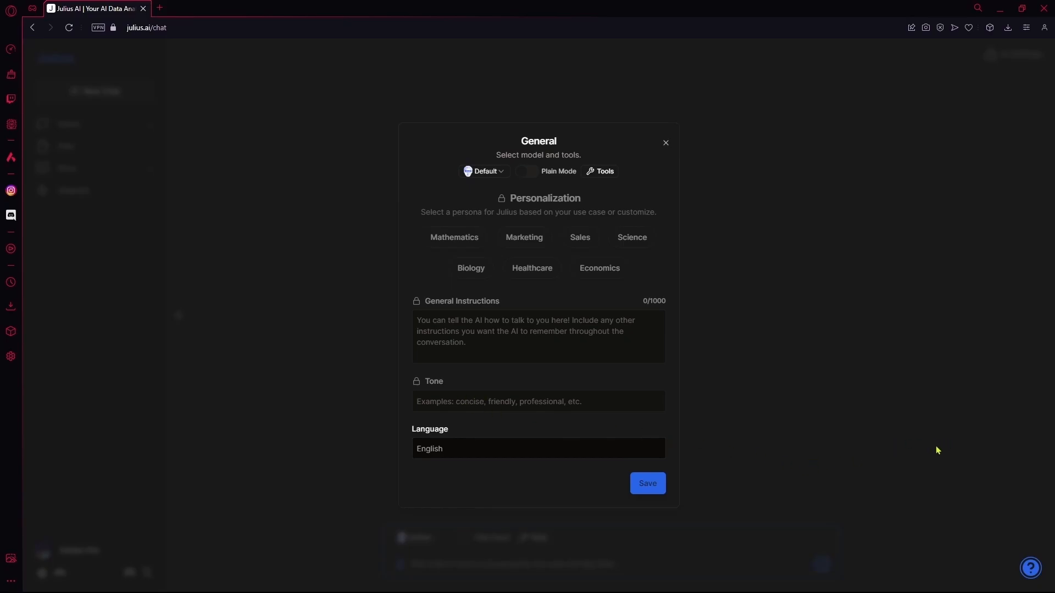
mouse_move(625, 420)
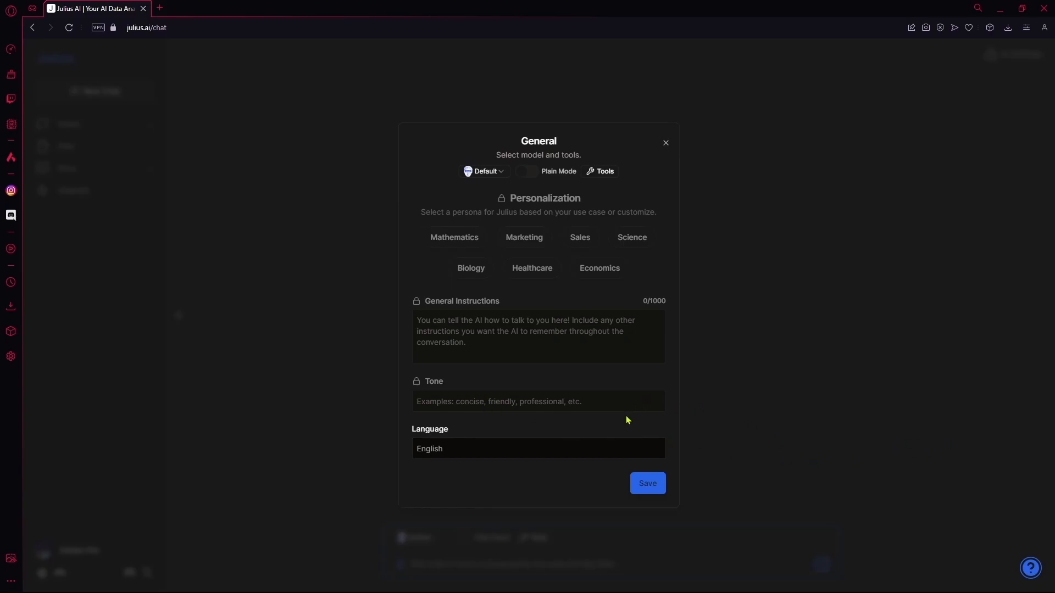
click(537, 448)
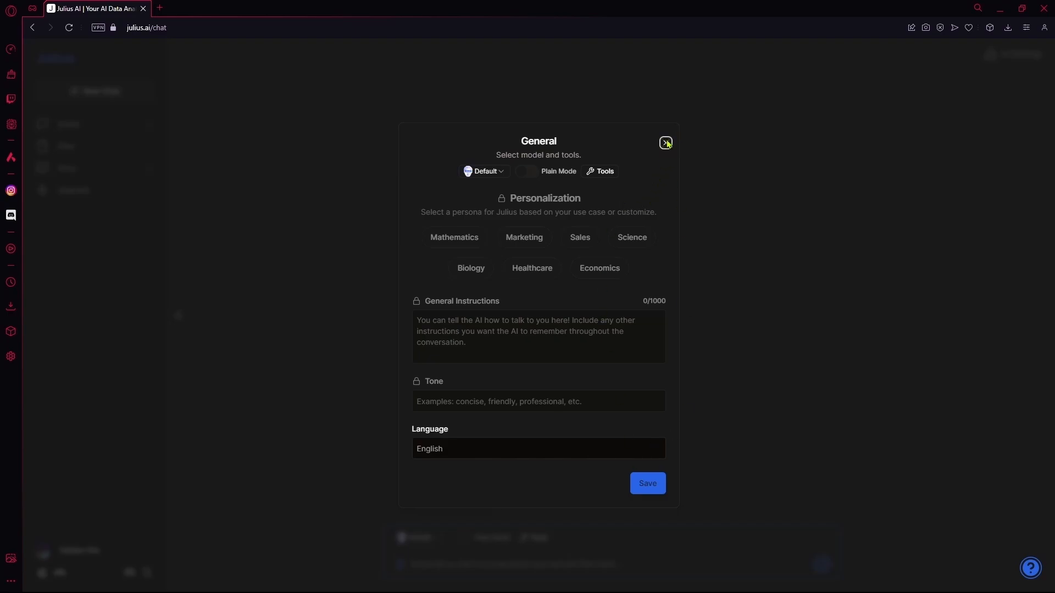
- Leave AI settings and reach the account settings page, checking Usage along the way
click(666, 142)
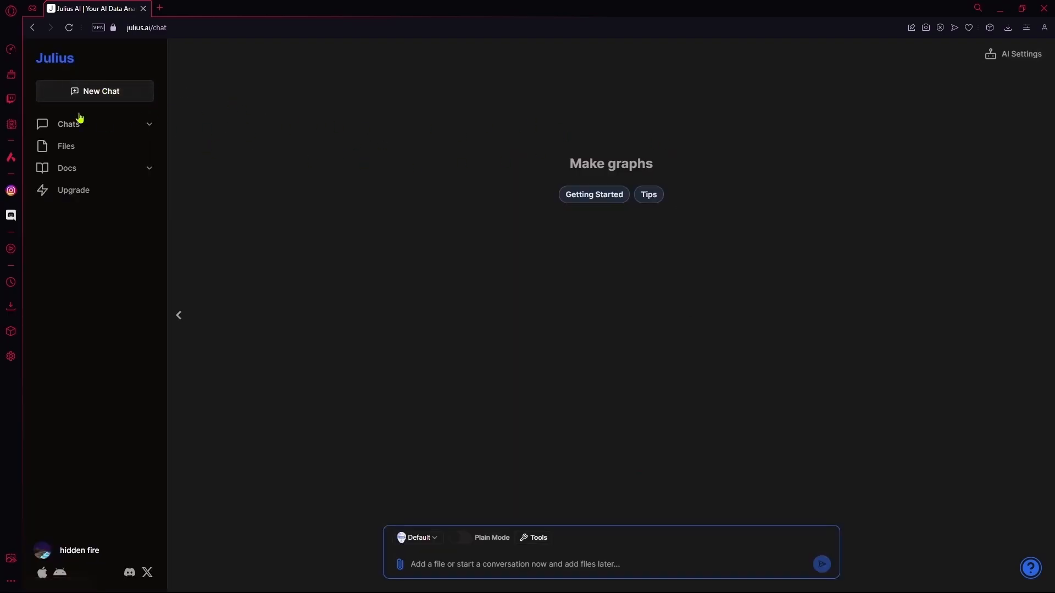
click(78, 550)
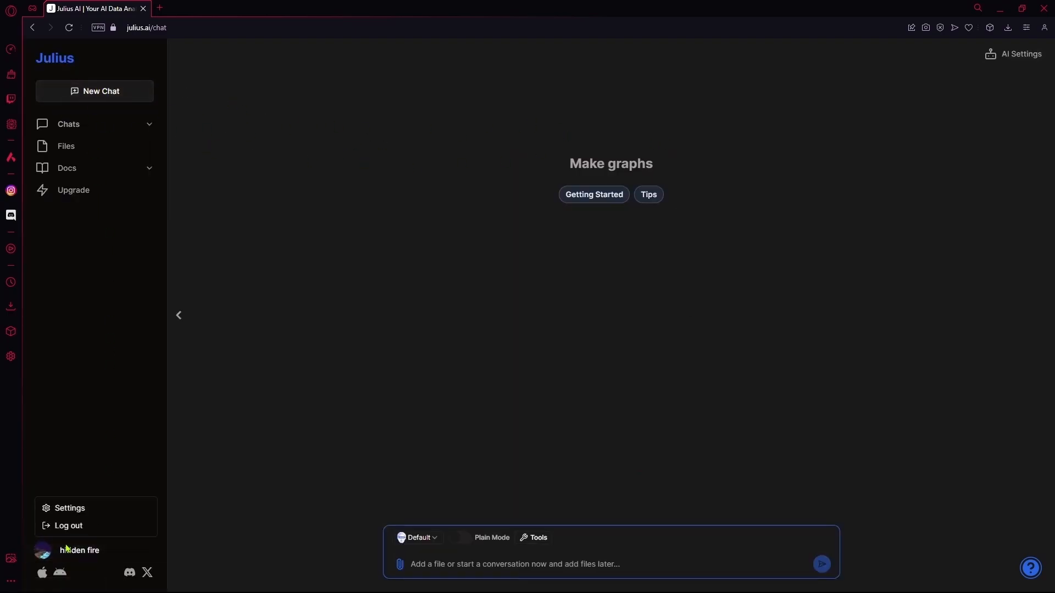
click(72, 190)
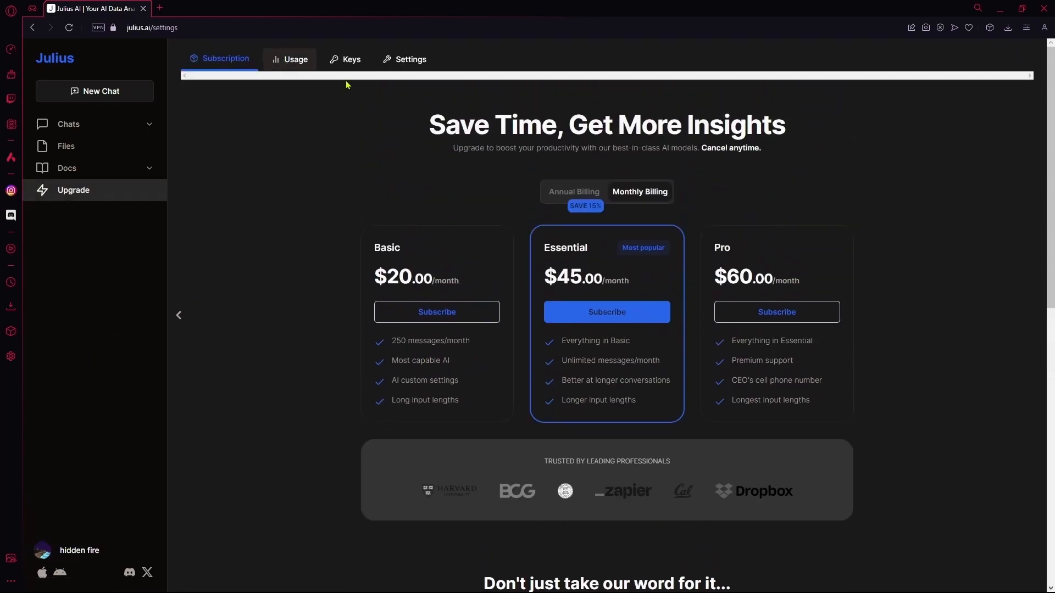
click(294, 59)
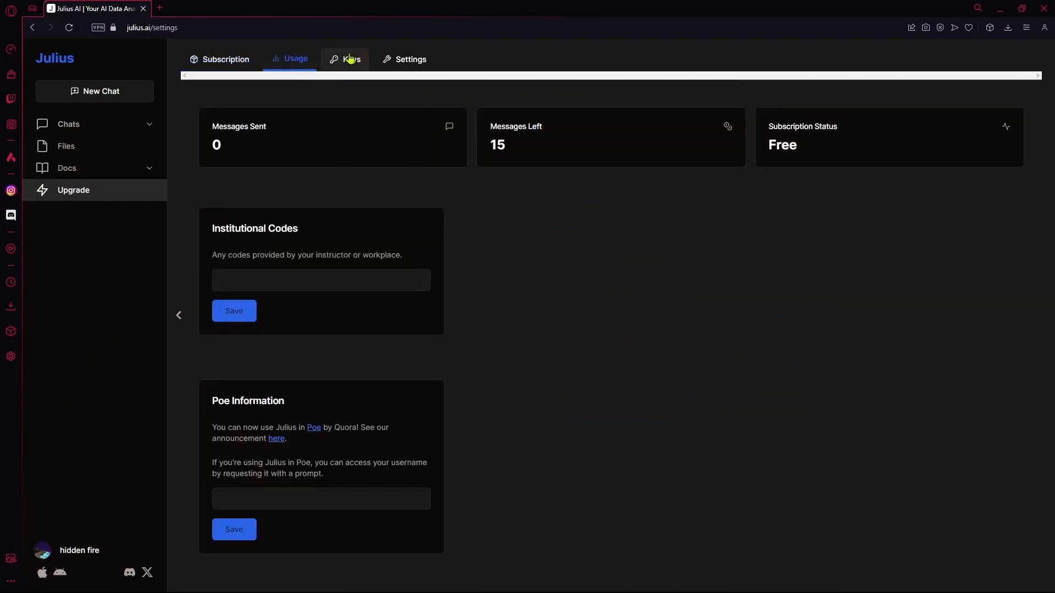
click(404, 59)
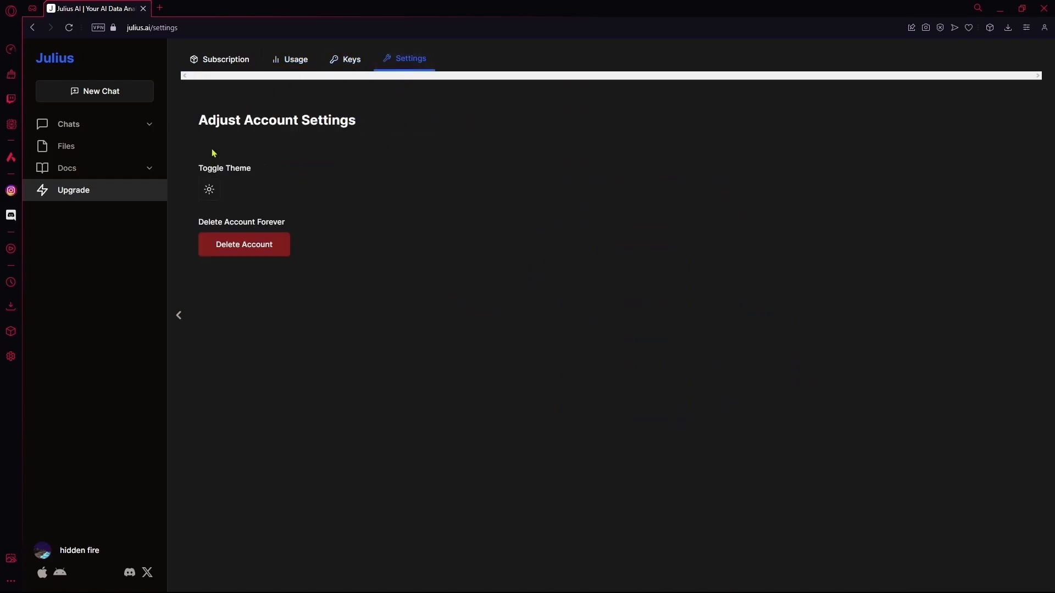
- Switch the interface to the light theme and back to dark
click(208, 189)
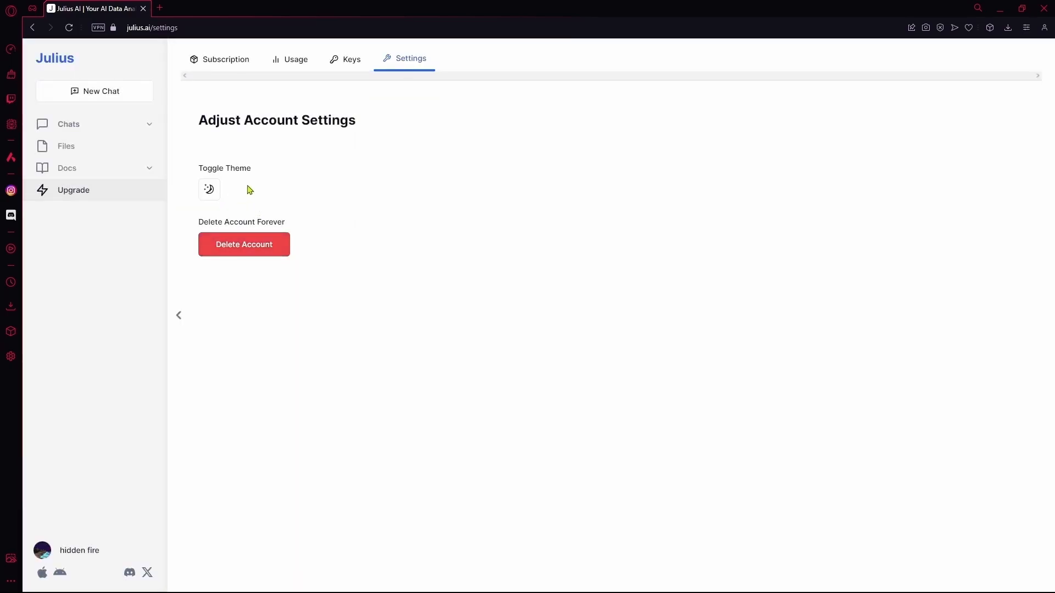
click(209, 189)
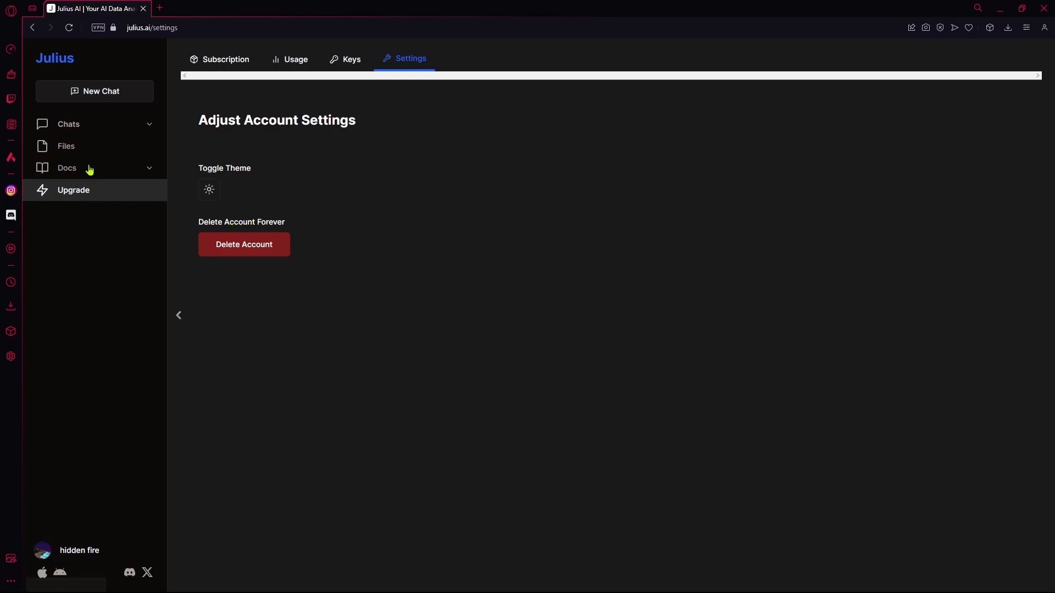
mouse_move(97, 165)
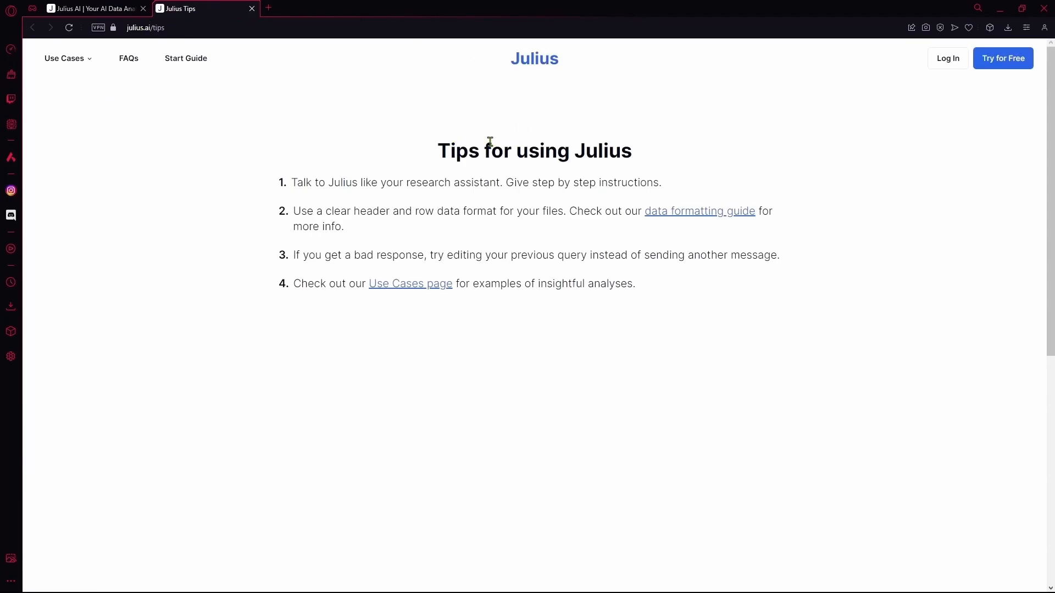
mouse_move(437, 228)
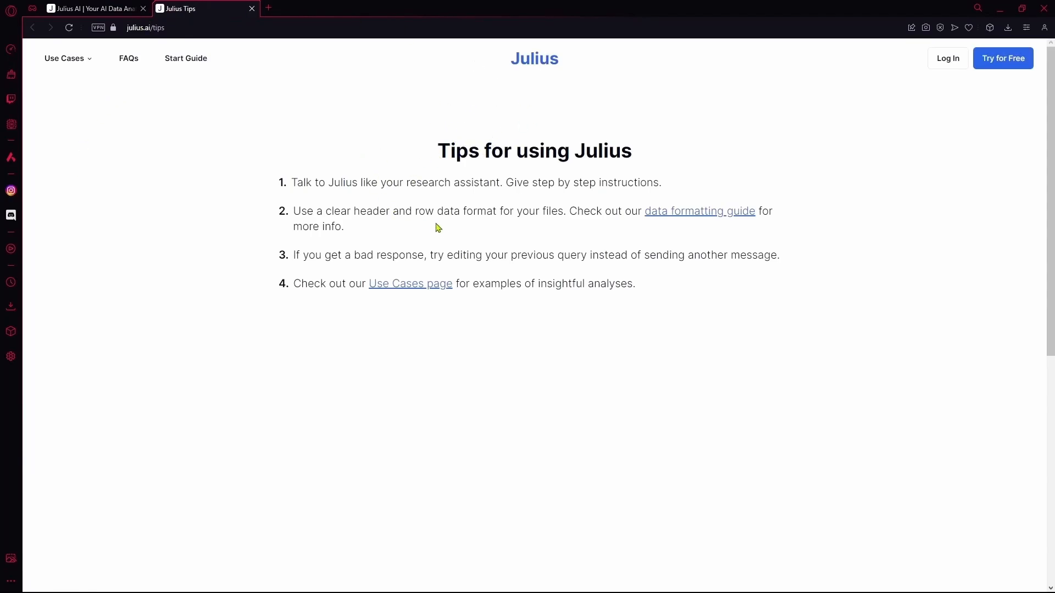
click(94, 8)
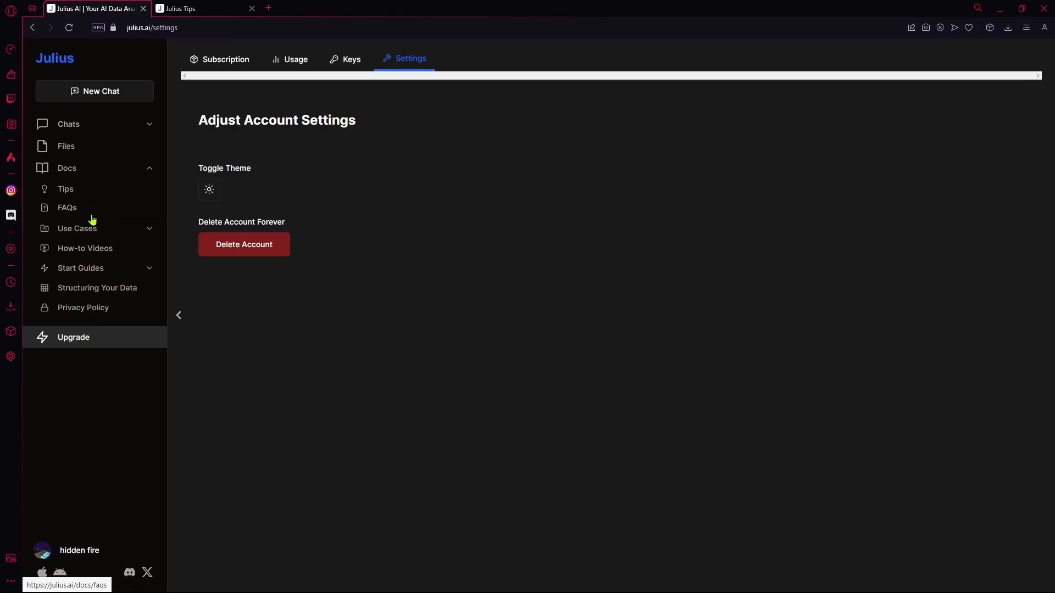
mouse_move(85, 243)
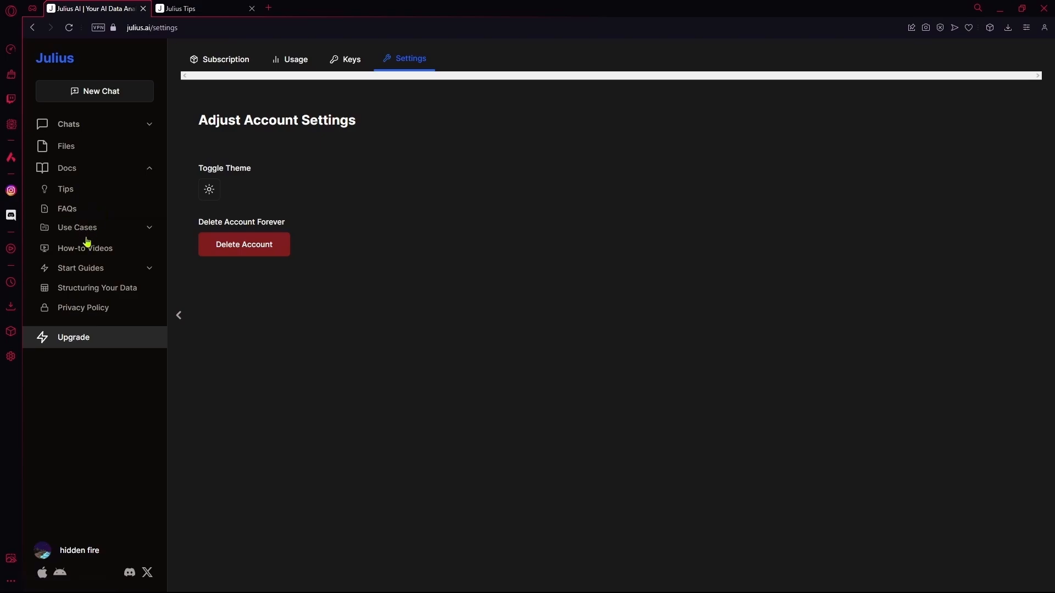
mouse_move(155, 223)
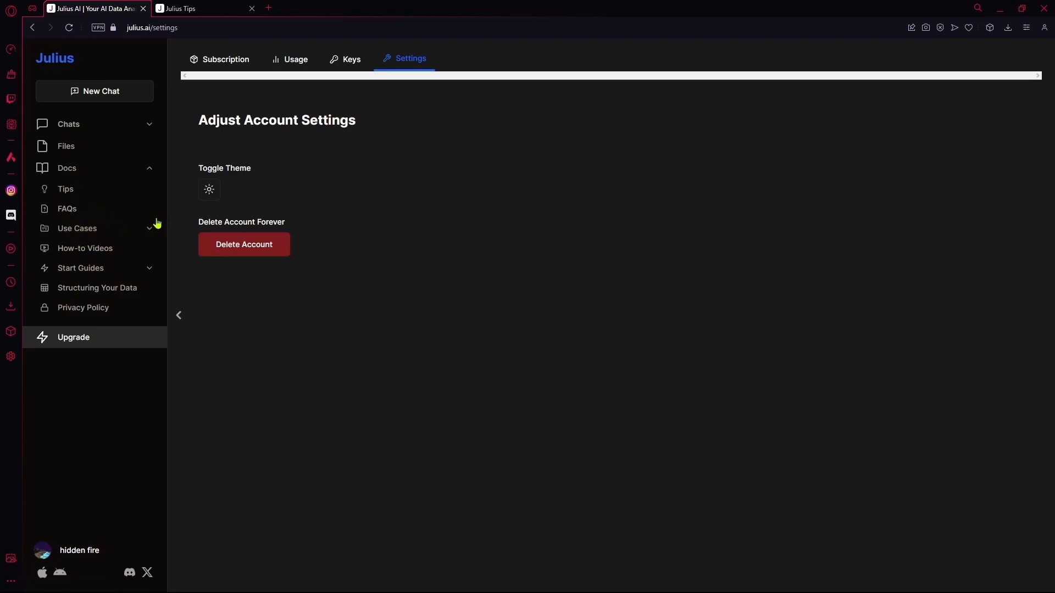
- Expand the Use Cases list and browse the how-to videos page in the docs sidebar
click(77, 229)
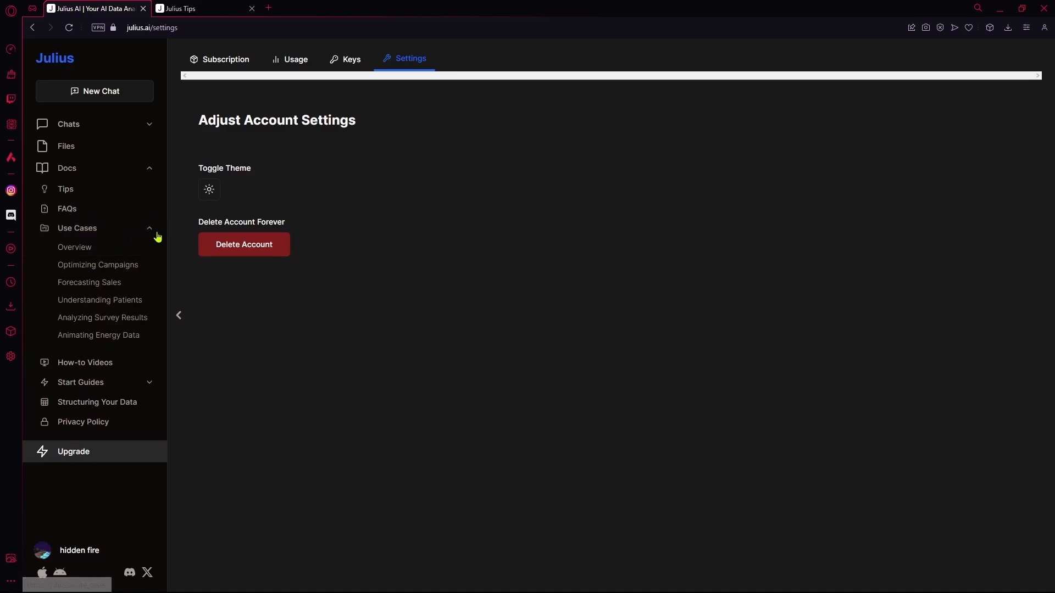
mouse_move(137, 292)
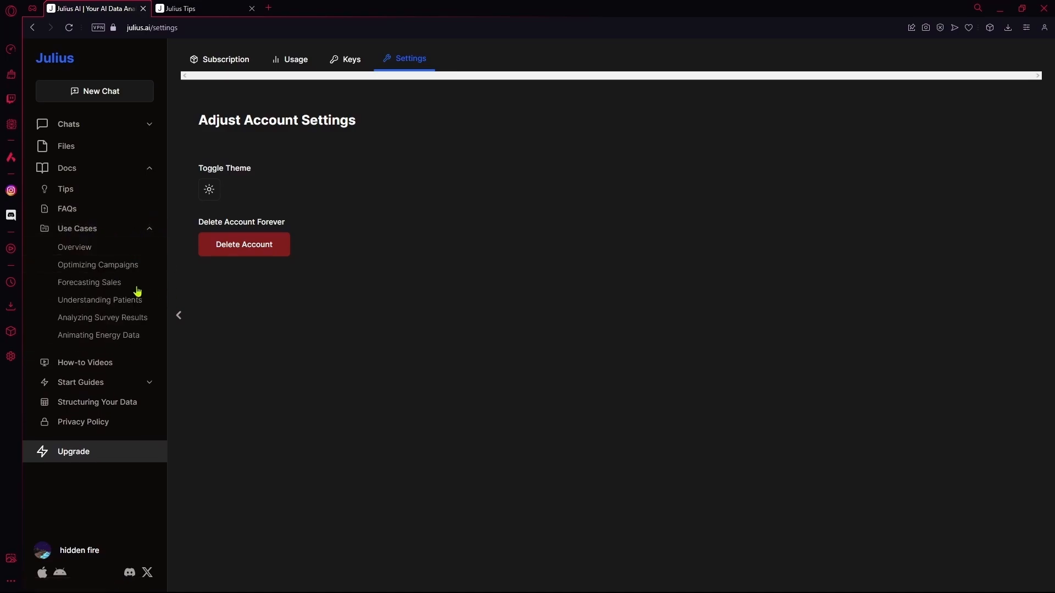
mouse_move(85, 361)
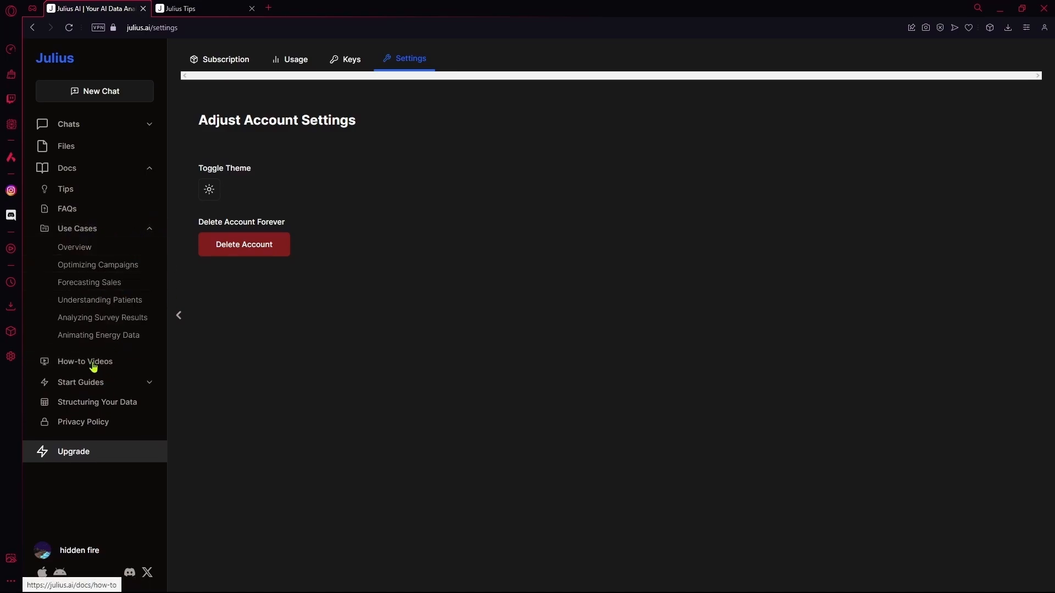
click(85, 361)
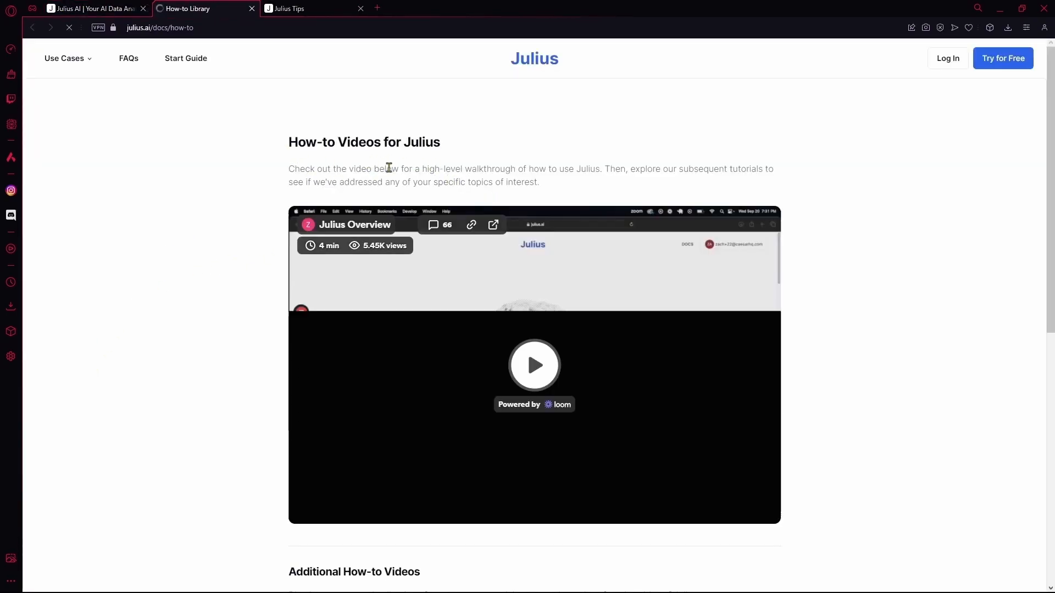
scroll(down, 3)
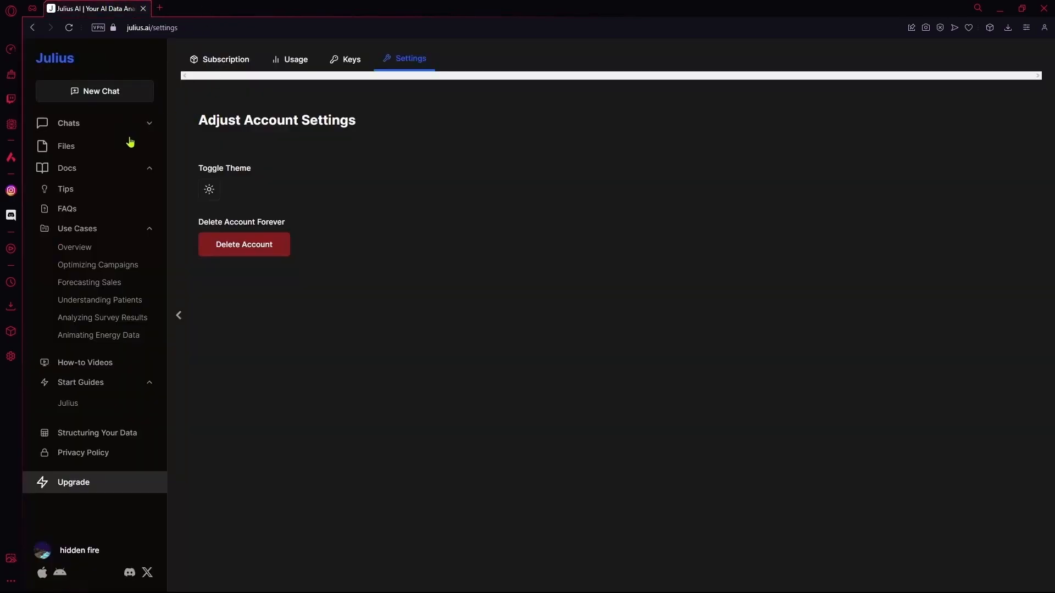
mouse_move(86, 146)
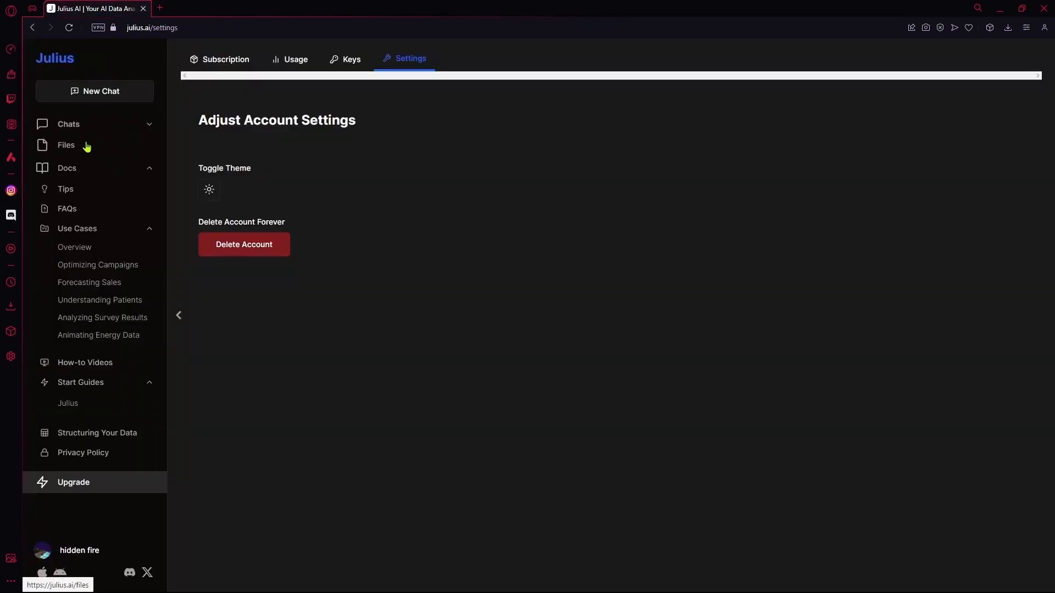
- Go to the My Files page from the left sidebar
click(66, 145)
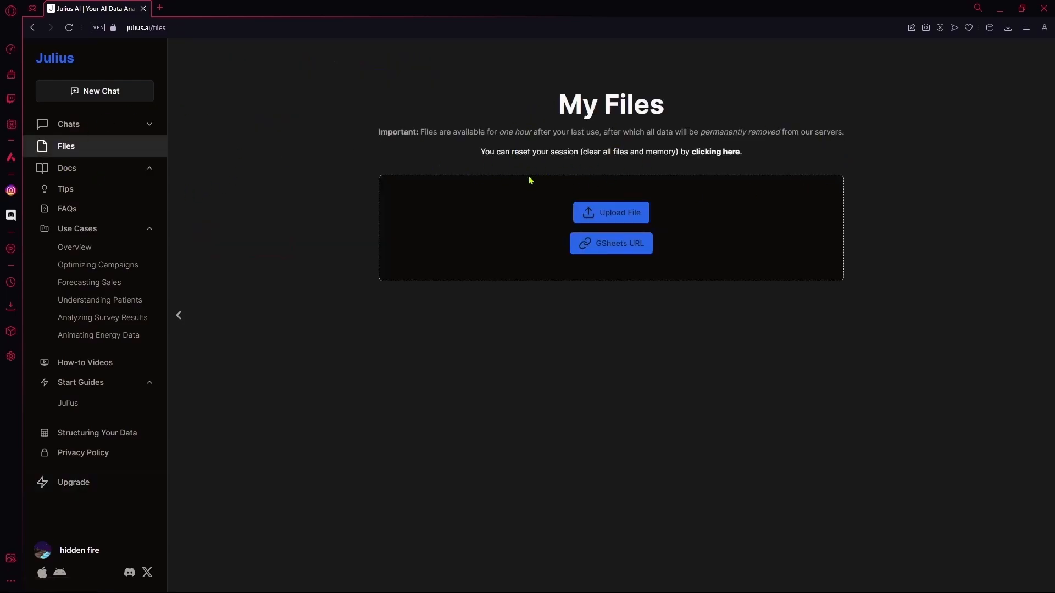
mouse_move(393, 284)
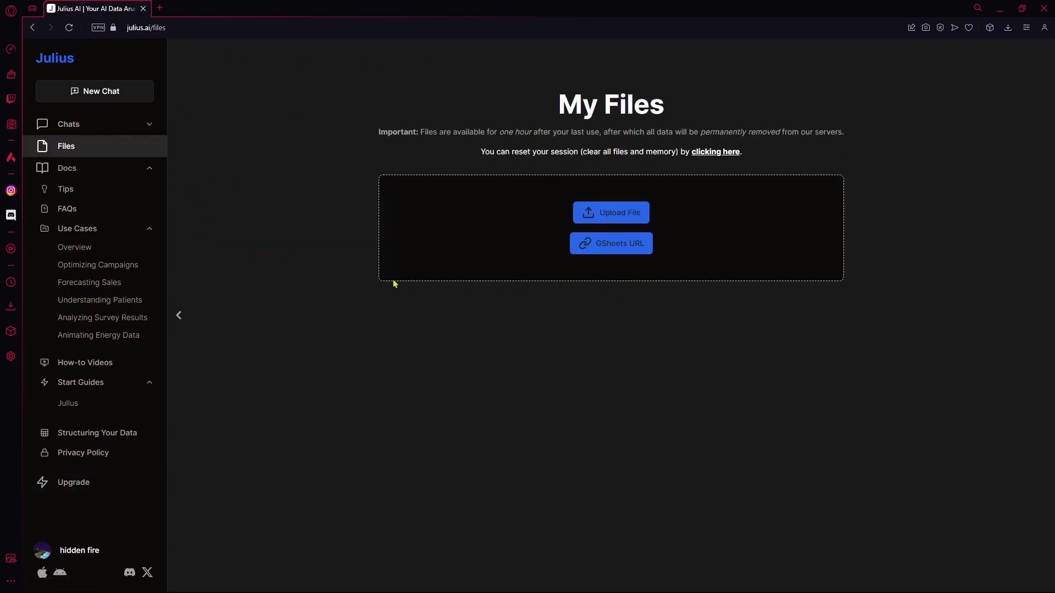
mouse_move(546, 276)
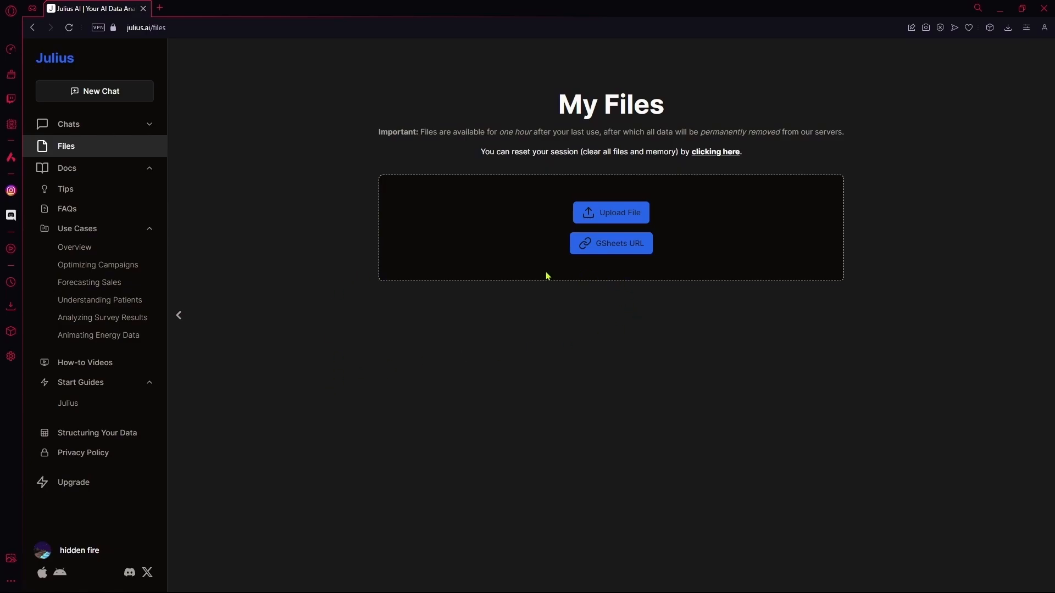
mouse_move(602, 290)
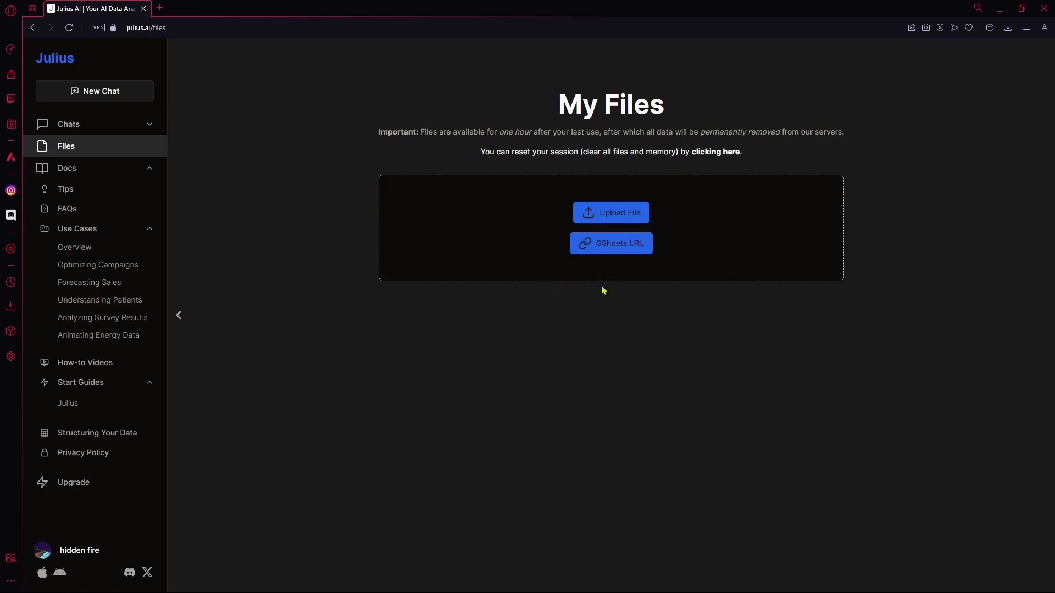
mouse_move(68, 403)
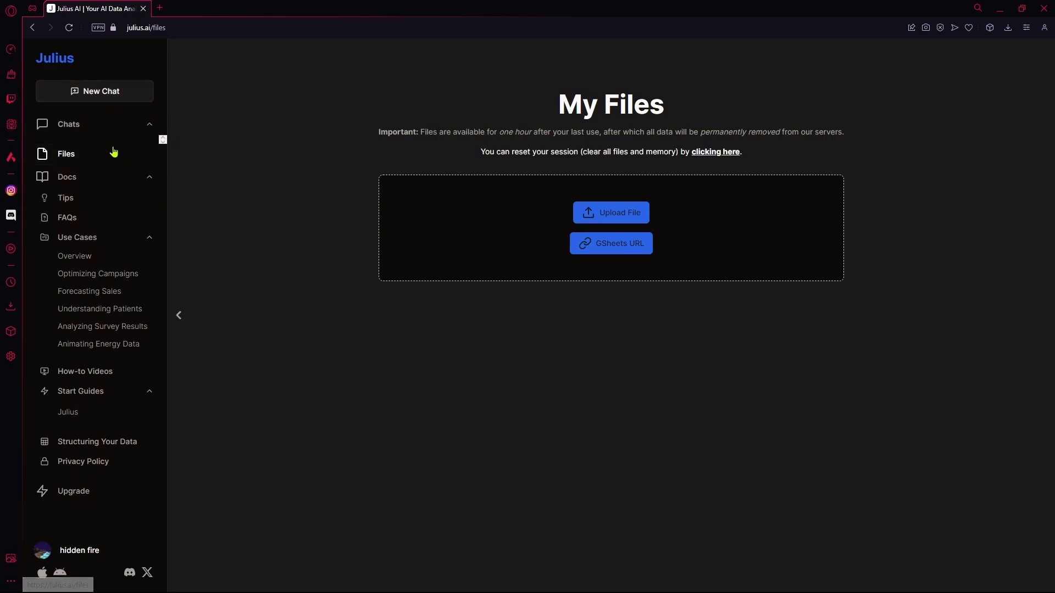
mouse_move(146, 573)
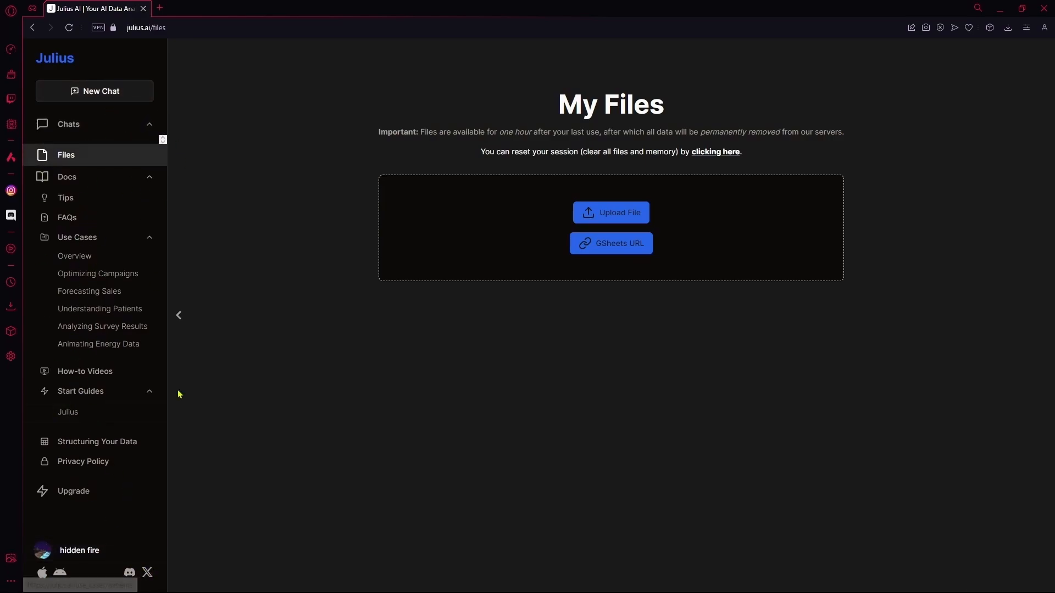
mouse_move(128, 572)
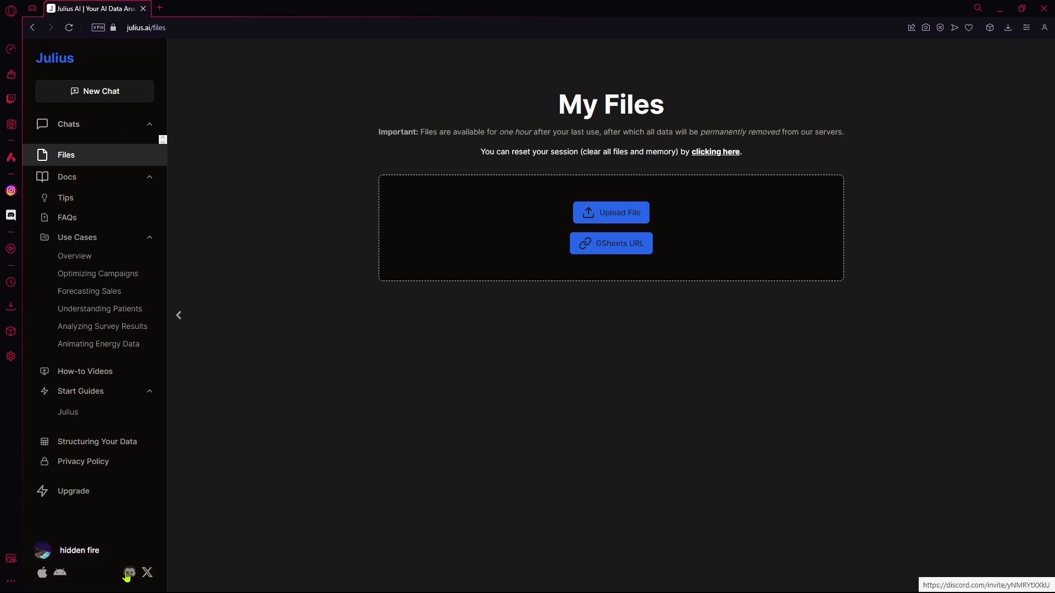
mouse_move(138, 575)
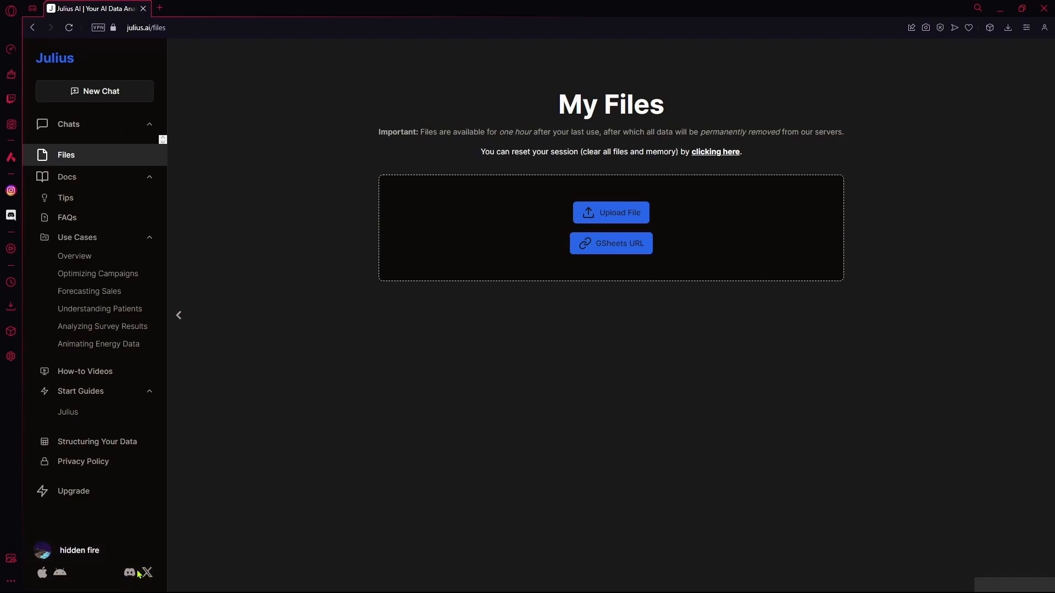
mouse_move(131, 92)
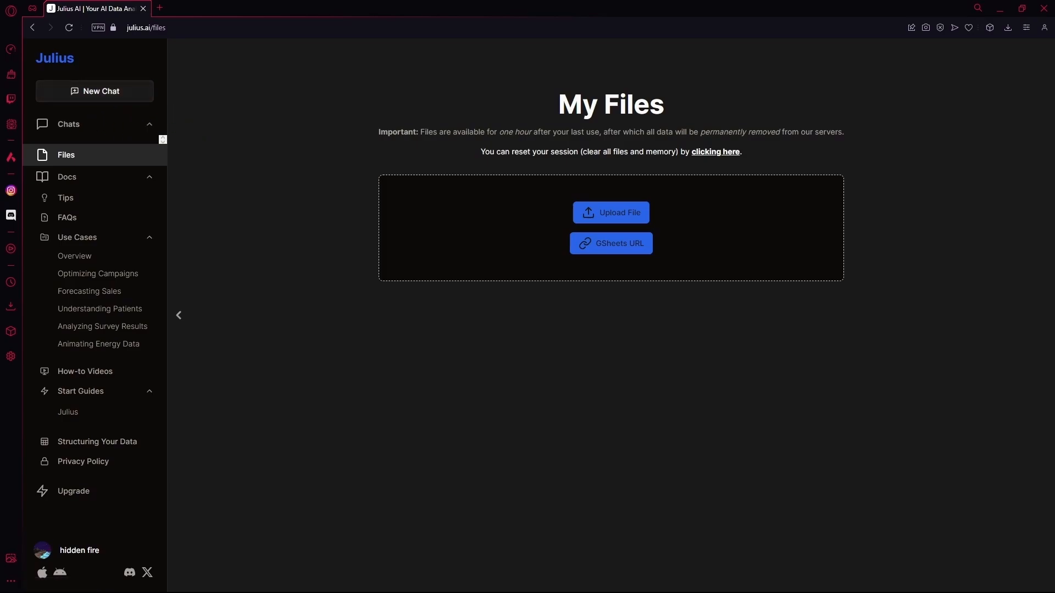
- Reach the public Use Cases for Julius page from the Docs menu
click(95, 91)
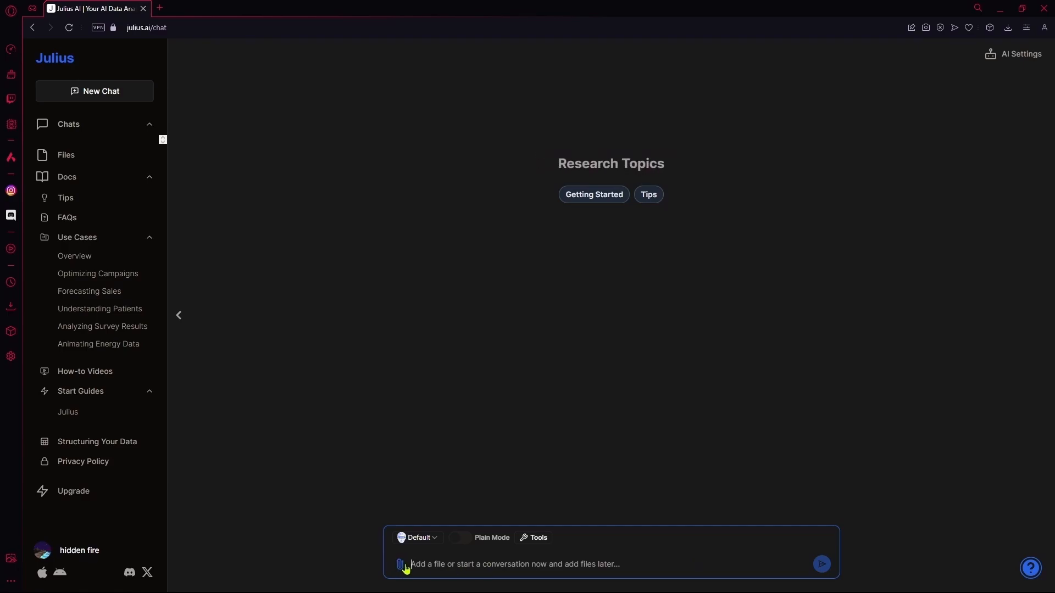
click(417, 538)
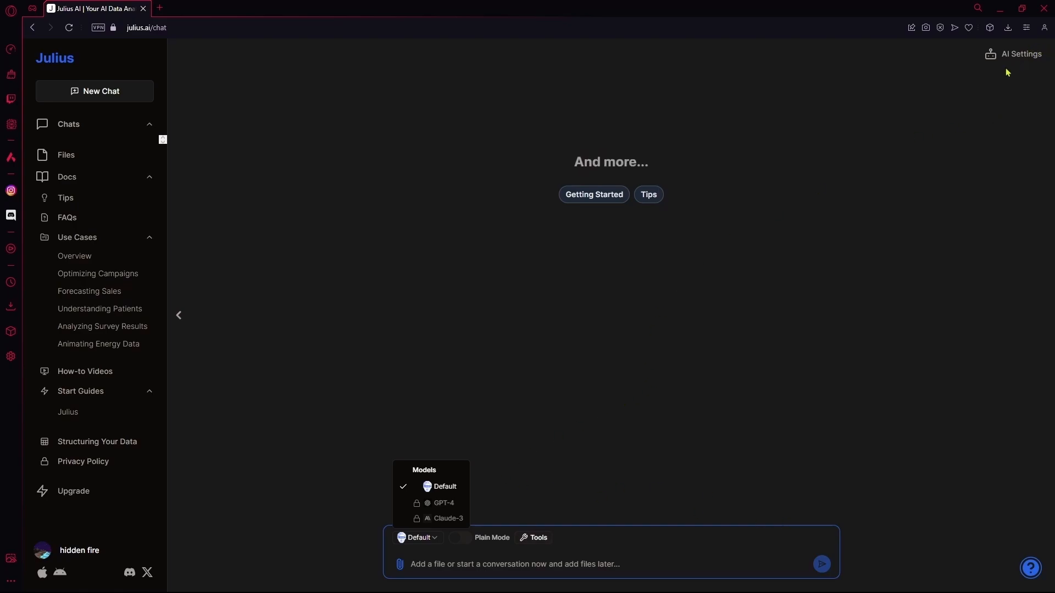
click(417, 537)
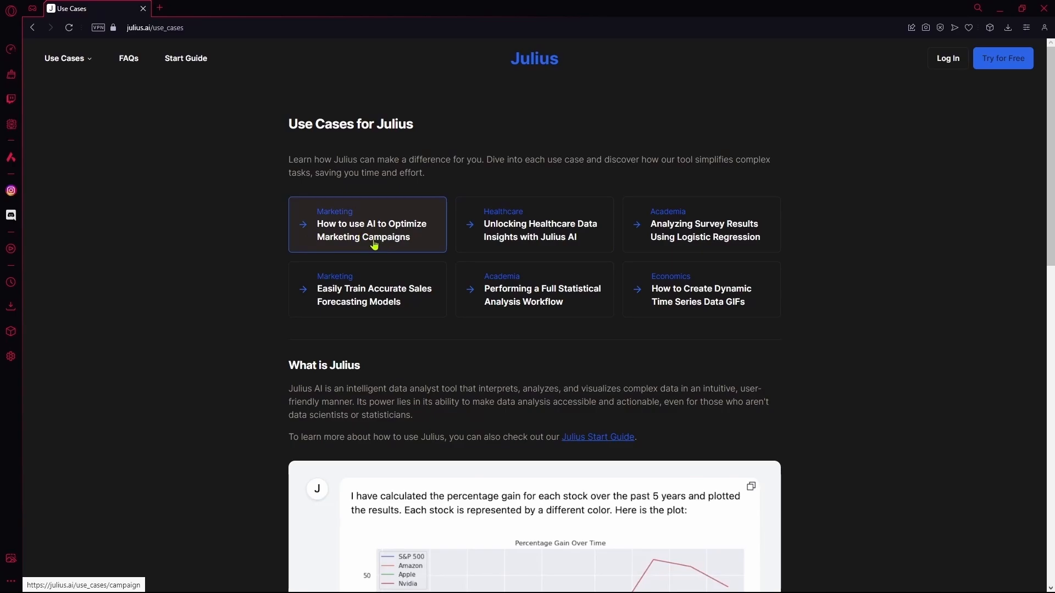
- Read the marketing campaigns use case through its scatter plot and correlation heatmap, then return to the chat
click(370, 230)
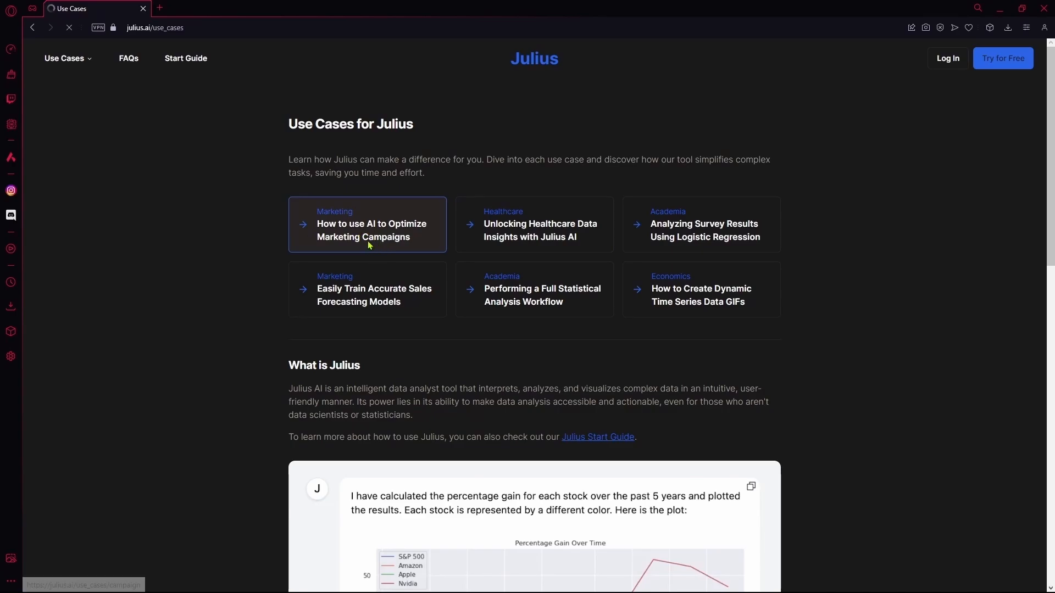
click(370, 230)
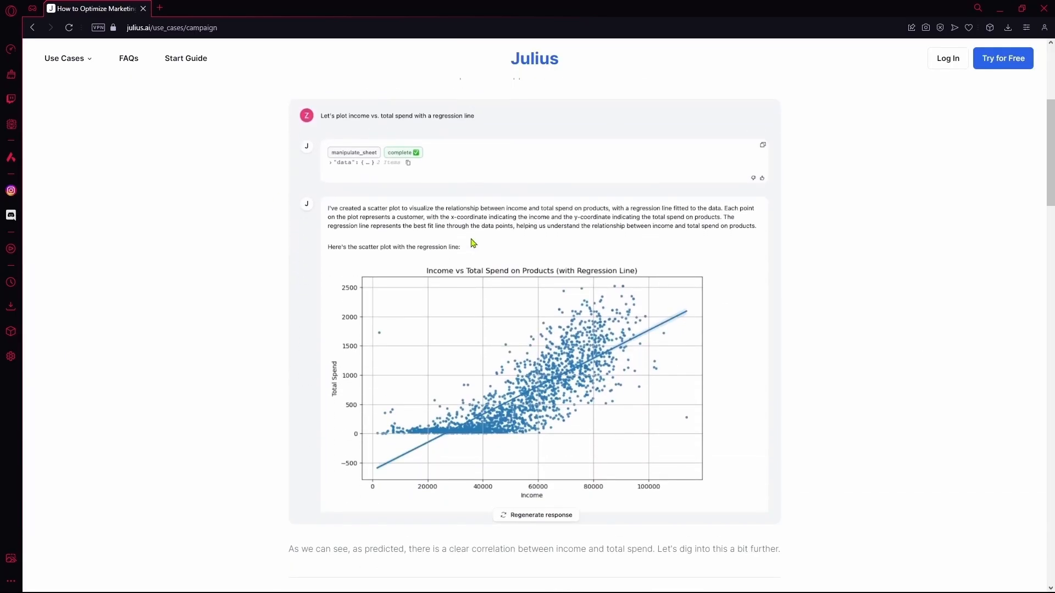
scroll(down, 3)
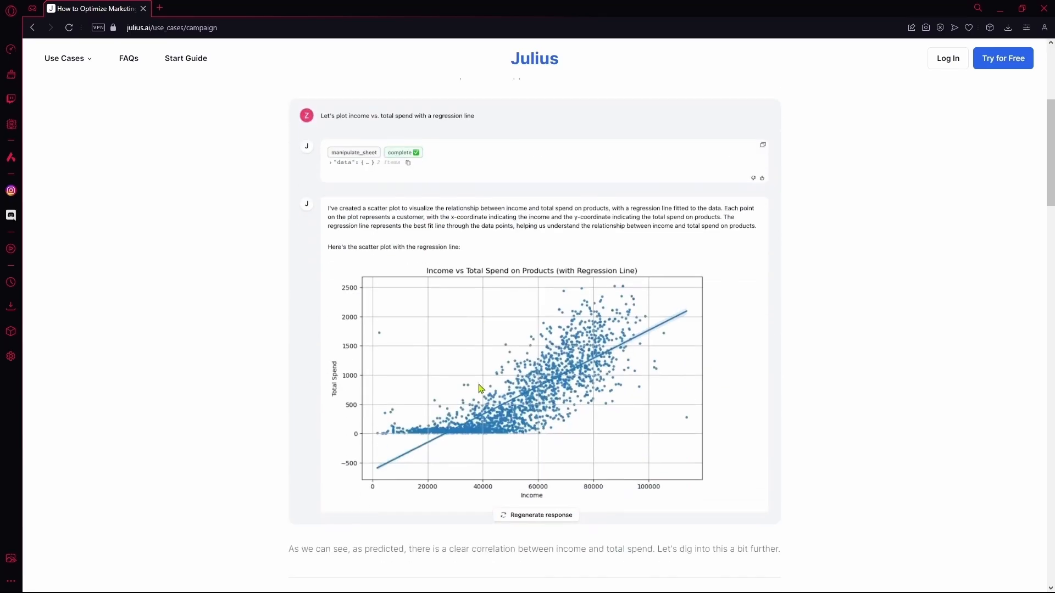
scroll(down, 3)
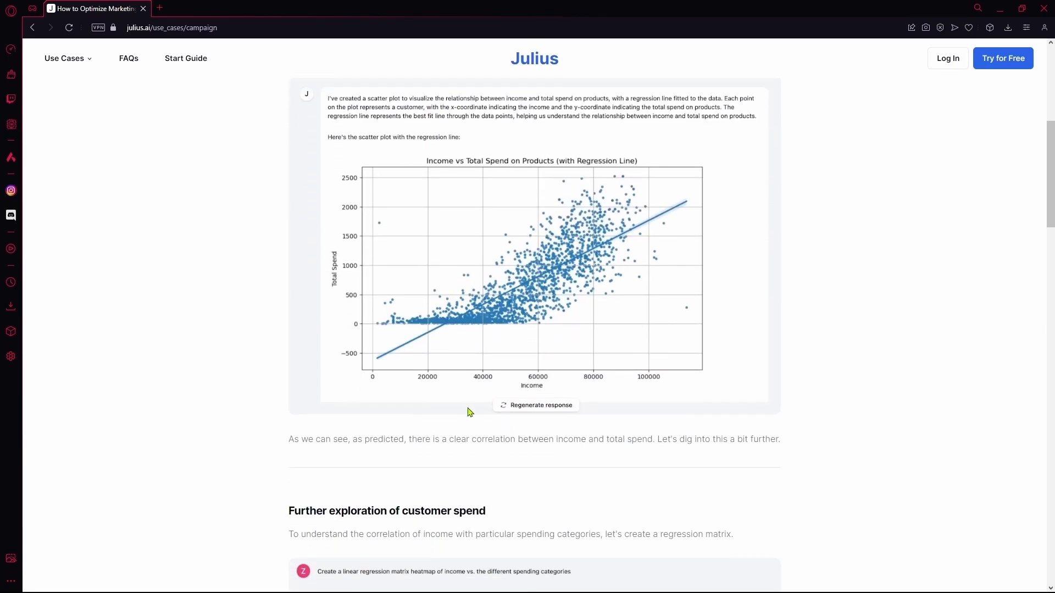
scroll(down, 3)
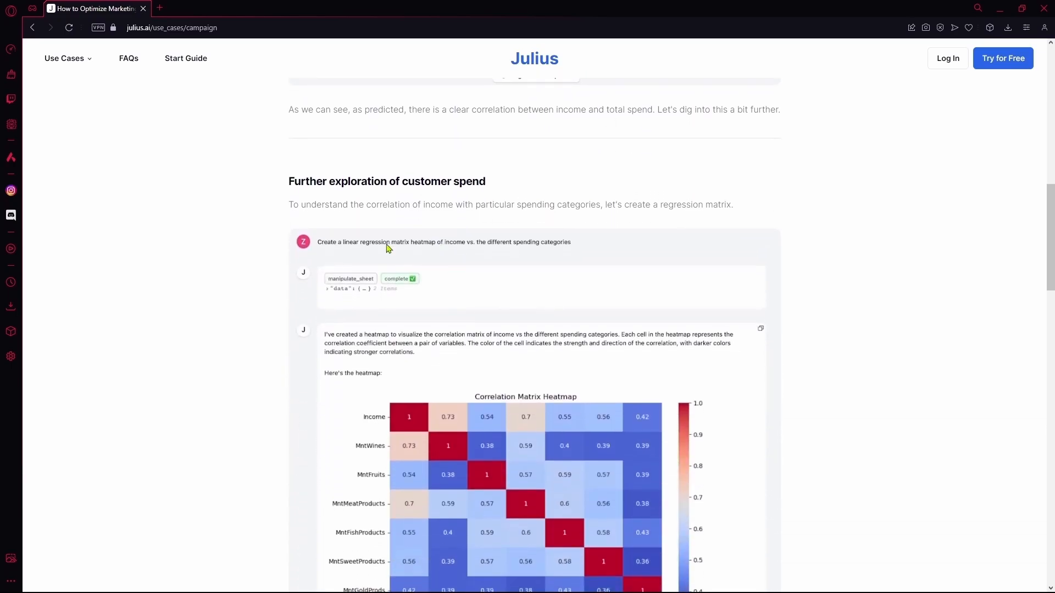
scroll(up, 3)
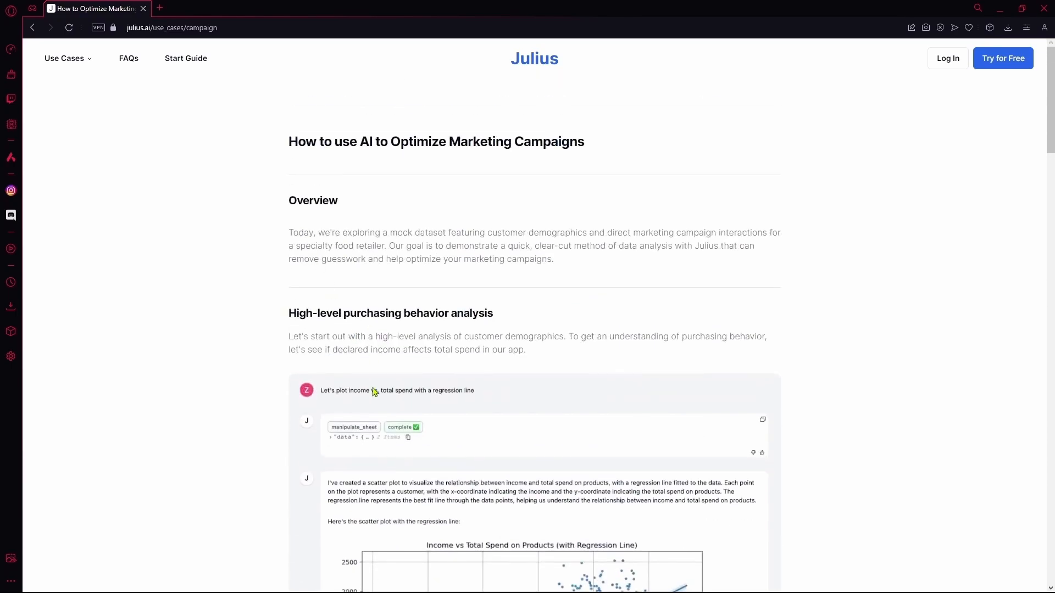
mouse_move(349, 318)
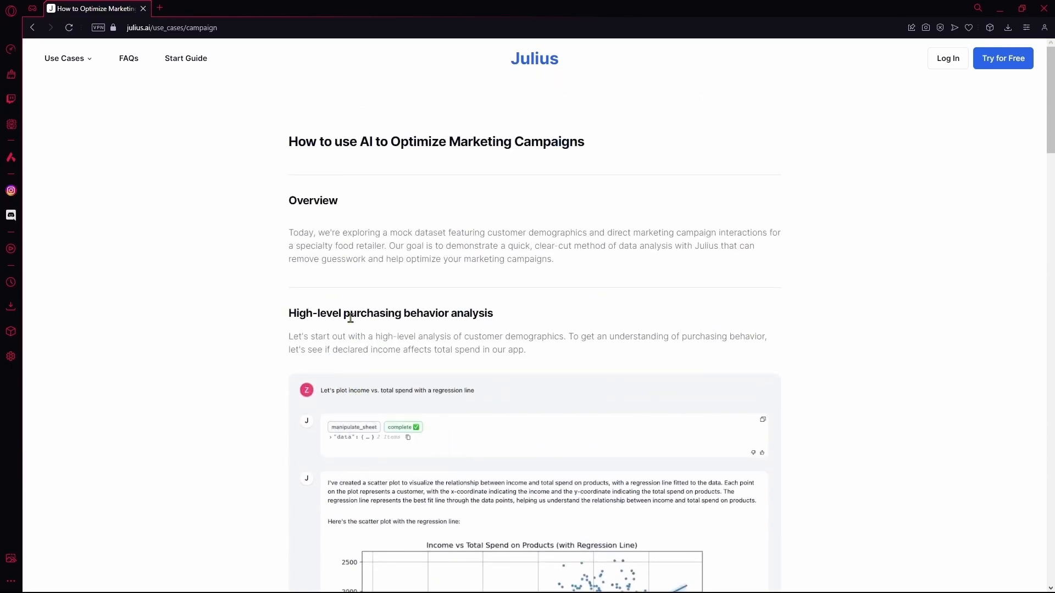
mouse_move(360, 396)
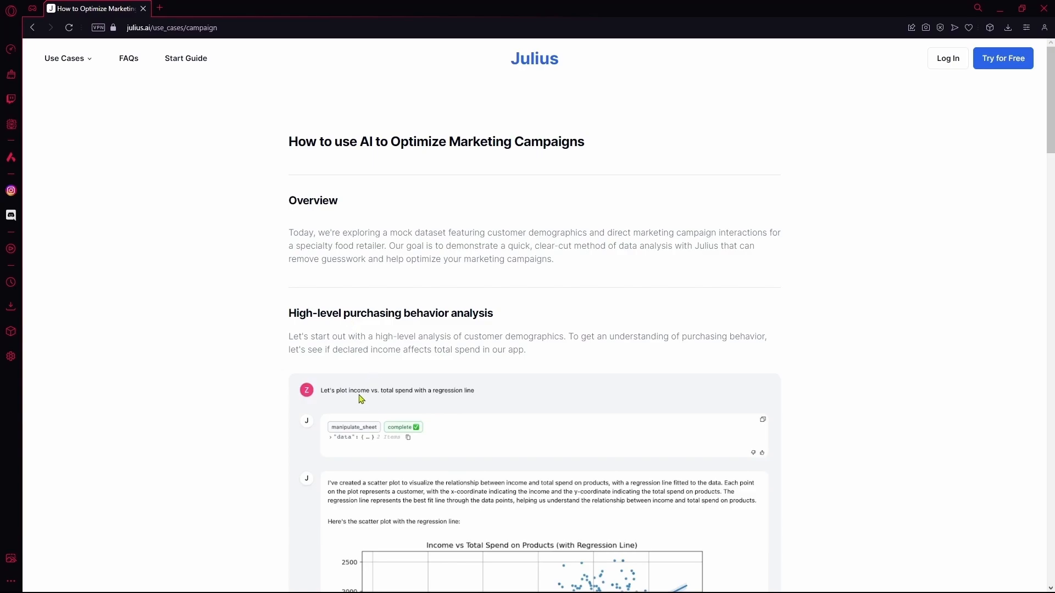
mouse_move(378, 408)
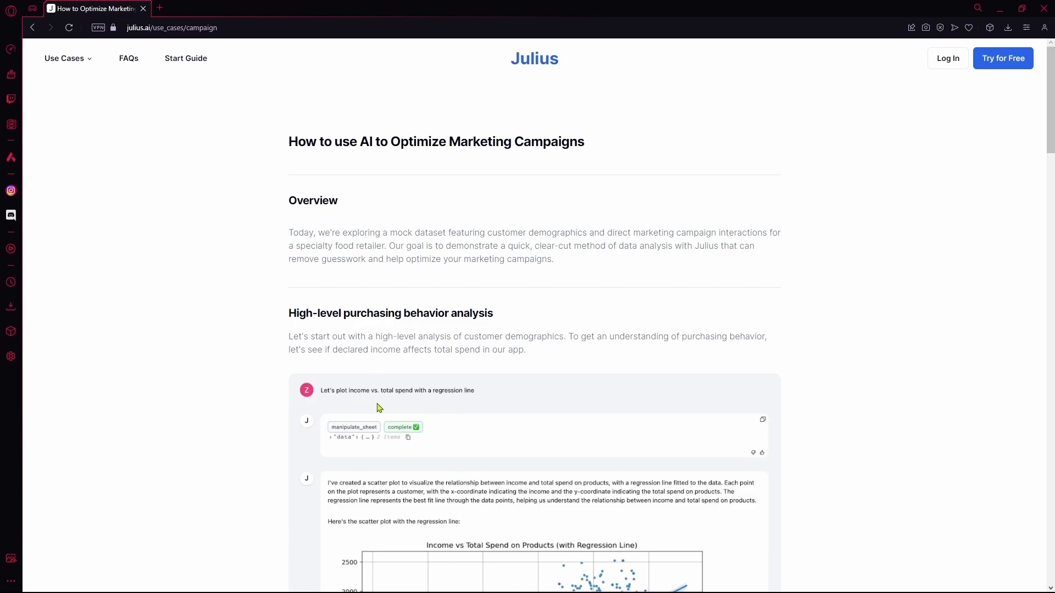
mouse_move(397, 411)
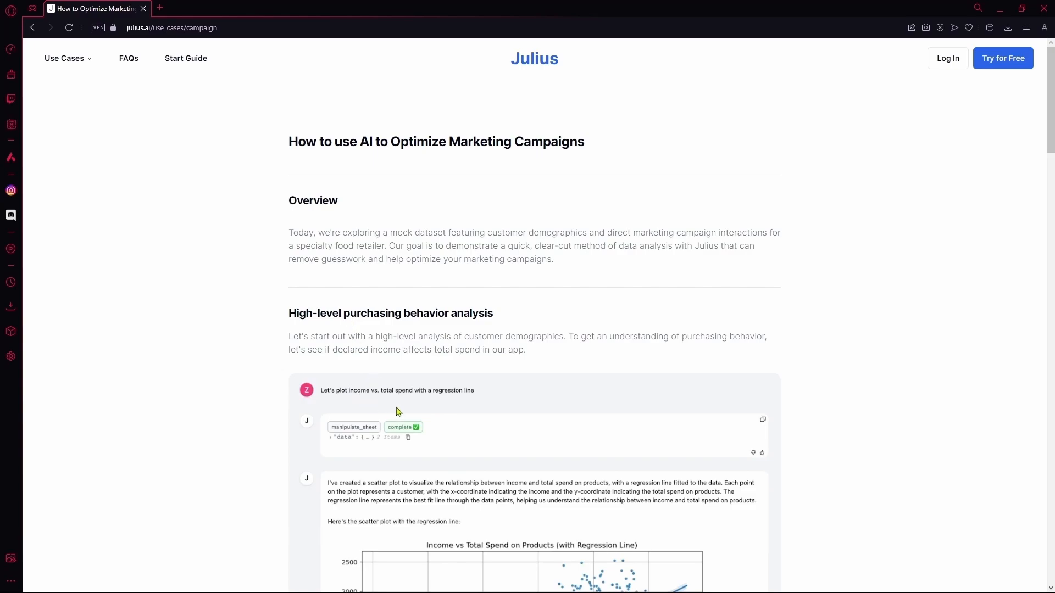
scroll(down, 3)
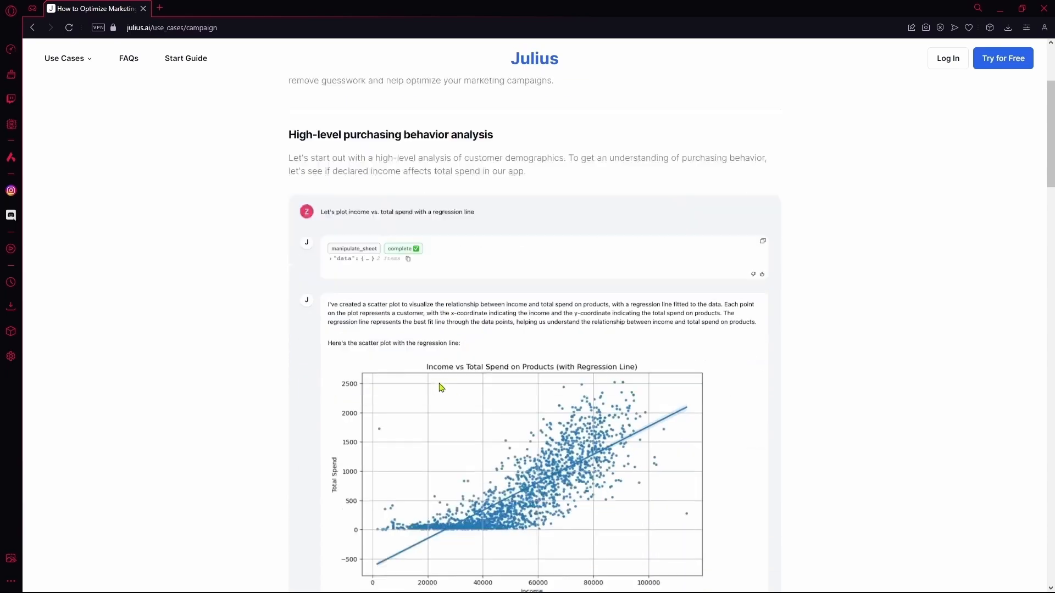
scroll(down, 3)
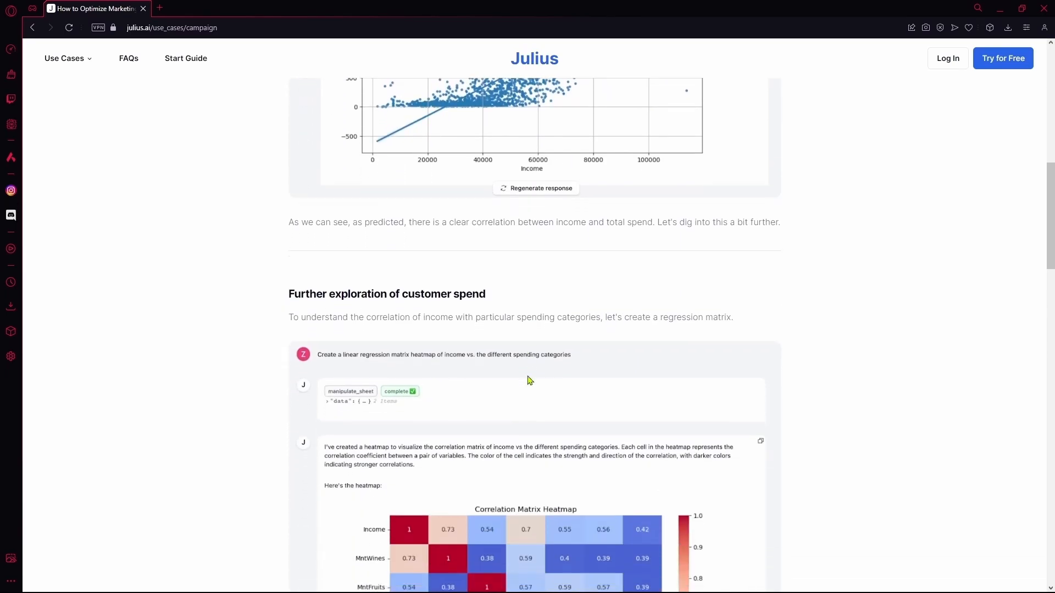
scroll(down, 3)
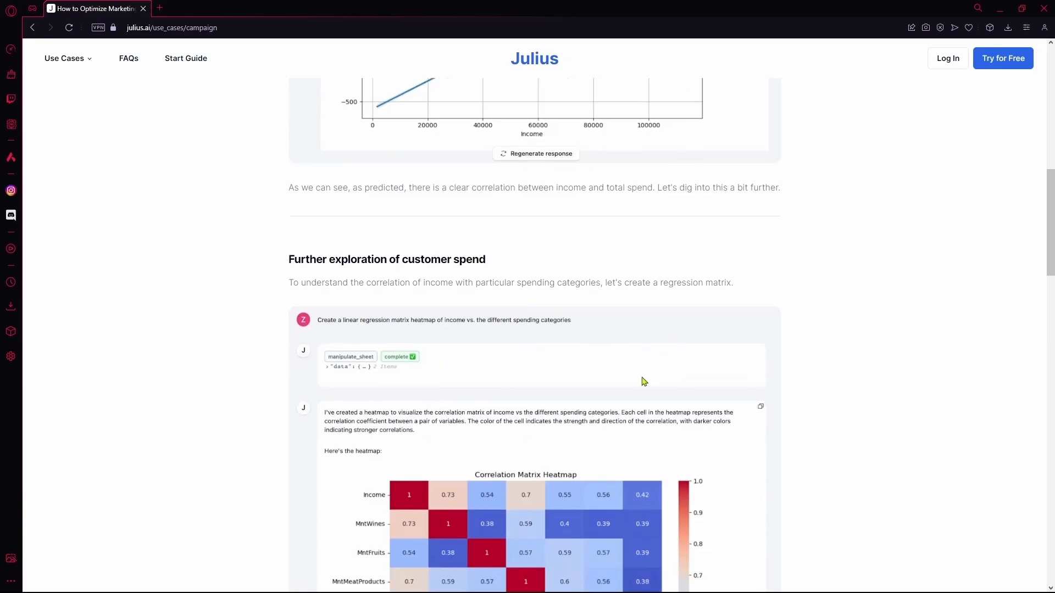
scroll(down, 3)
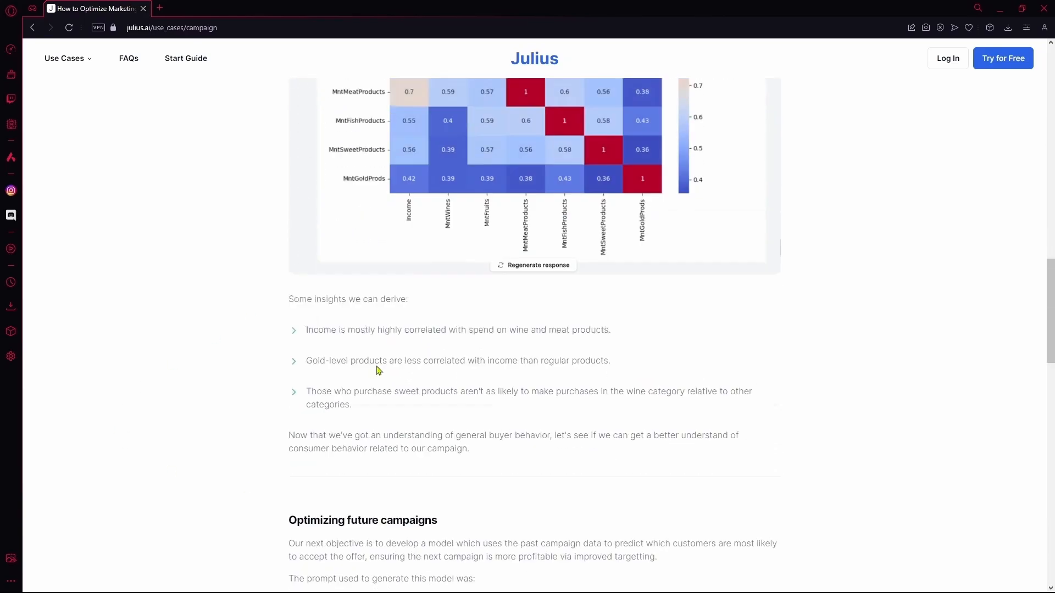
click(32, 27)
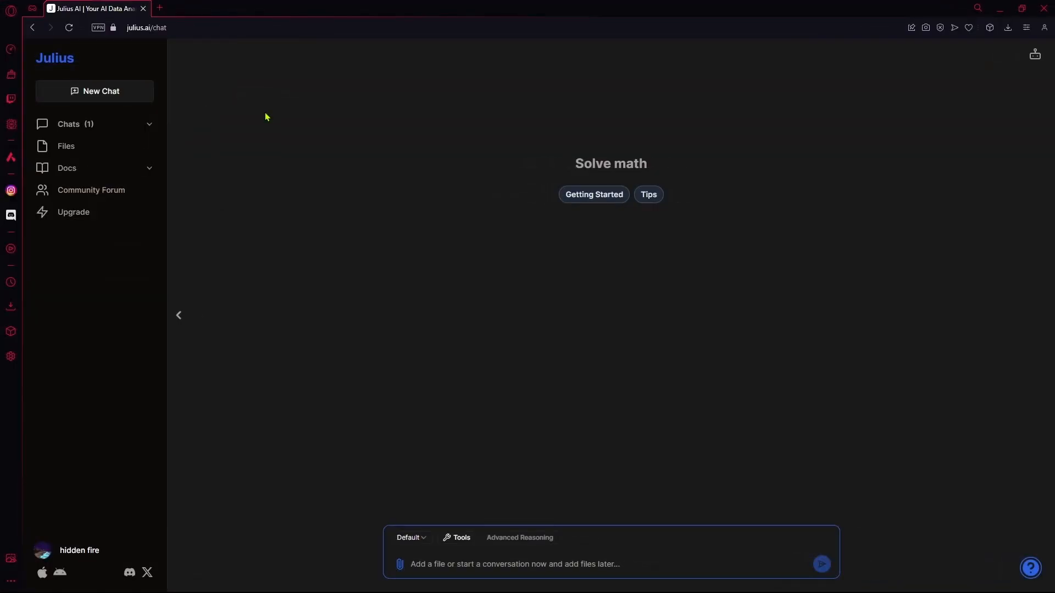
mouse_move(161, 113)
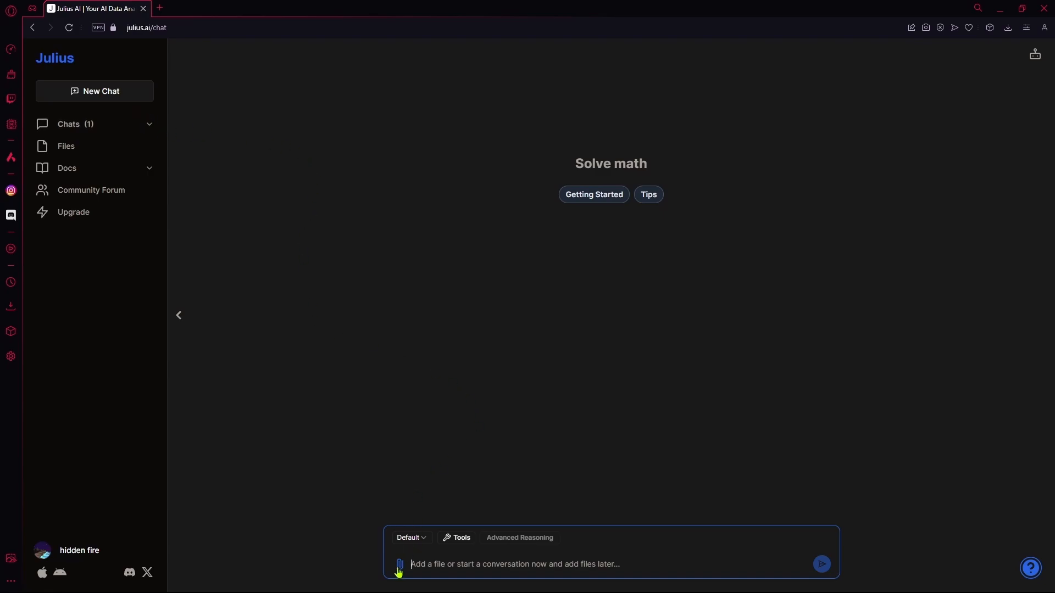
- Choose Google Sheet from the chat box's attach options
click(398, 564)
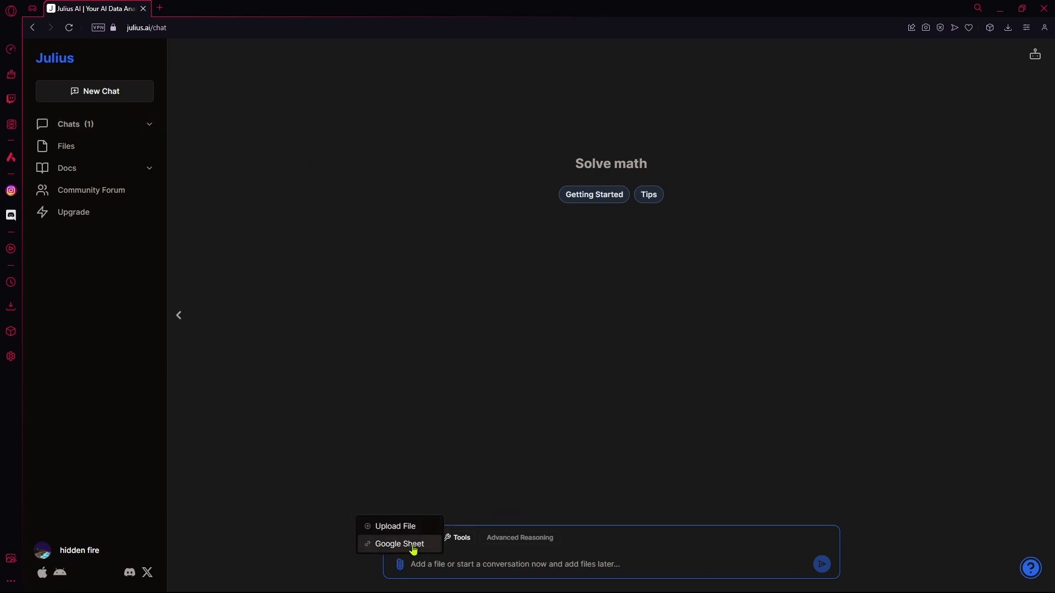
click(398, 544)
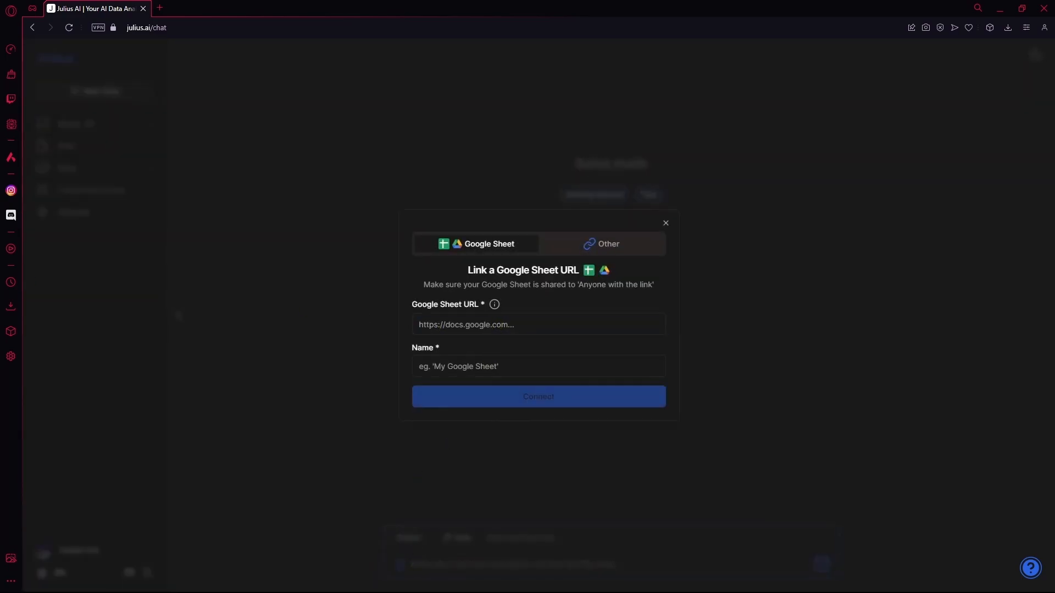
- Paste the sheet URL, name it 'bakery sales' and connect it
click(537, 325)
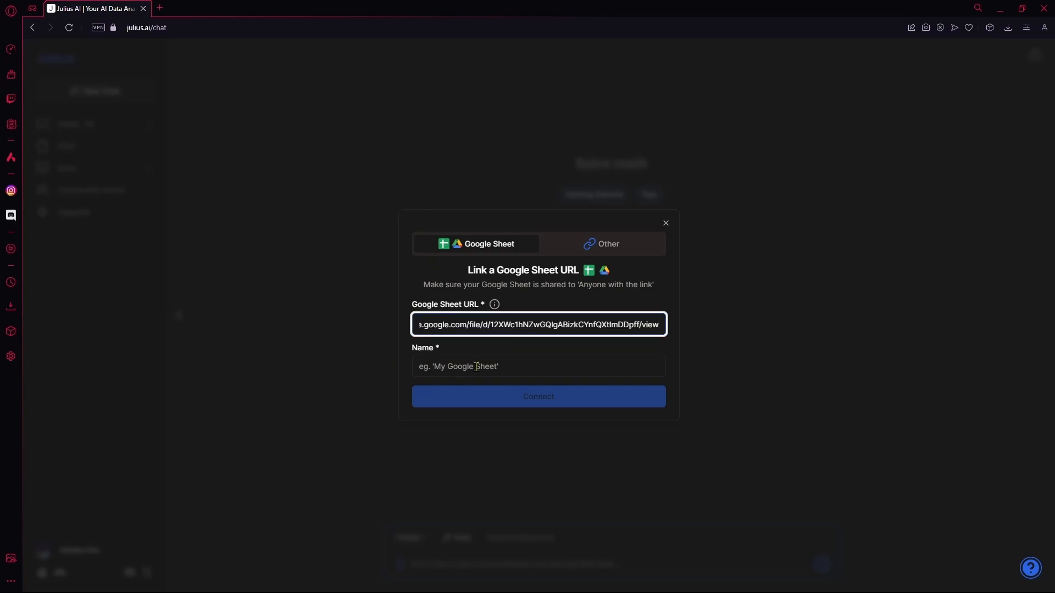
click(538, 366)
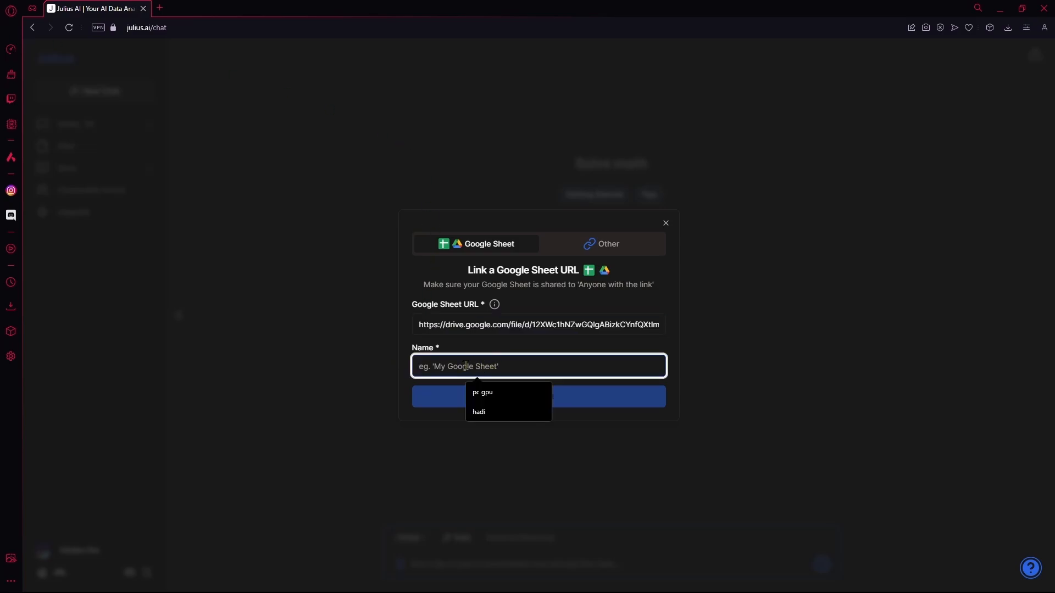
mouse_move(406, 355)
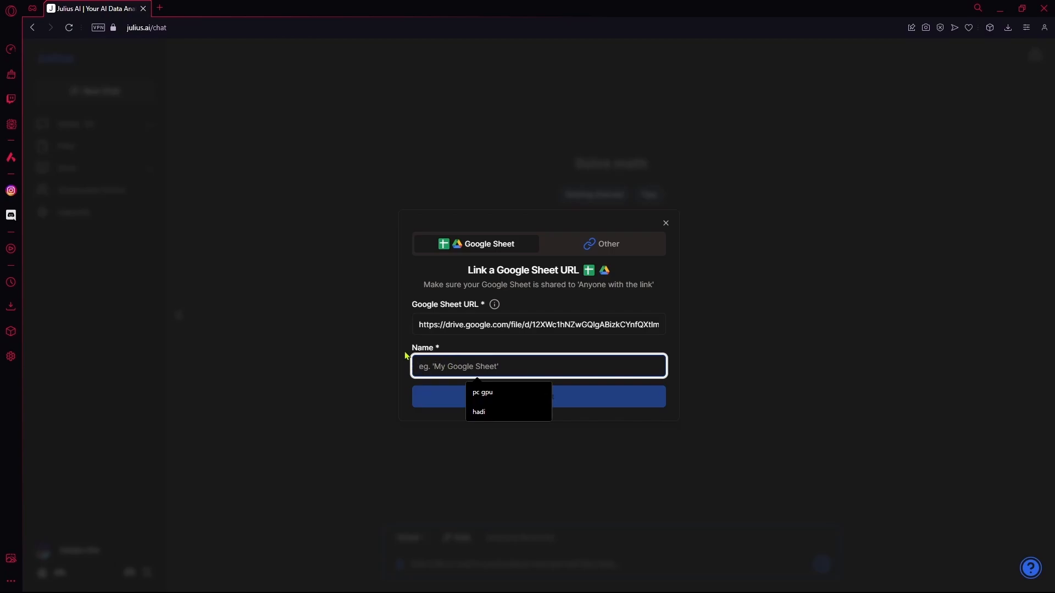
text(bakery)
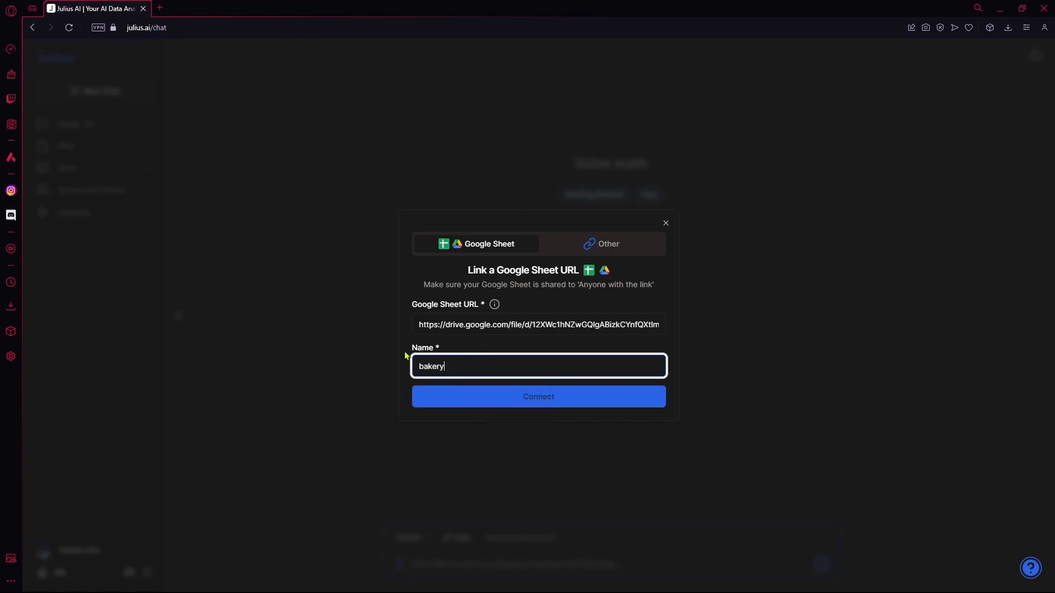
text(sales)
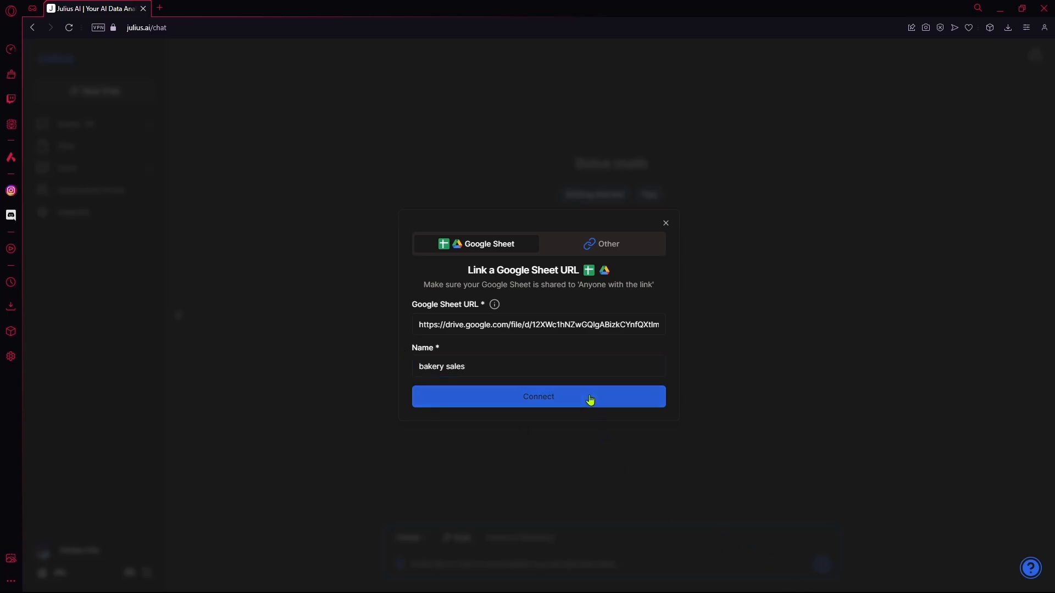
click(537, 397)
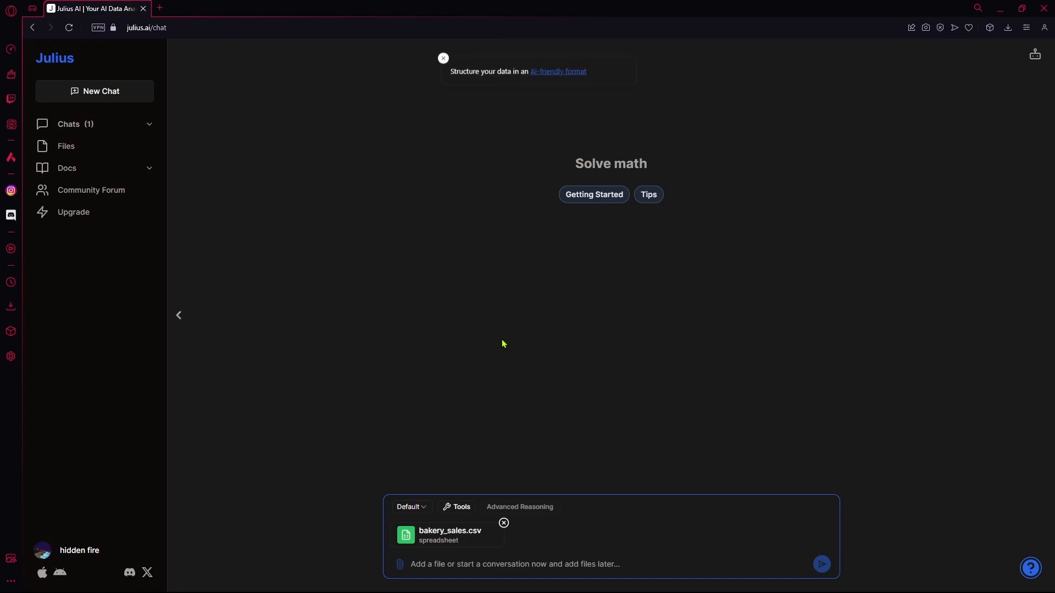
mouse_move(461, 68)
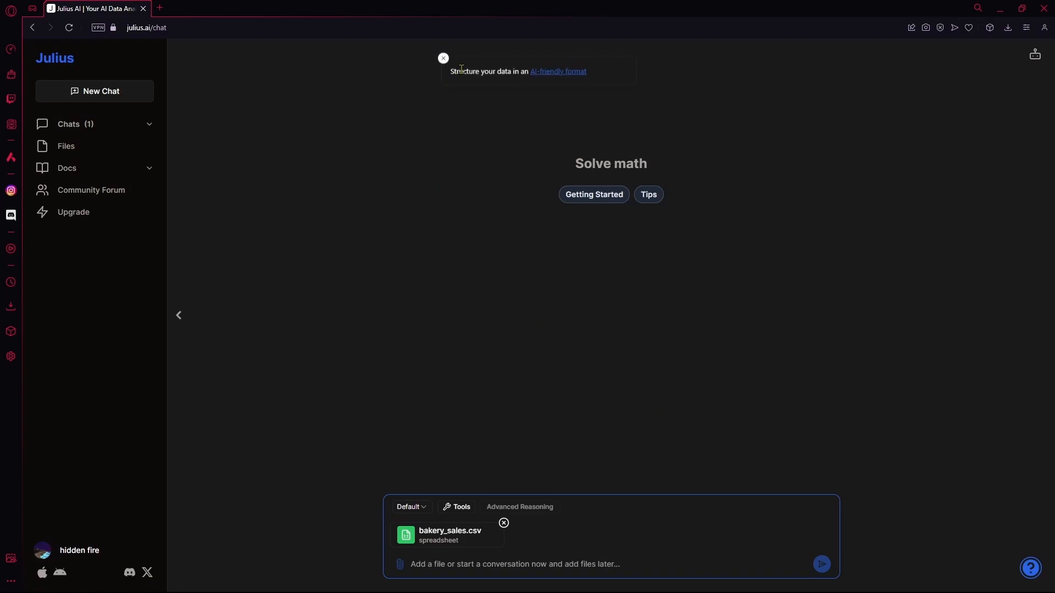
mouse_move(412, 540)
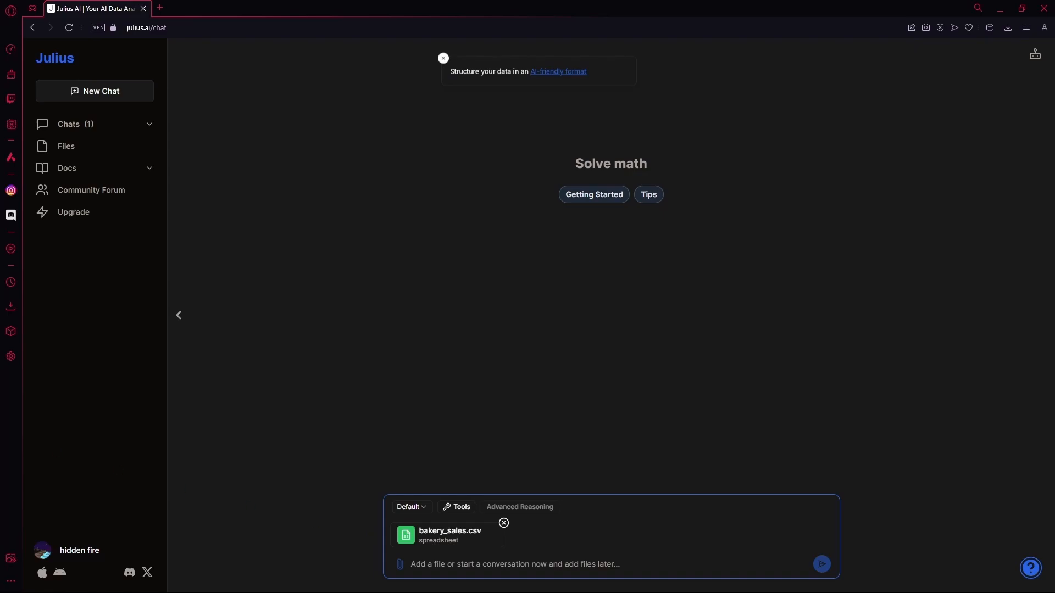
- Dismiss the 'Structure your data' tip, leaving bakery_sales.csv attached
click(442, 58)
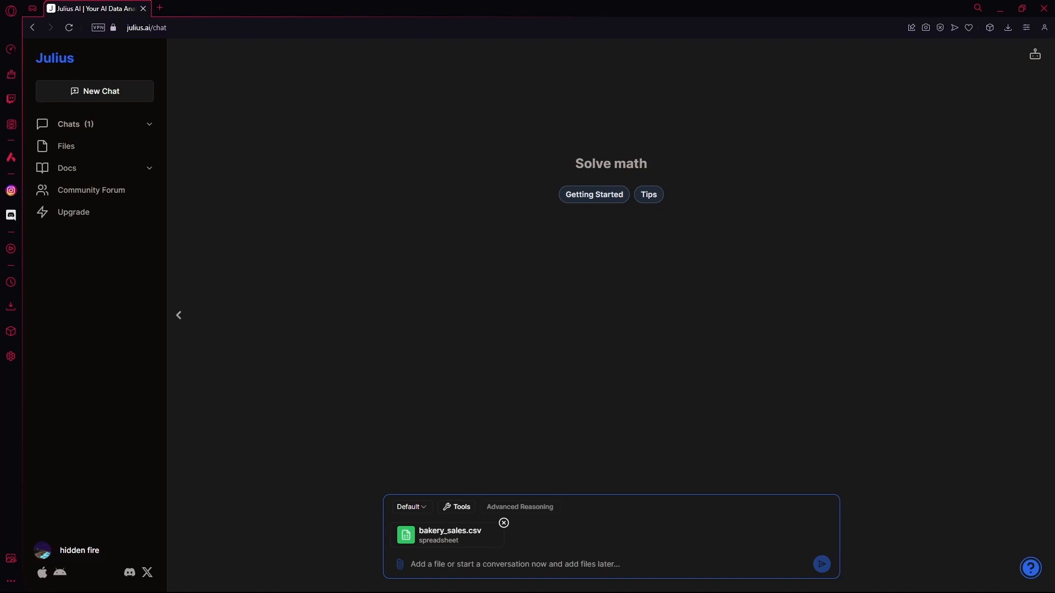
mouse_move(207, 430)
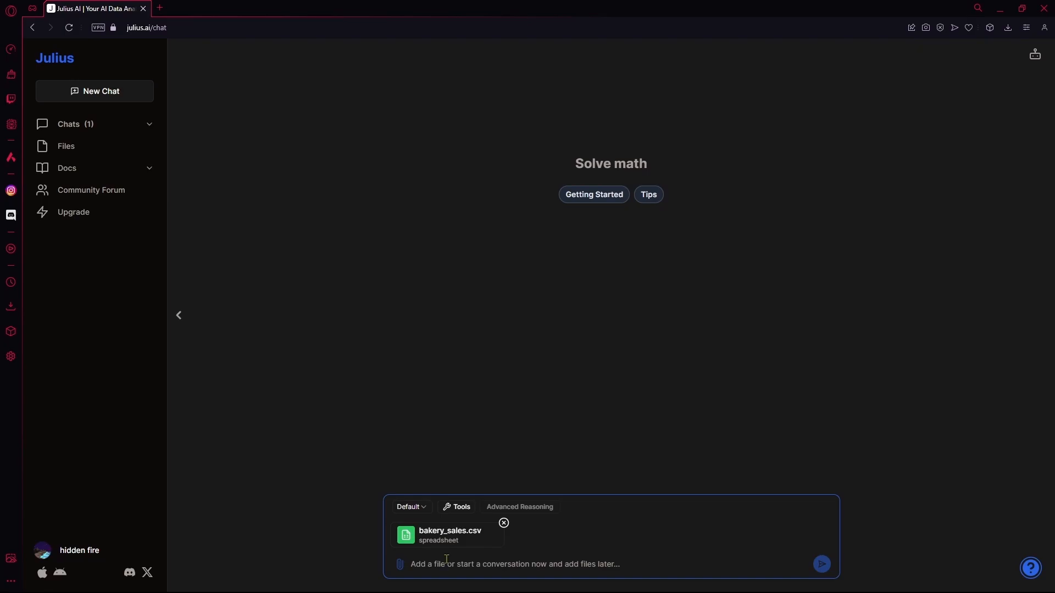
- Ask 'What is the most commonly sold pastry?' and get Traditional Baguette with 117,463 units
text(What is the most commonly sold pastry?)
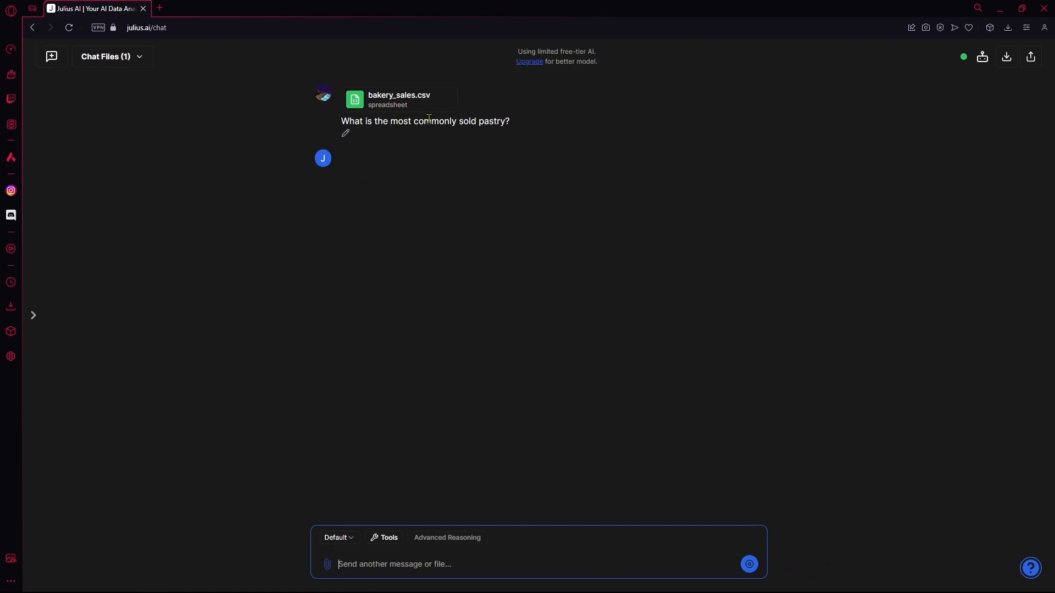
click(749, 564)
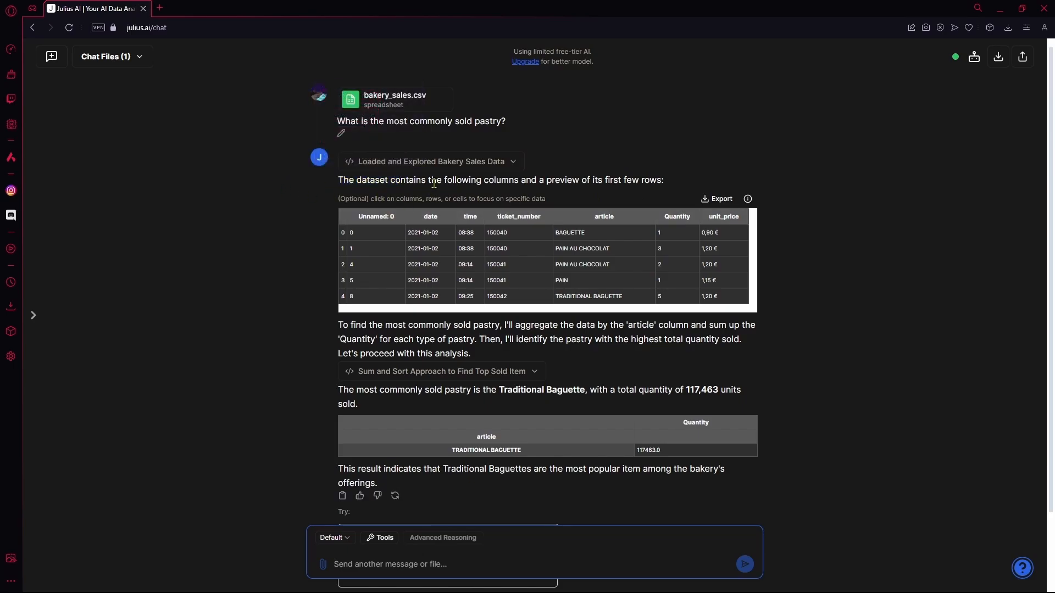
scroll(down, 3)
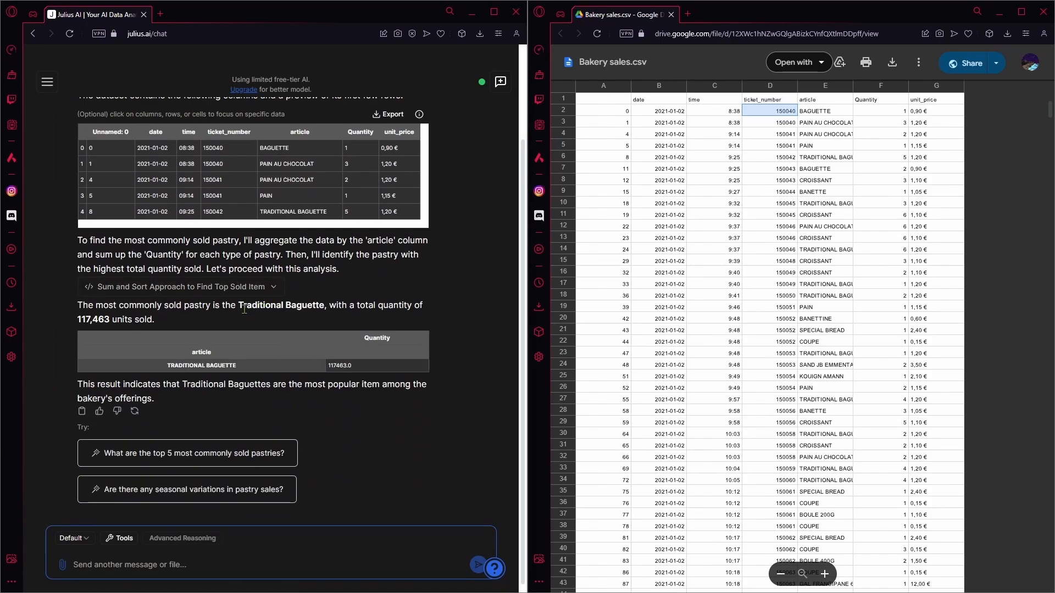
double_click(281, 304)
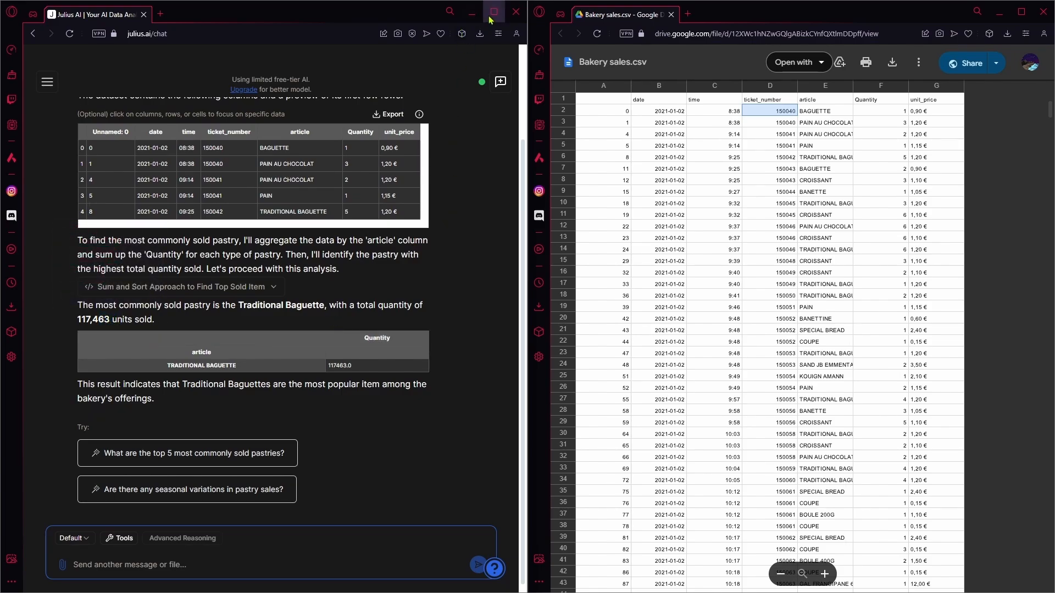
click(493, 12)
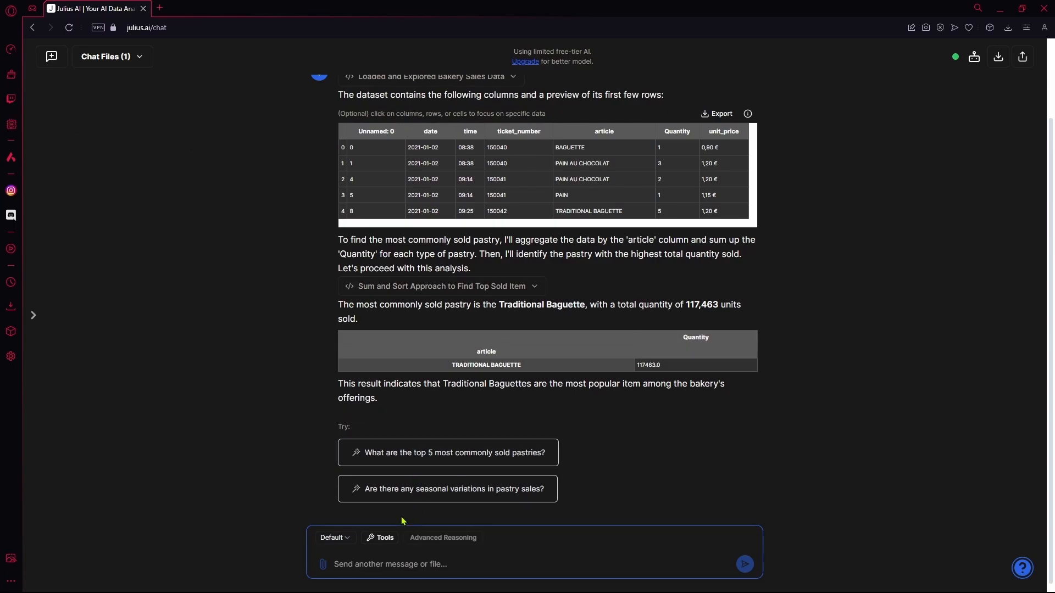
- Send the monthly pastry sales bar chart request, reset page zoom, and start editing the resulting chart
click(394, 564)
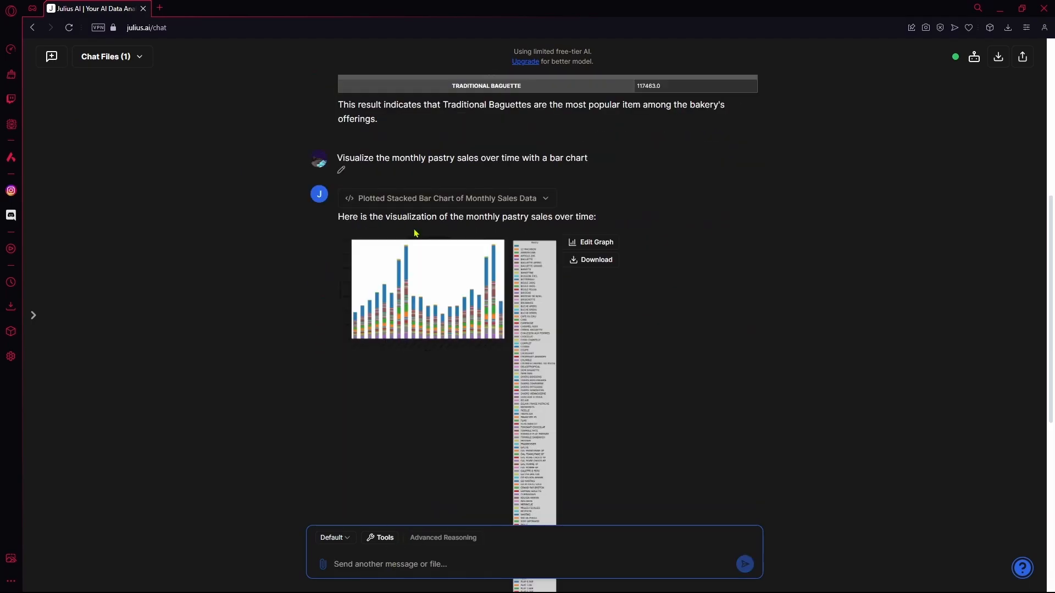
scroll(down, 3)
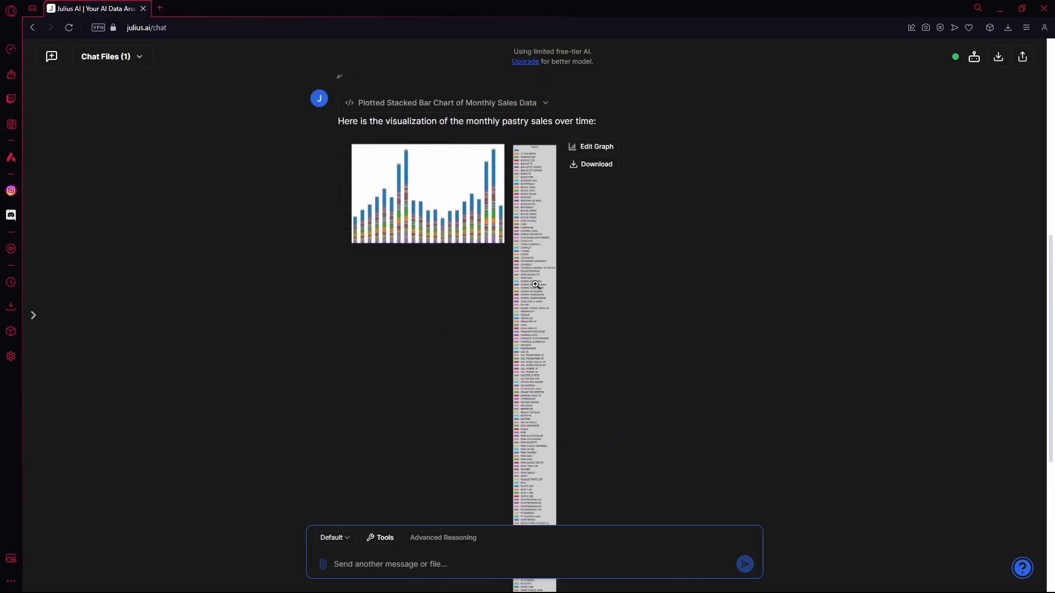
scroll(up, 3)
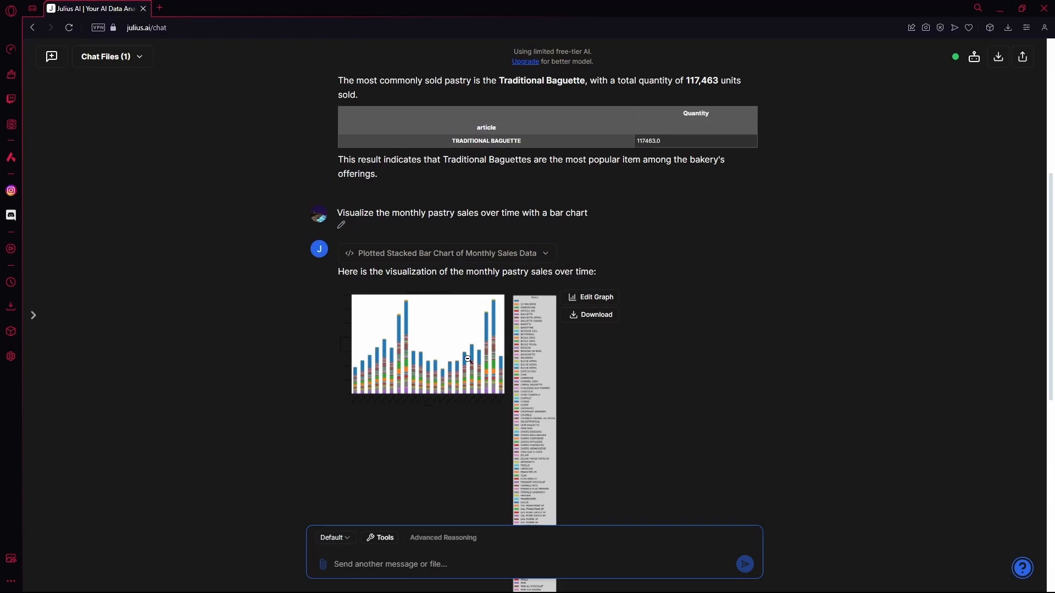
mouse_move(418, 343)
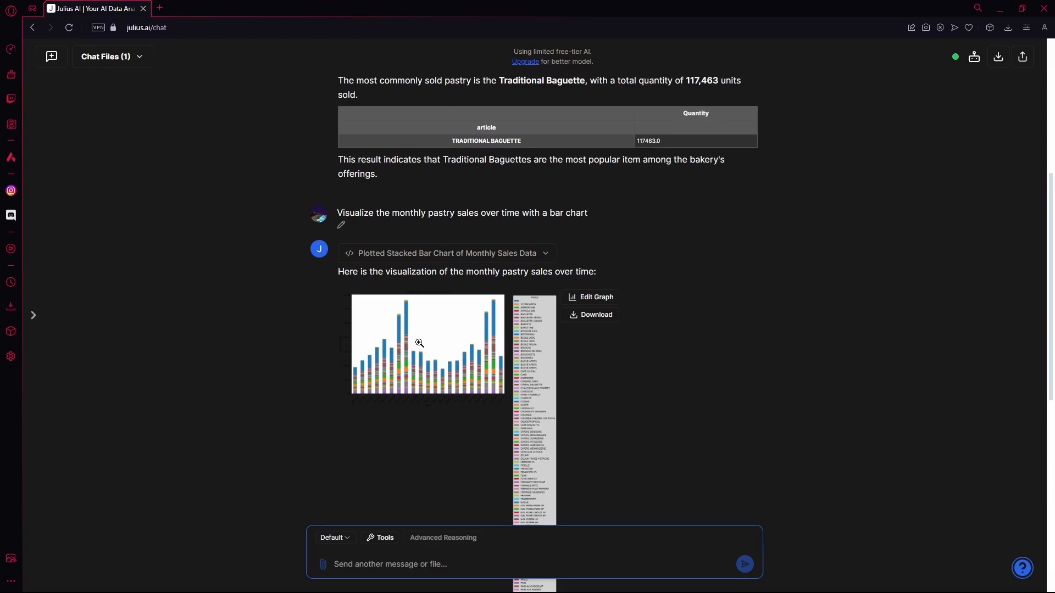
key(ctrl+plus)
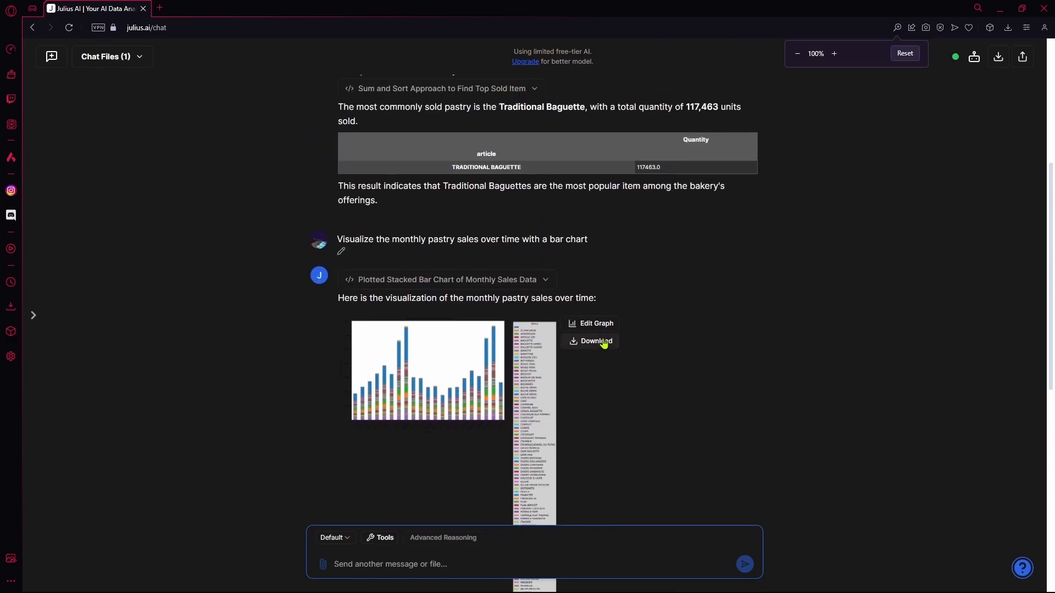
click(594, 323)
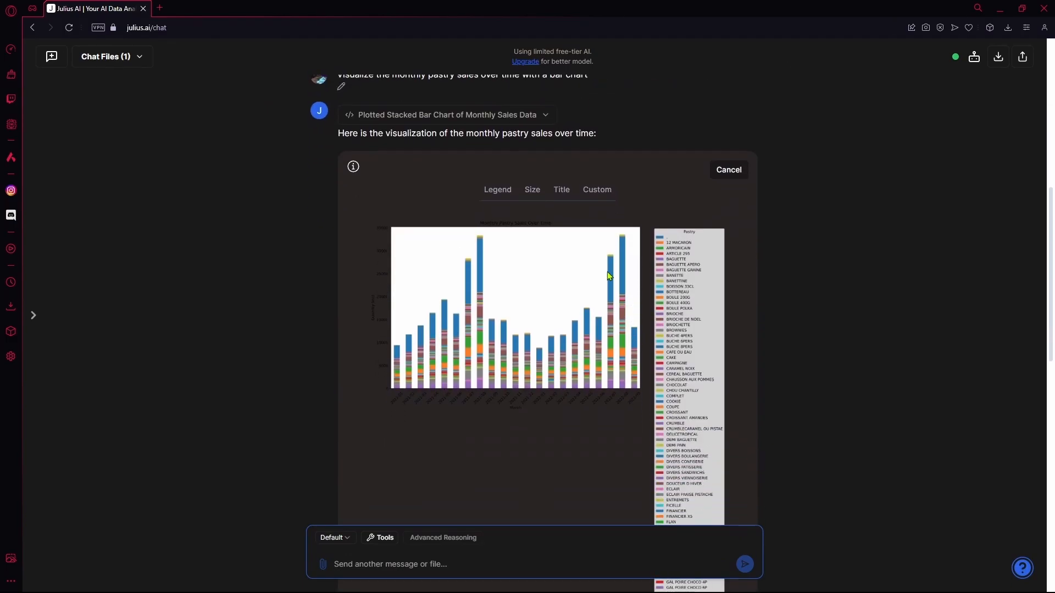
- In Legend settings, try Upper Left for the legend position, then return it to Best
scroll(down, 3)
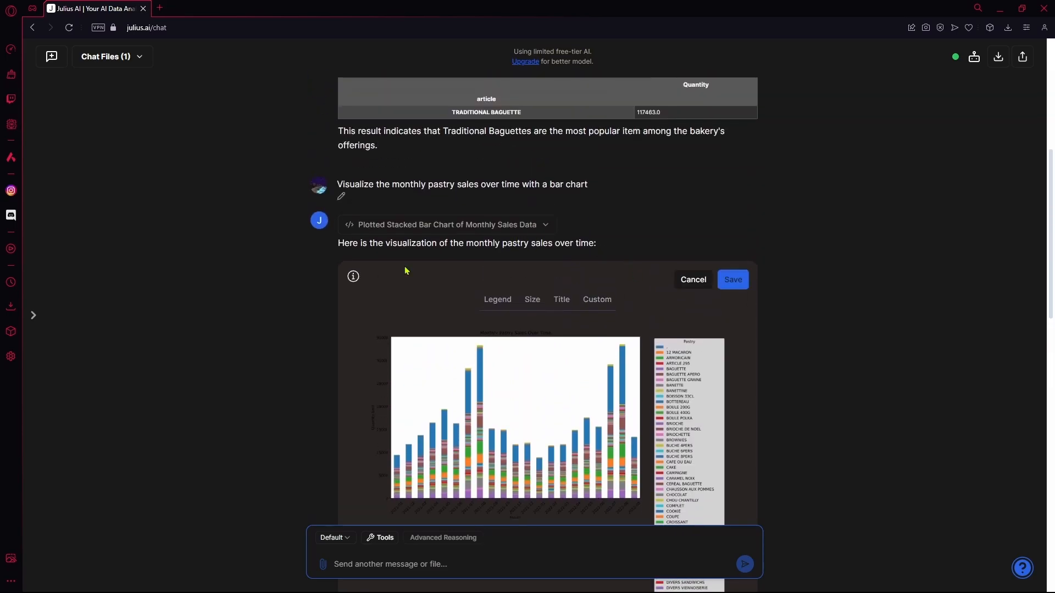
click(497, 299)
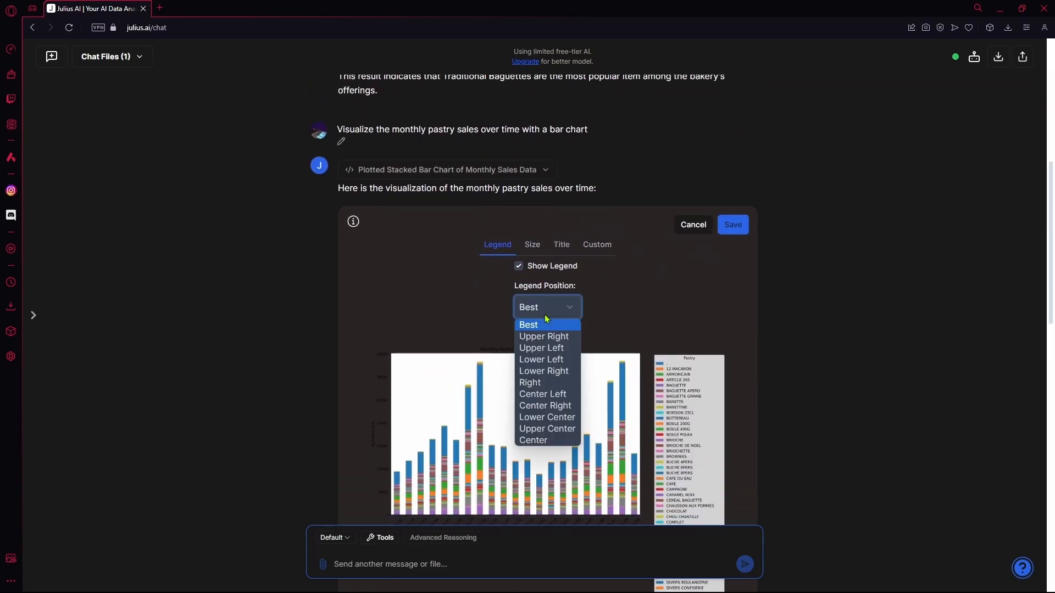
mouse_move(540, 360)
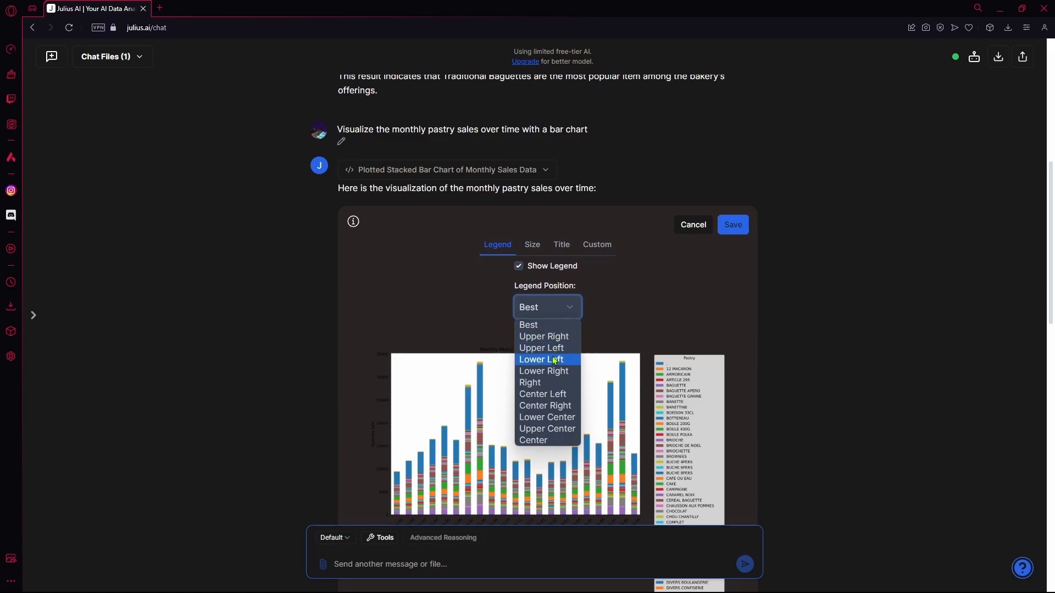
mouse_move(540, 349)
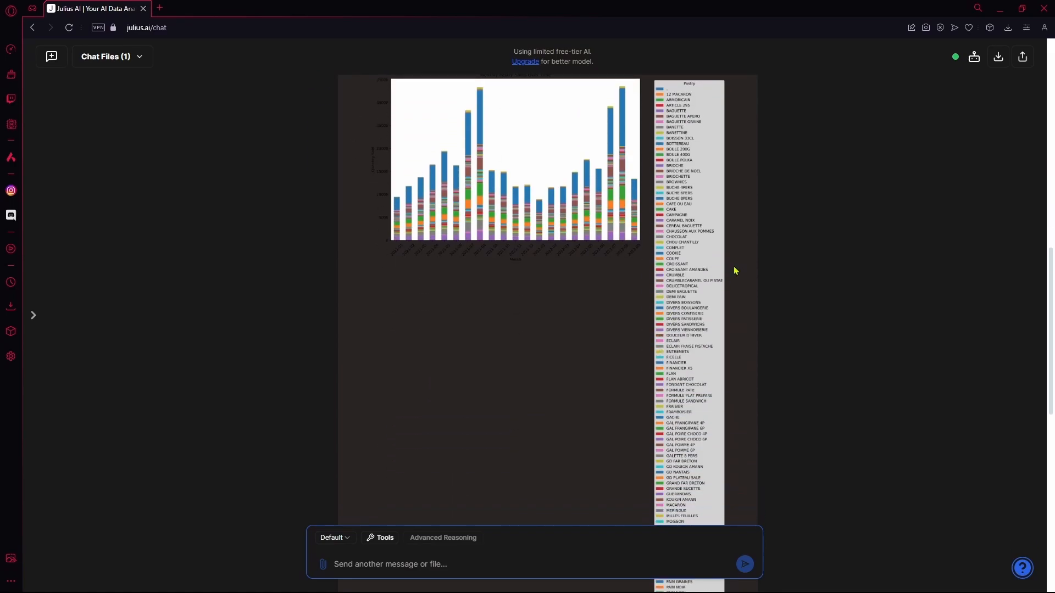
click(545, 297)
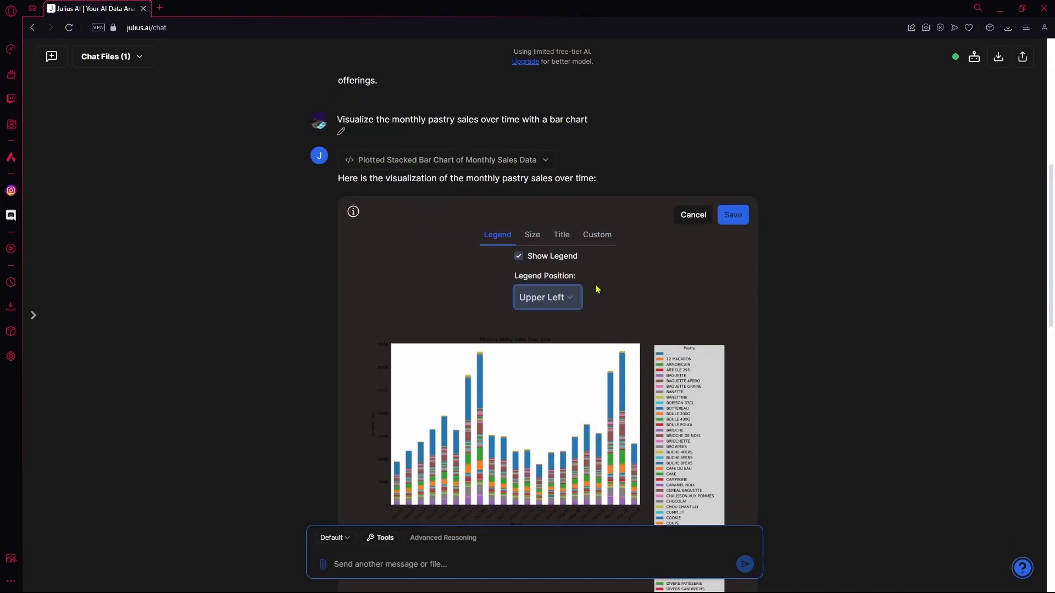
click(546, 296)
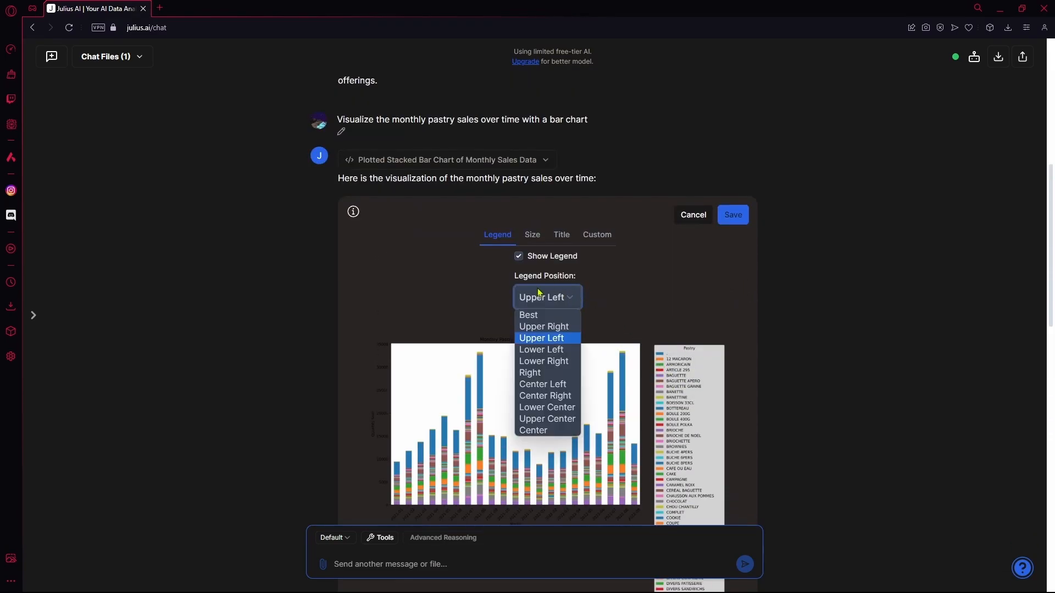
click(528, 316)
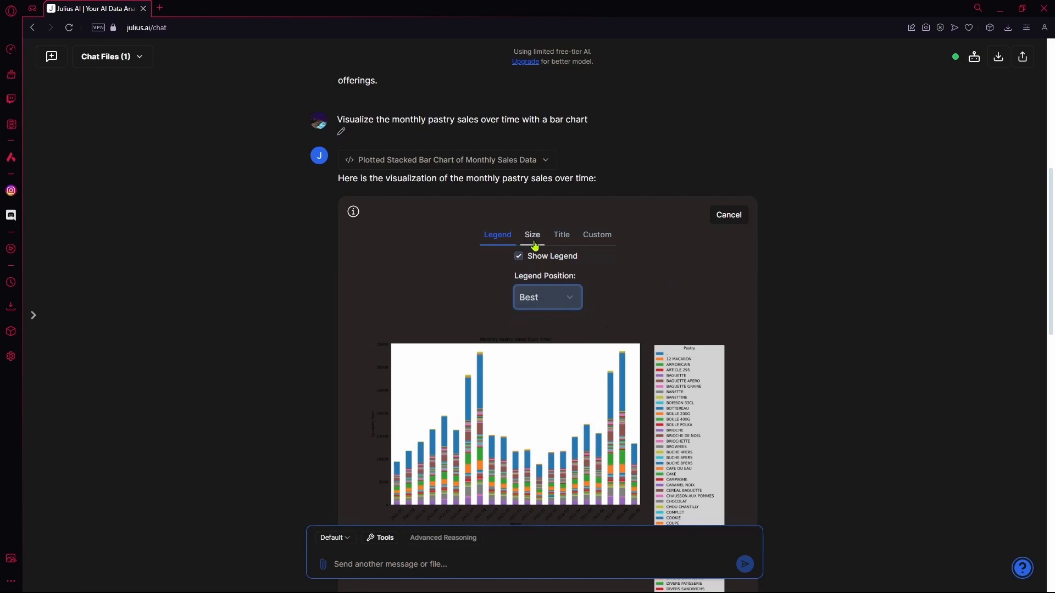
- In Size settings, set the chart width to 30 and height to 16 and refresh the preview
click(532, 235)
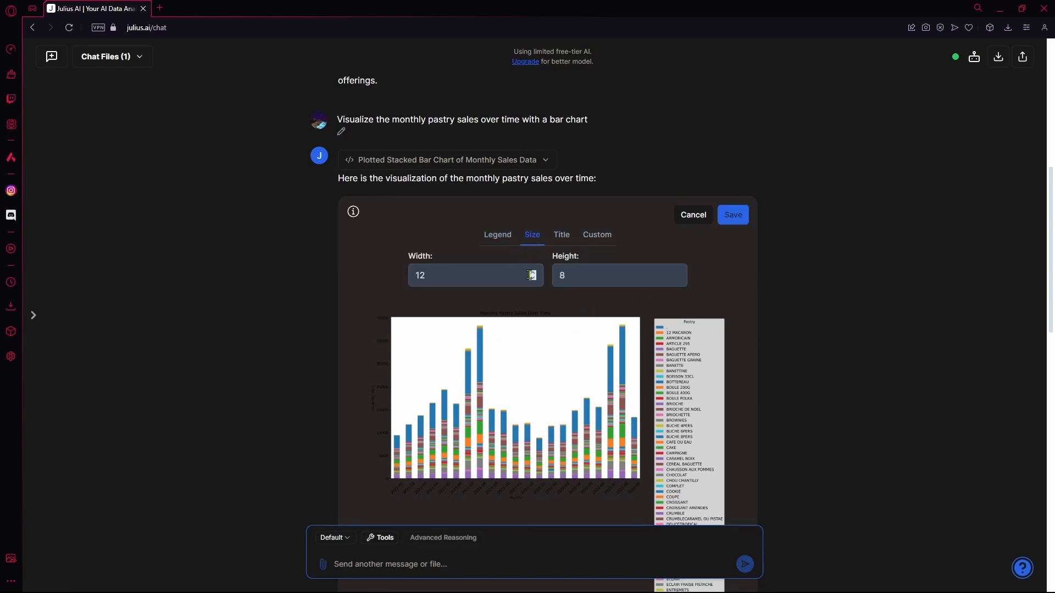
text(18)
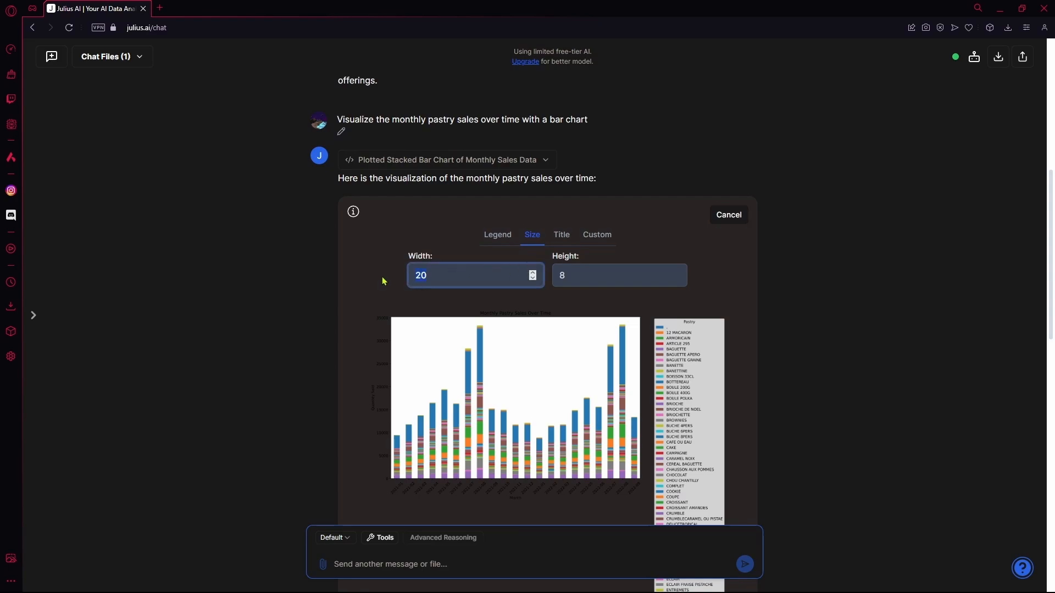
text(30)
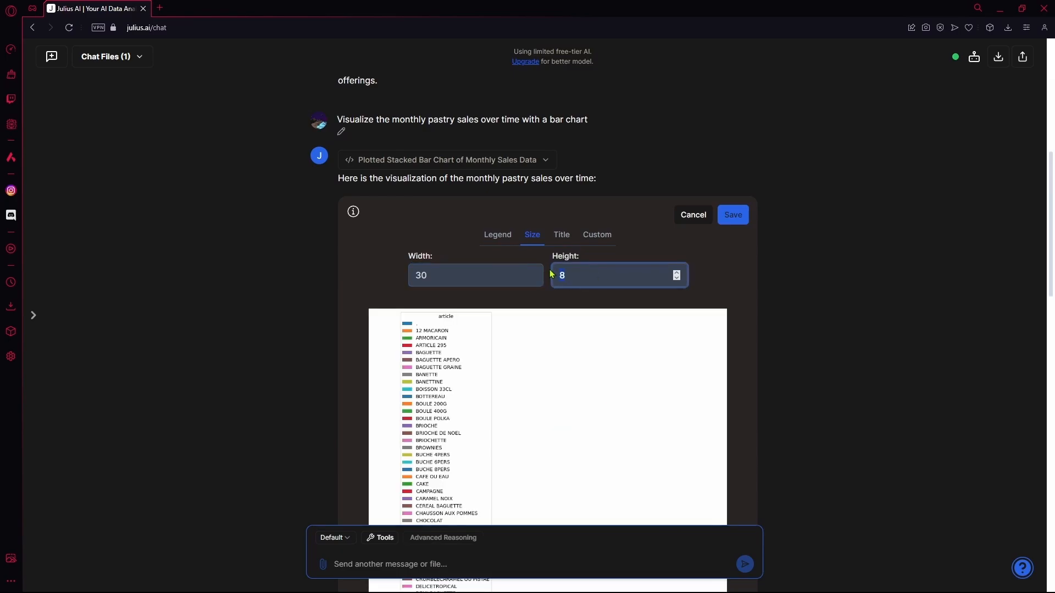
text(16)
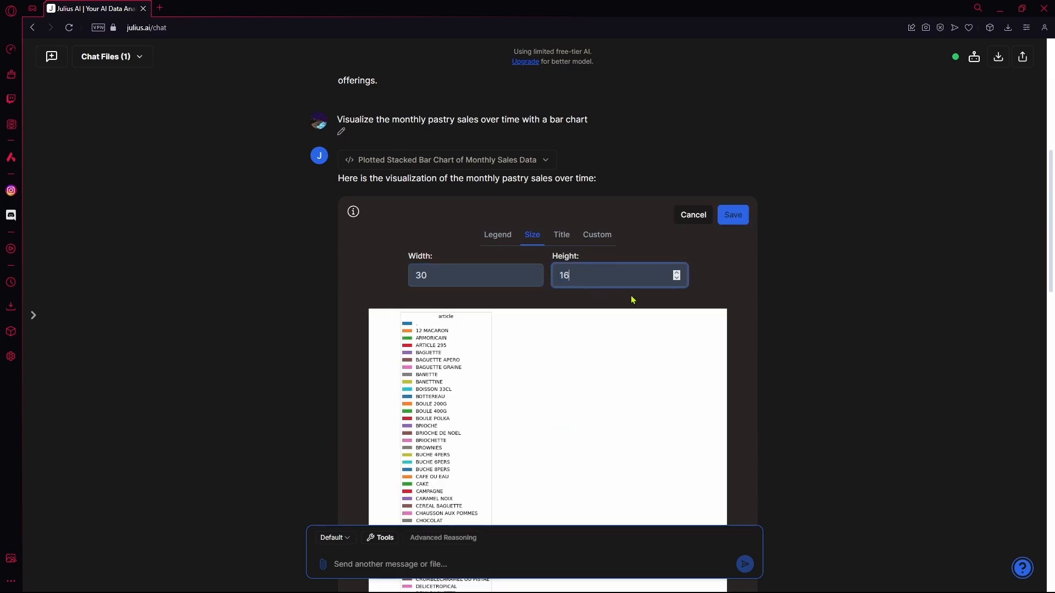
click(732, 214)
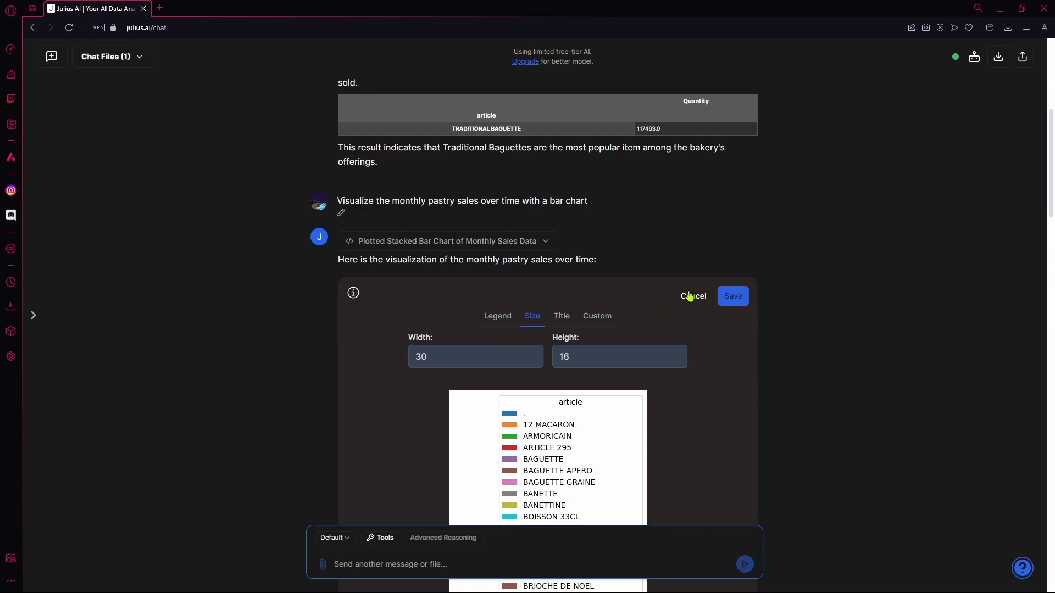
- Cancel the chart edits and download the chart as JuliusImage.png
click(692, 295)
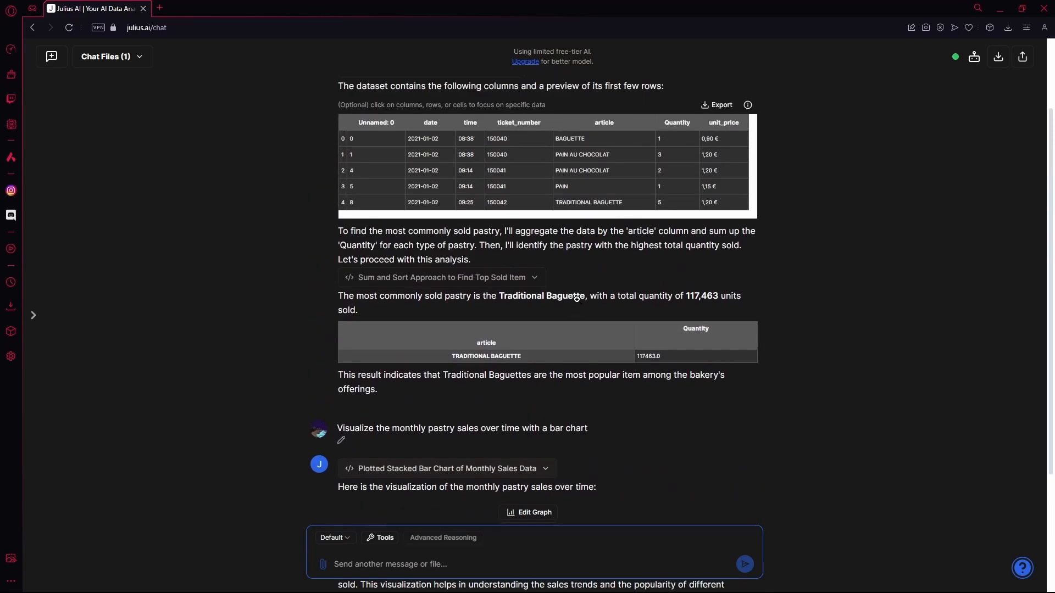
scroll(down, 3)
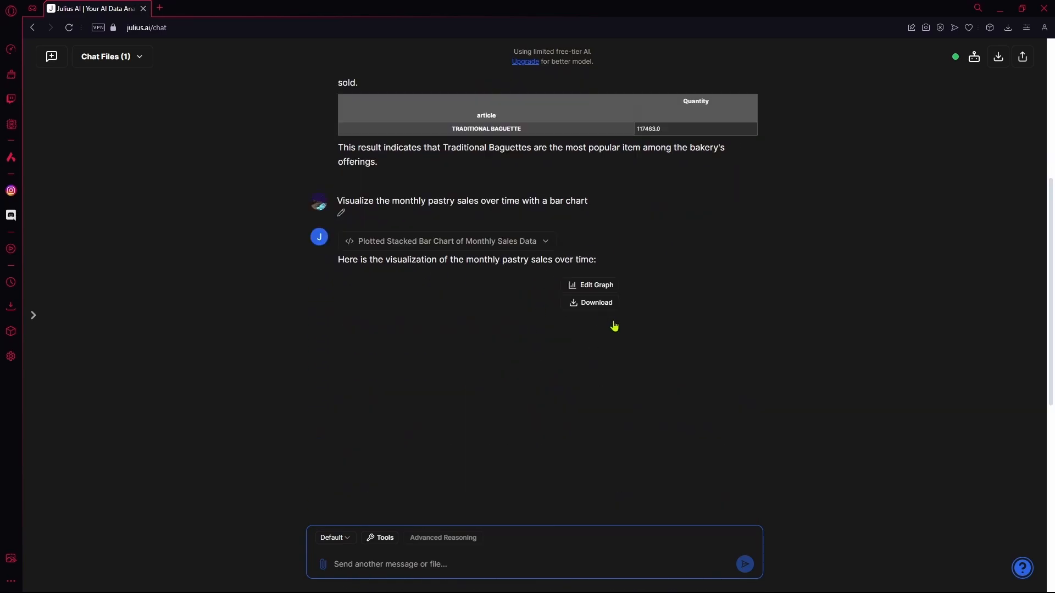
click(594, 303)
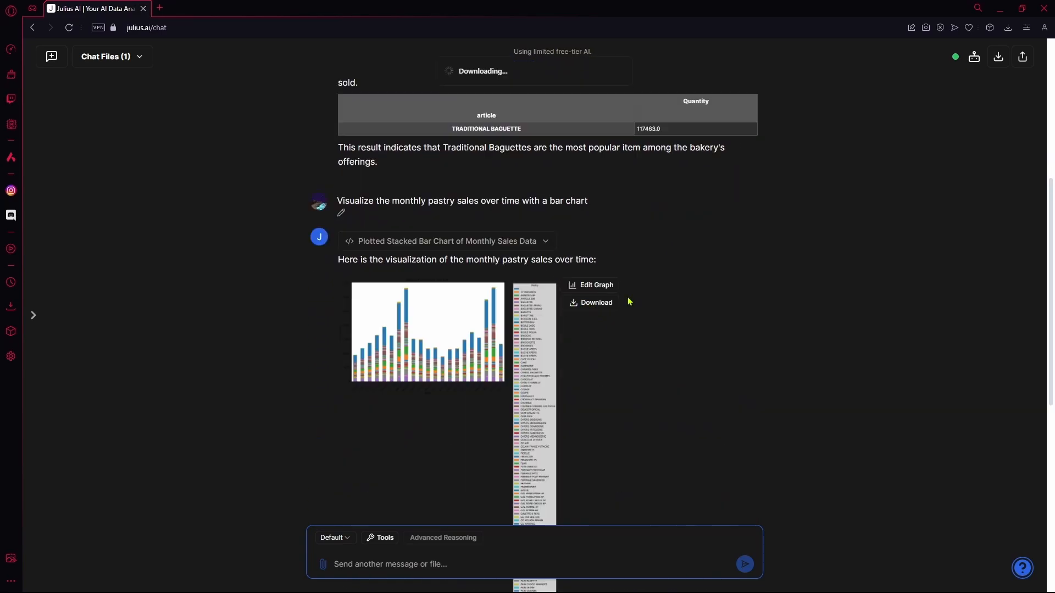
click(595, 302)
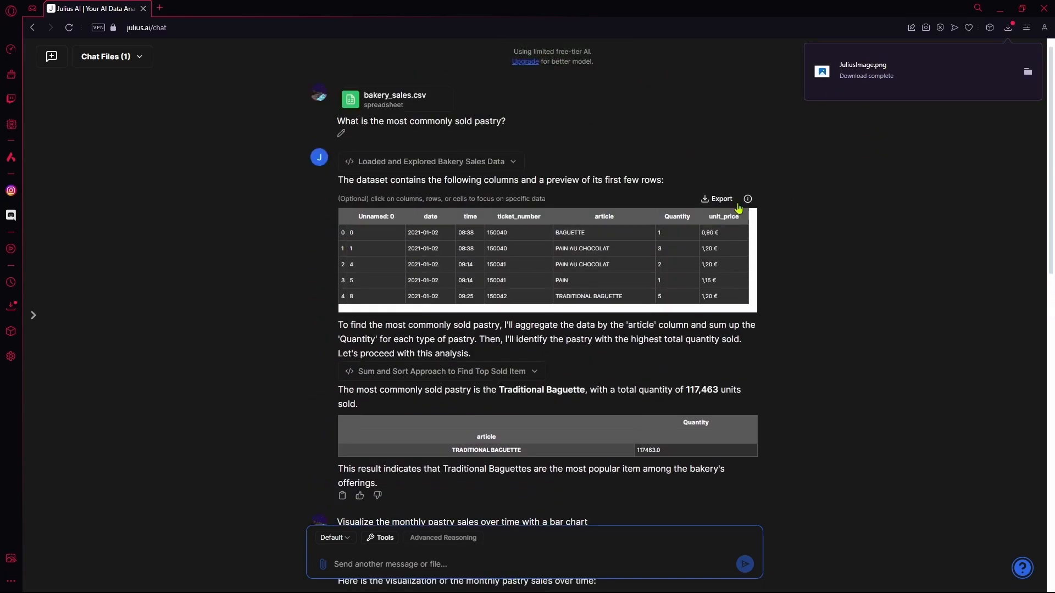
- Scroll down the chat to the stacked bar chart's Python code block
scroll(down, 3)
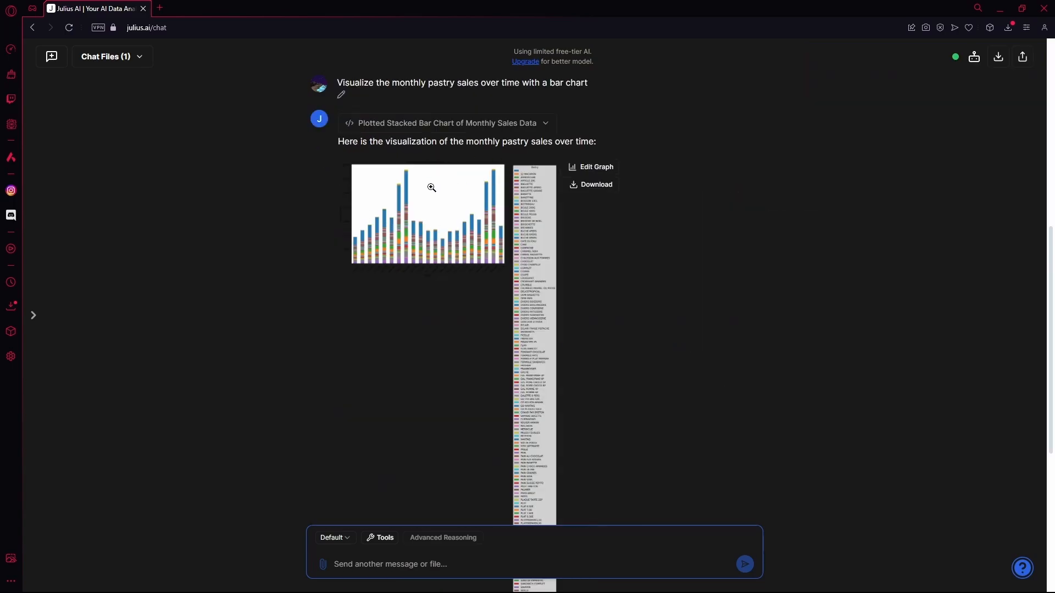
mouse_move(393, 211)
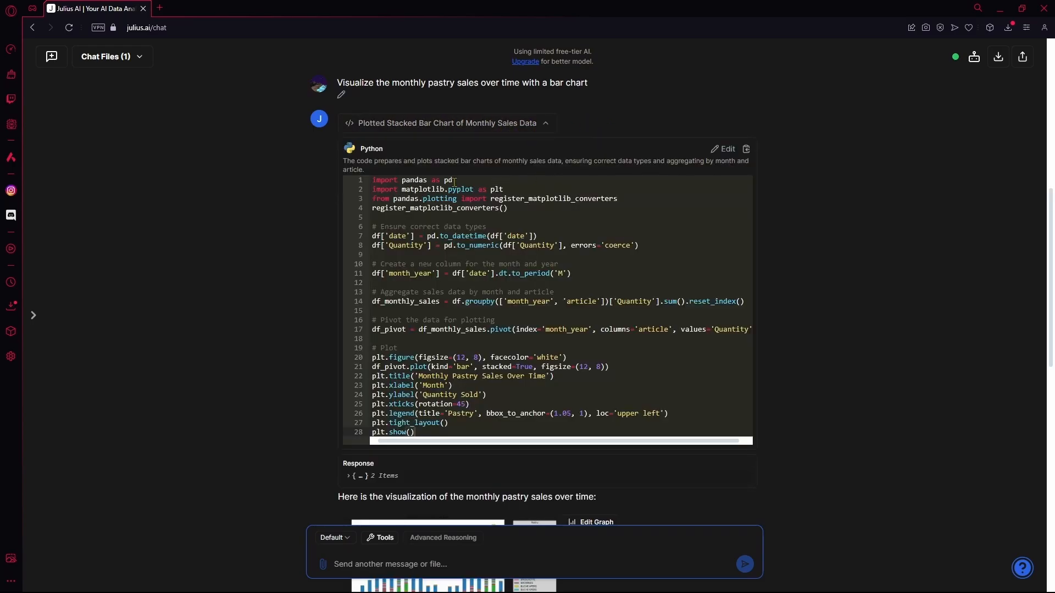
scroll(down, 3)
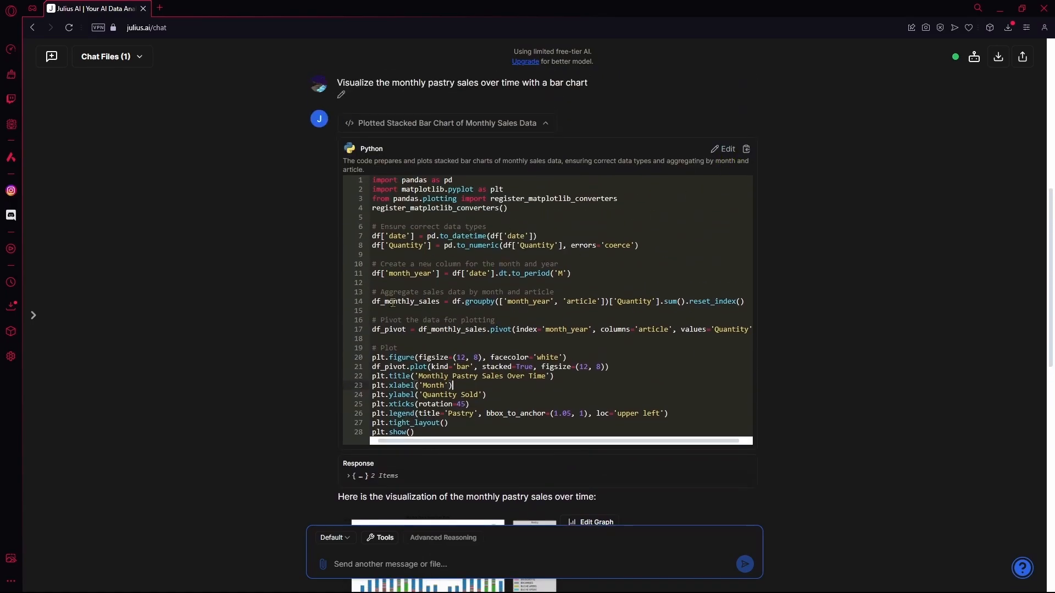
mouse_move(396, 301)
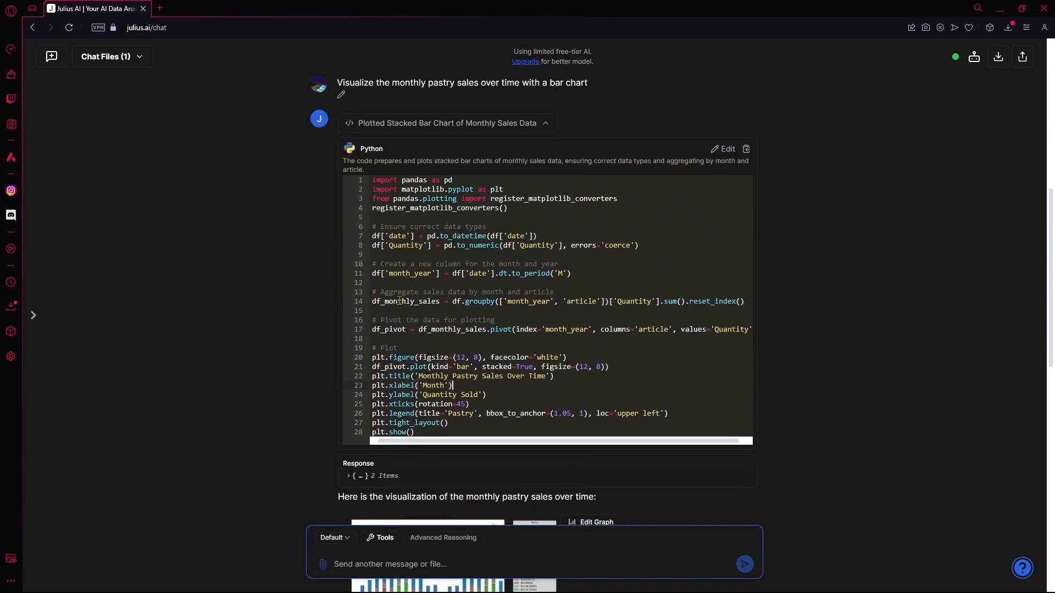
scroll(down, 3)
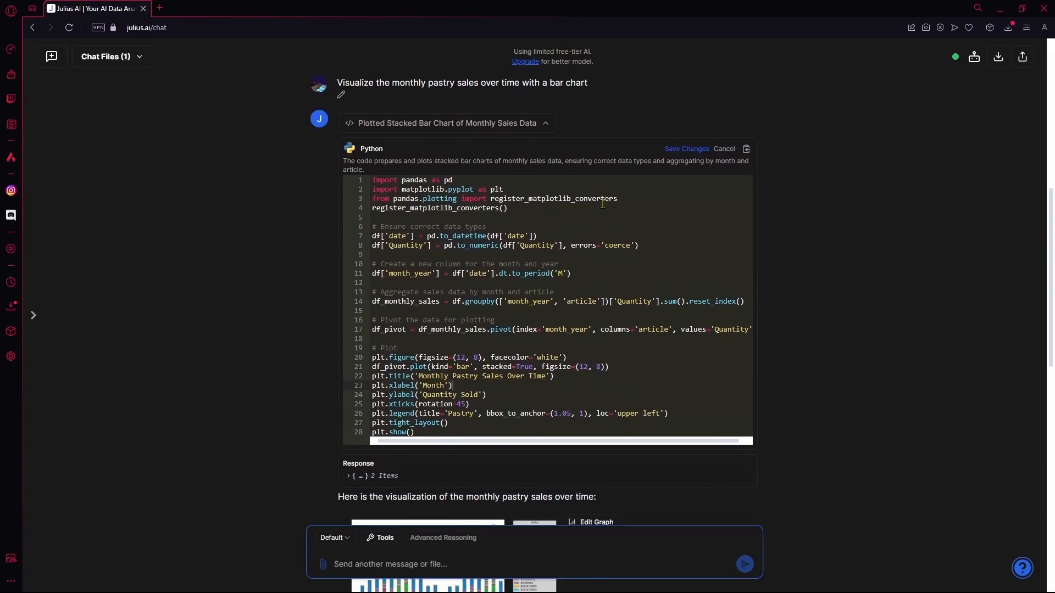
mouse_move(670, 385)
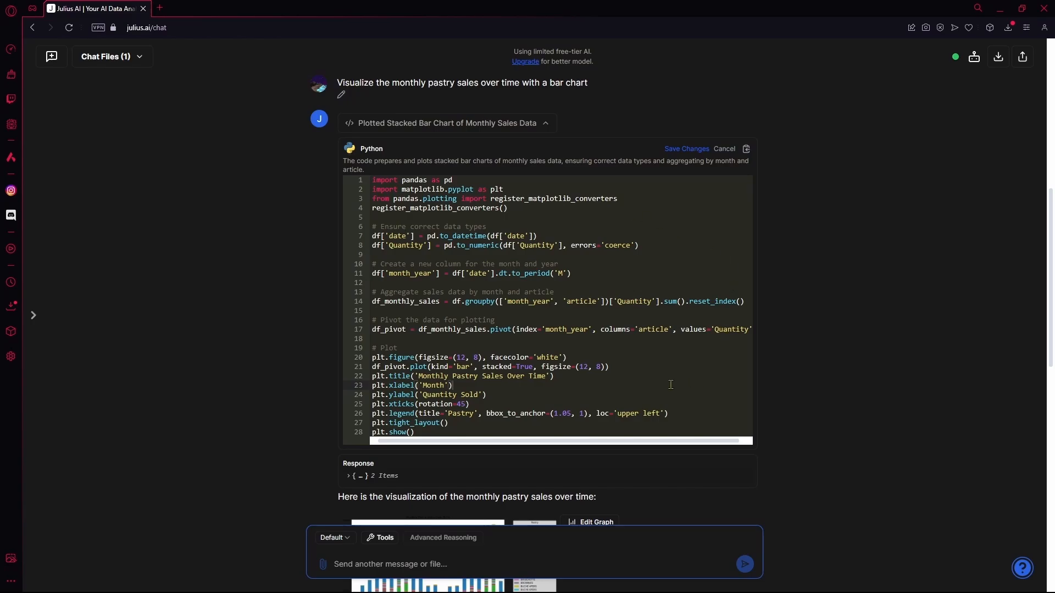